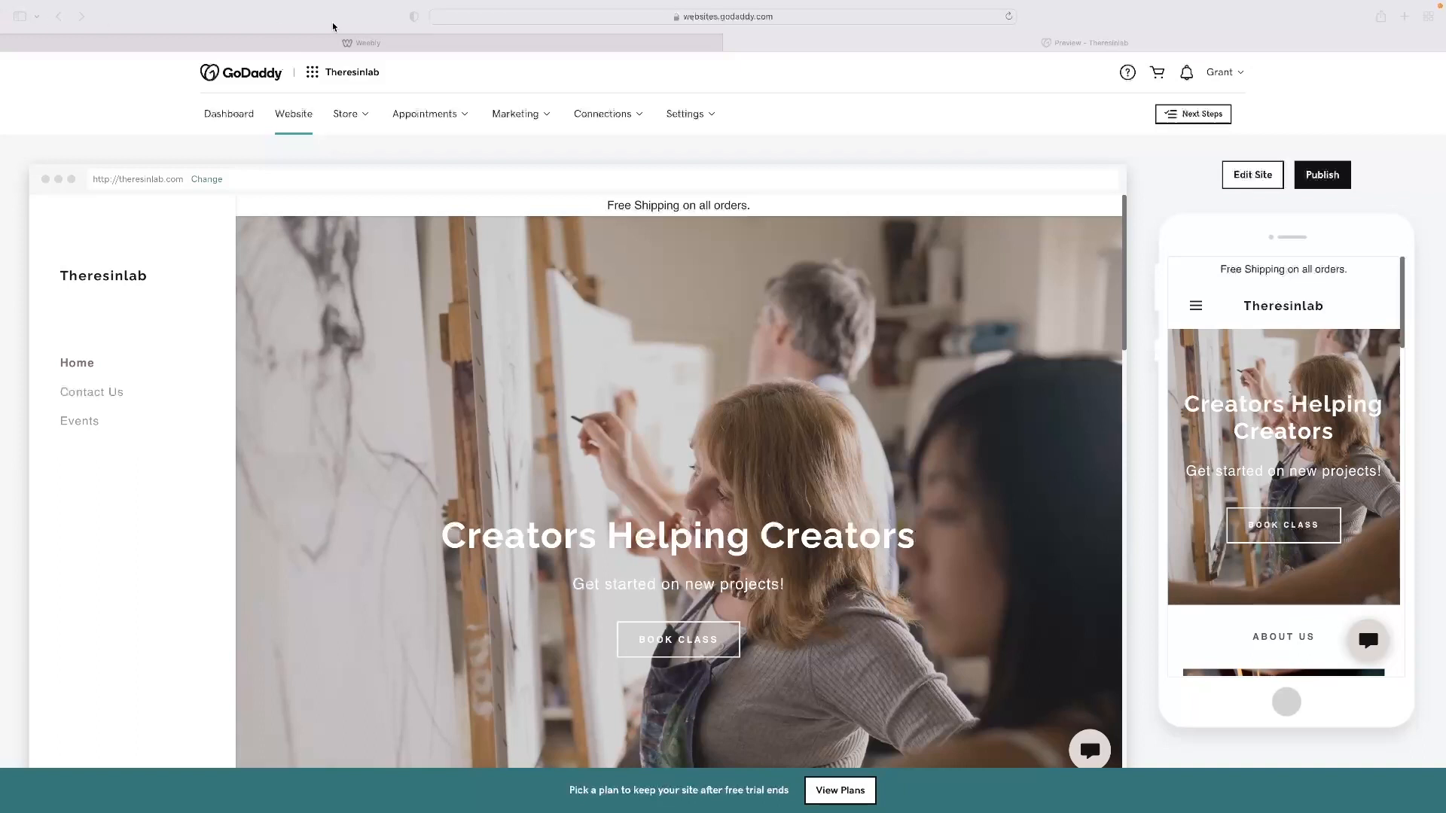
pyautogui.moveTo(378, 69)
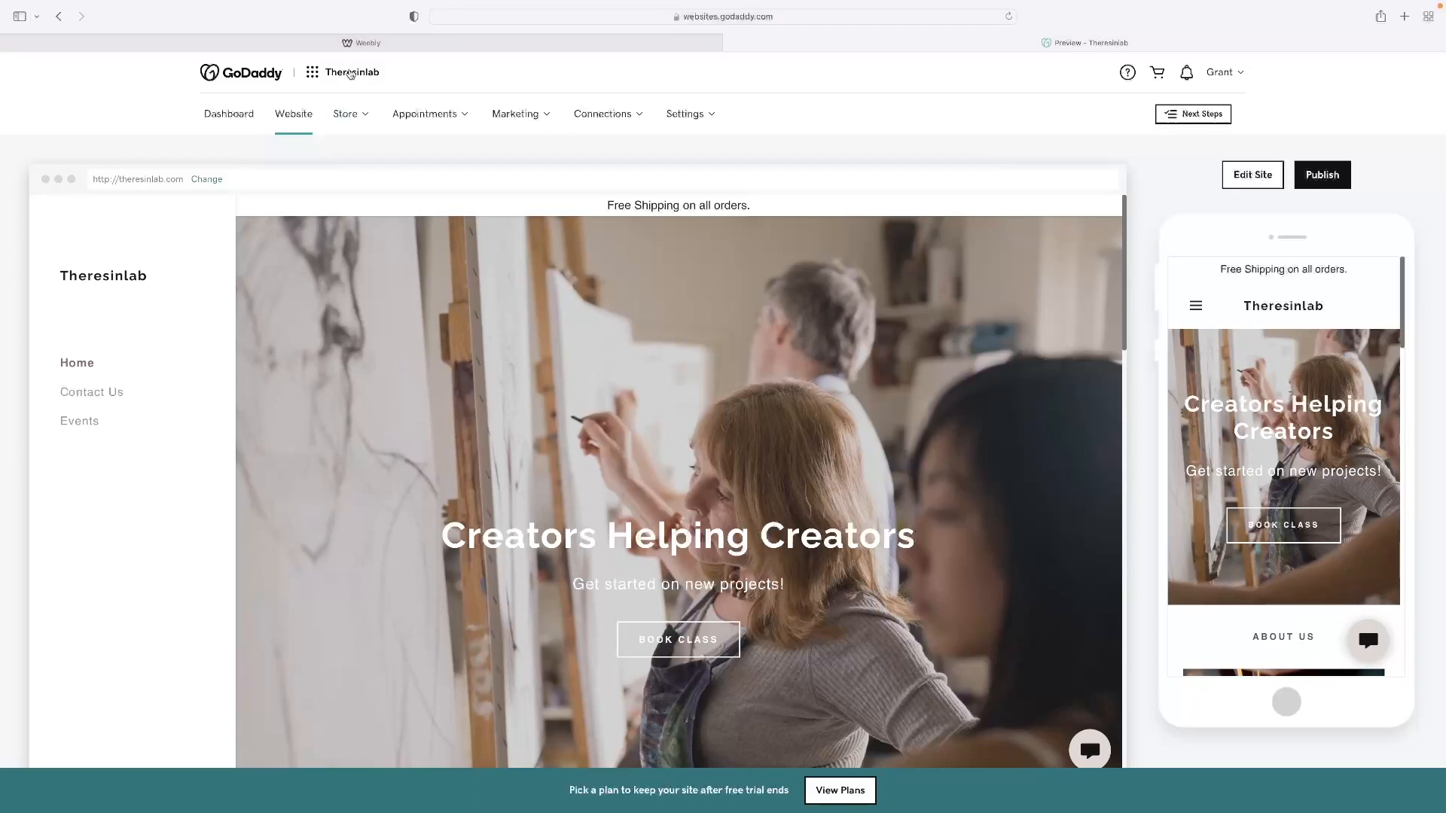
# Reach the theresinlab.com domain settings via the apps grid's Domains quick link
pyautogui.click(312, 73)
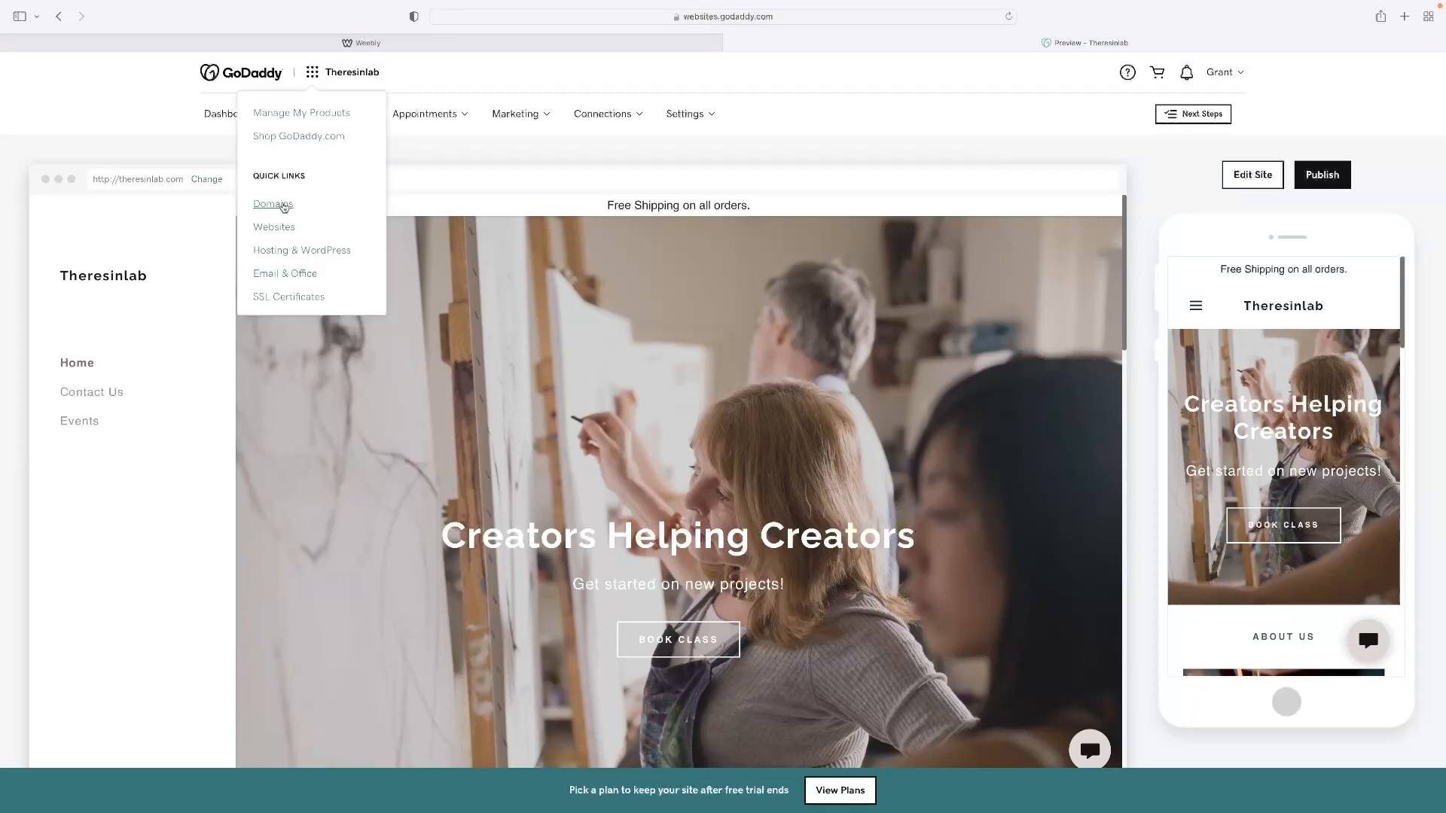
pyautogui.click(273, 203)
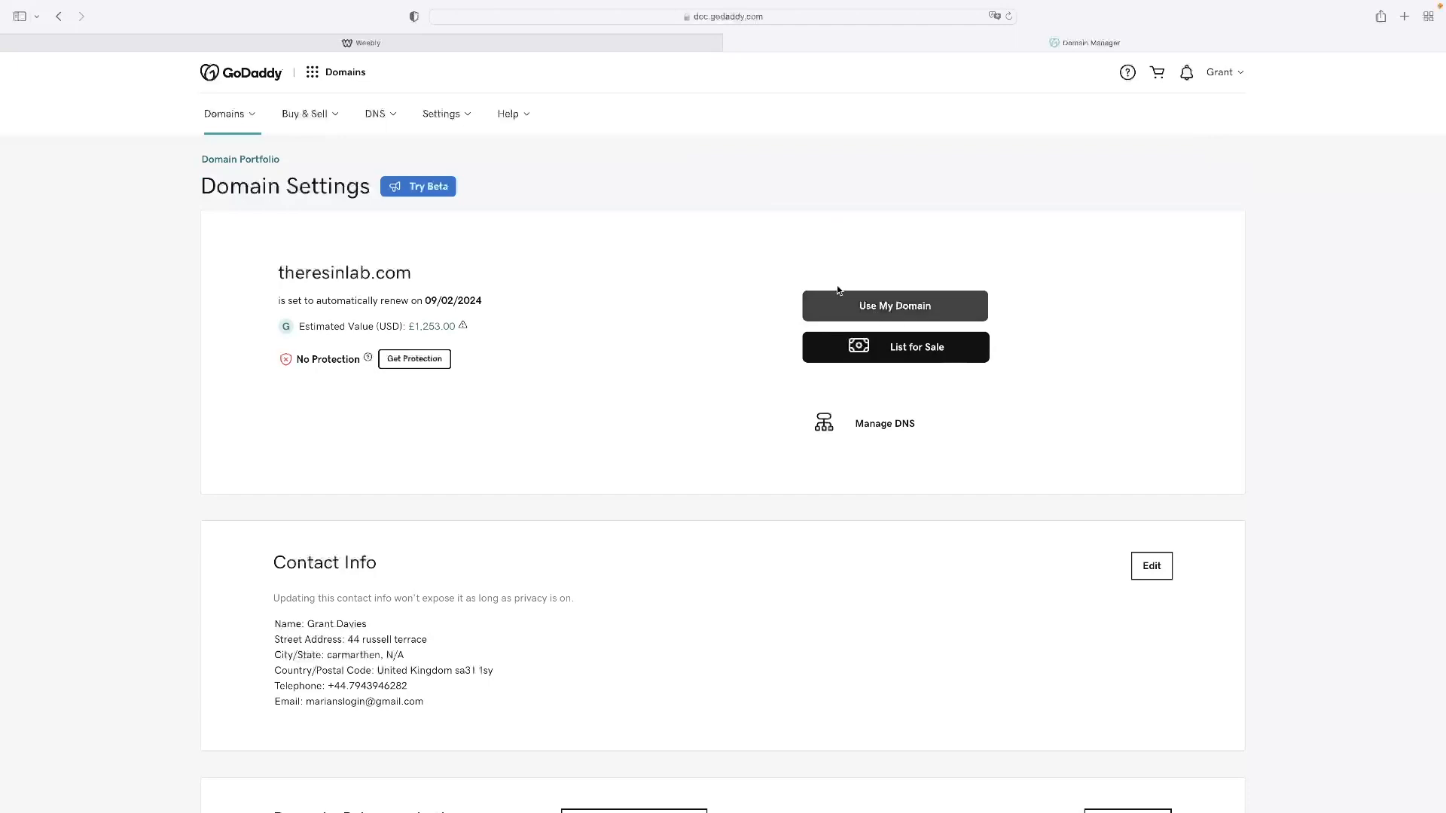
pyautogui.moveTo(892, 306)
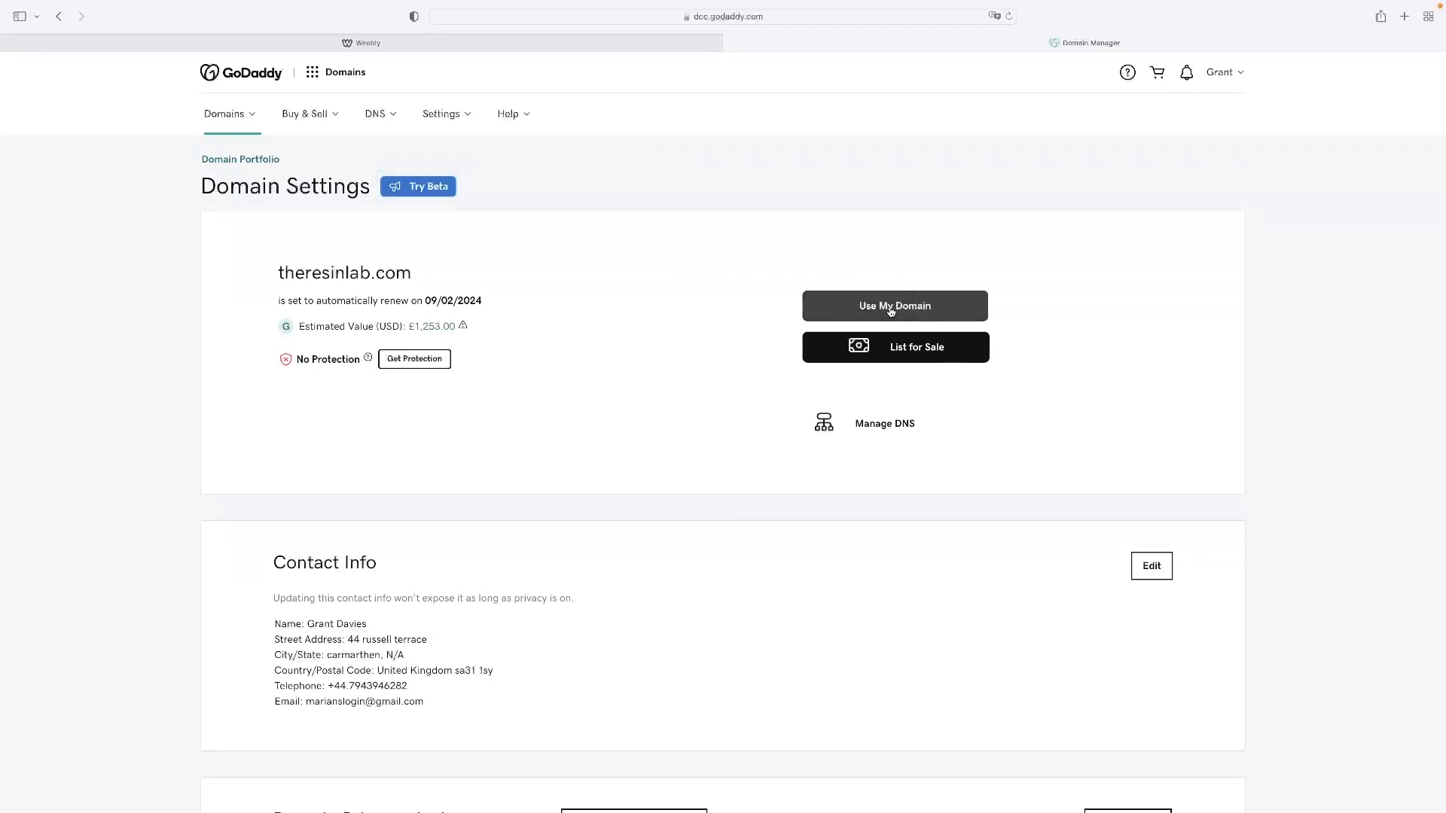
# Use My Domain for theresinlab.com, connect it to an existing site and pick Weebly as destination
pyautogui.click(893, 306)
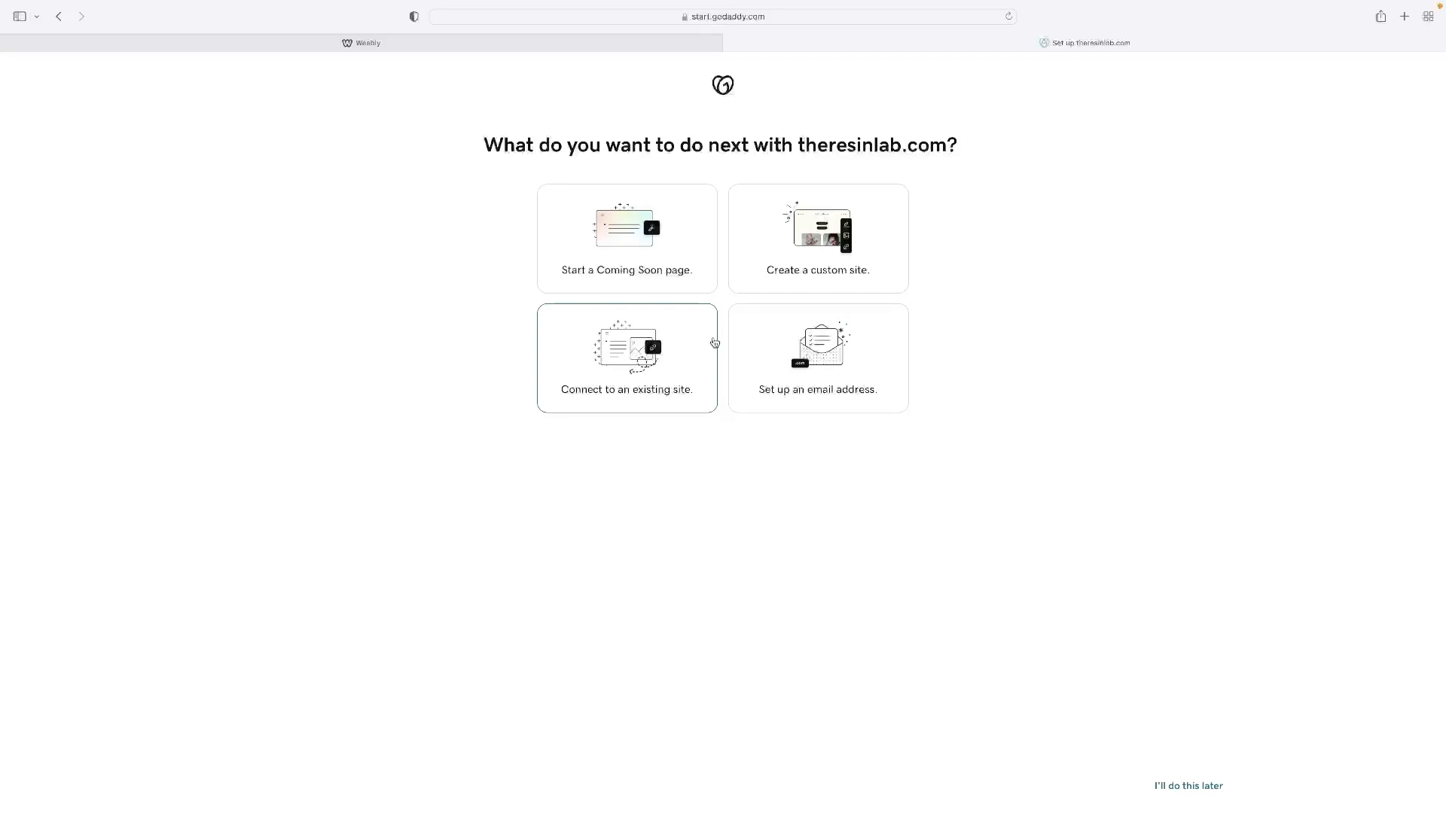
pyautogui.moveTo(699, 346)
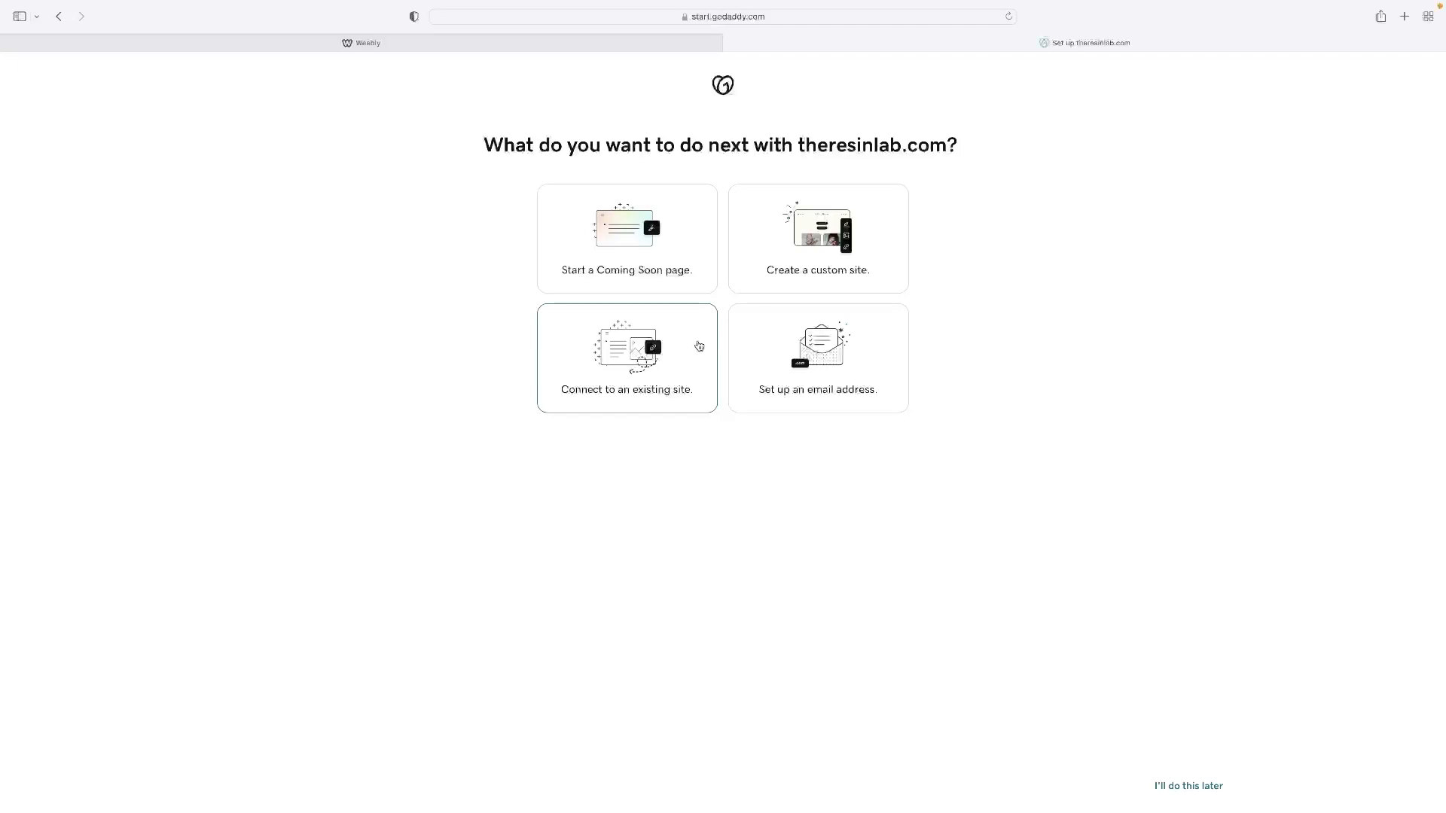
pyautogui.click(626, 358)
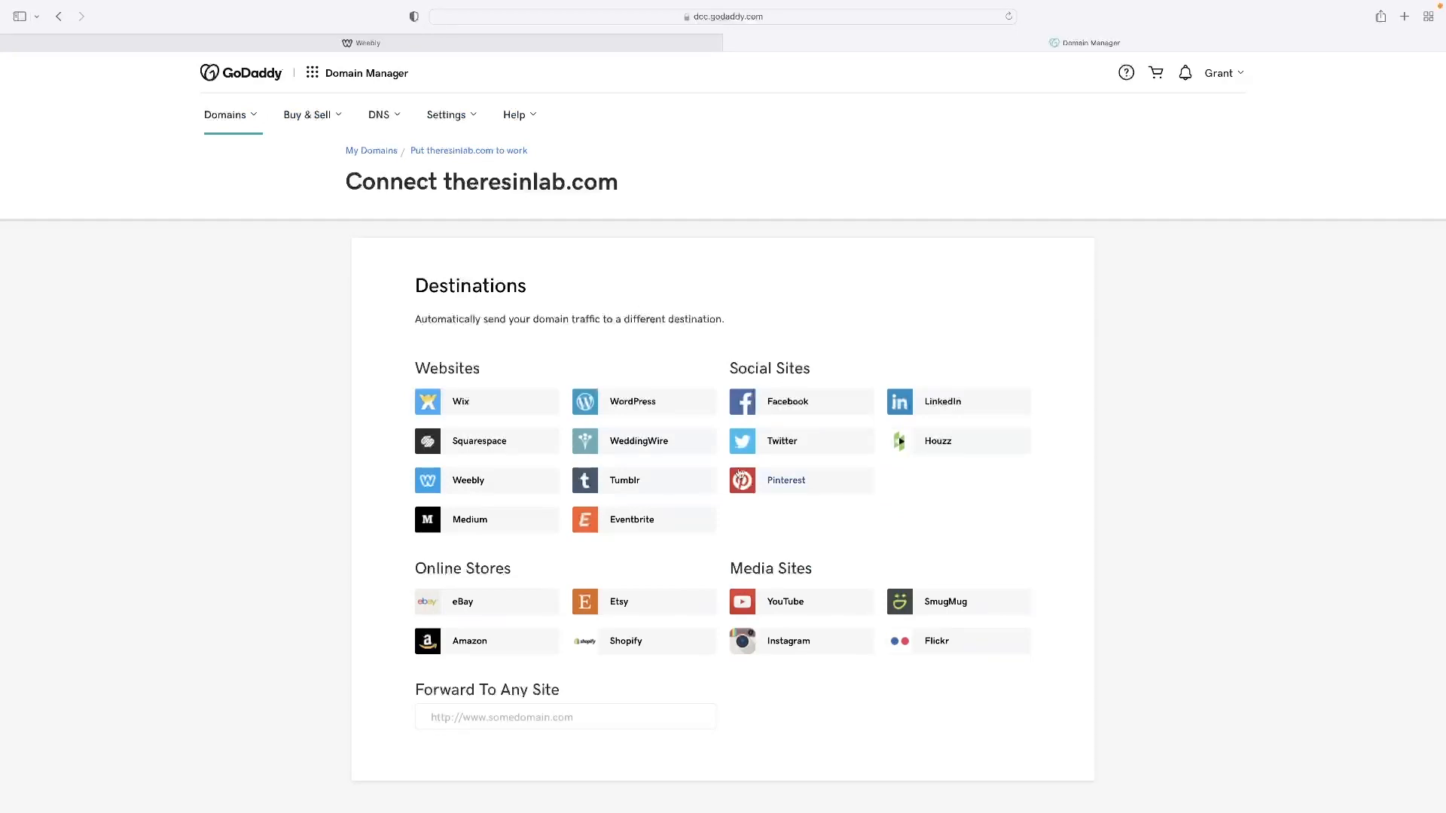
pyautogui.moveTo(468, 479)
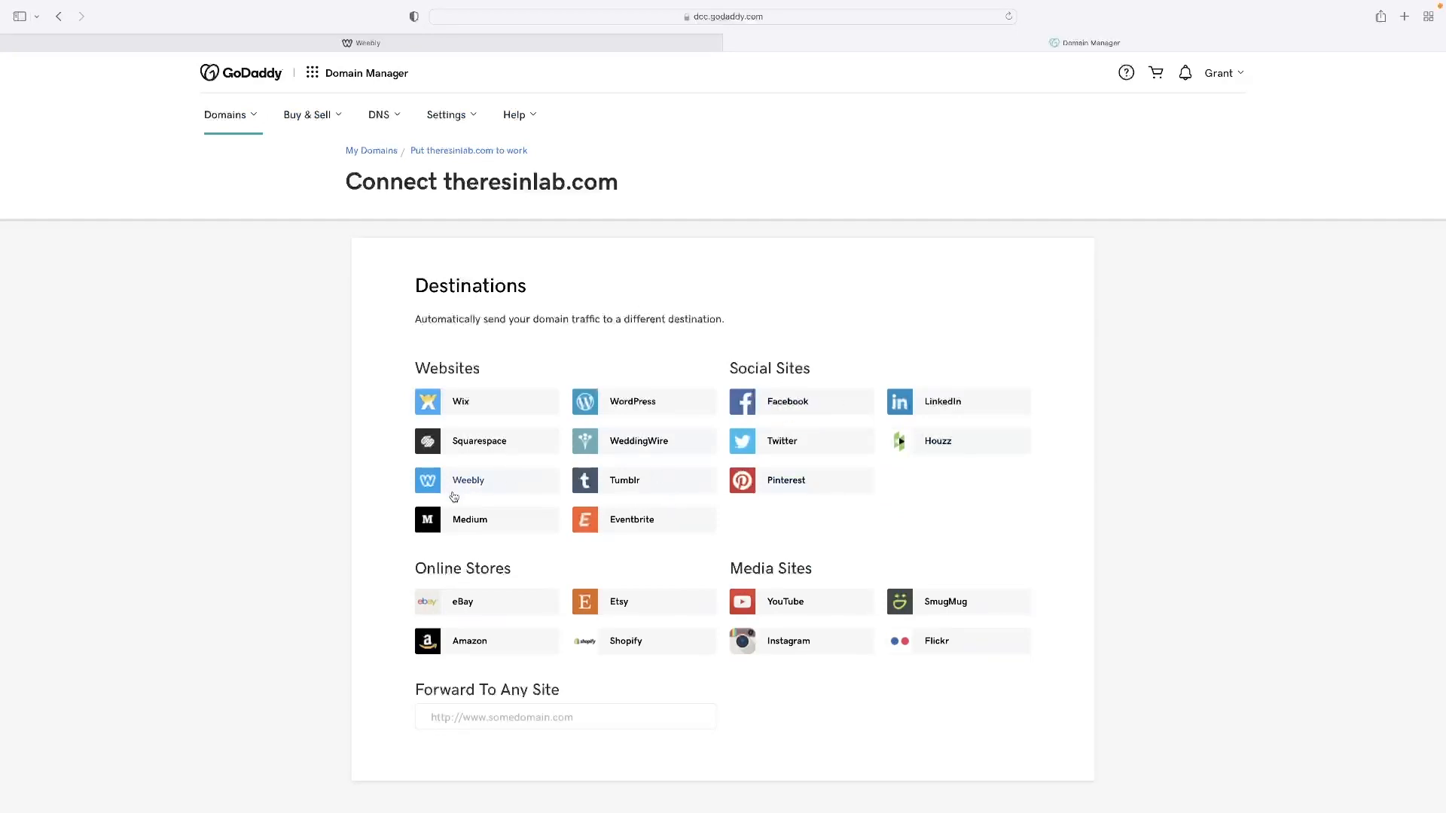
pyautogui.scroll(-3)
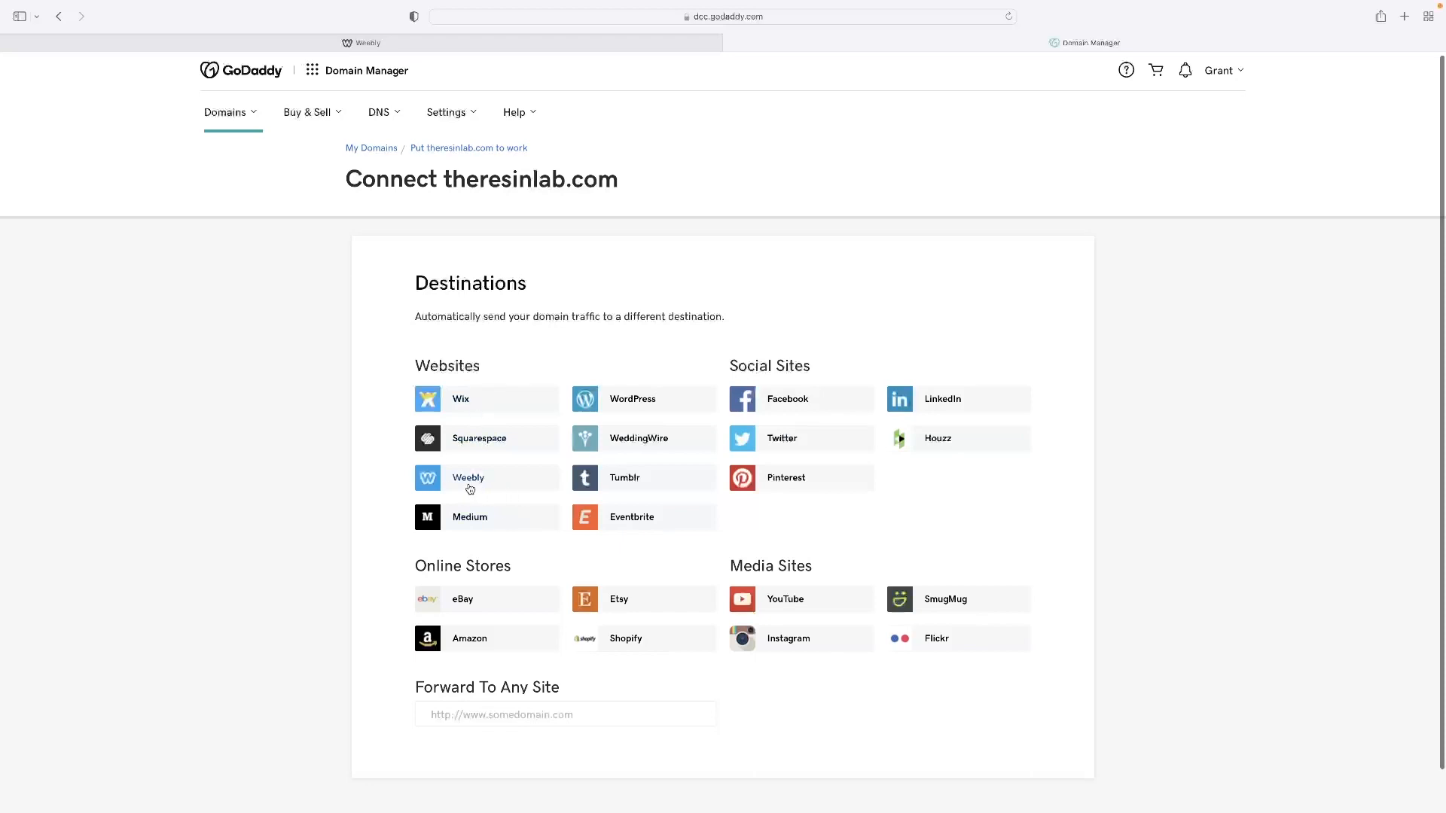
pyautogui.click(468, 477)
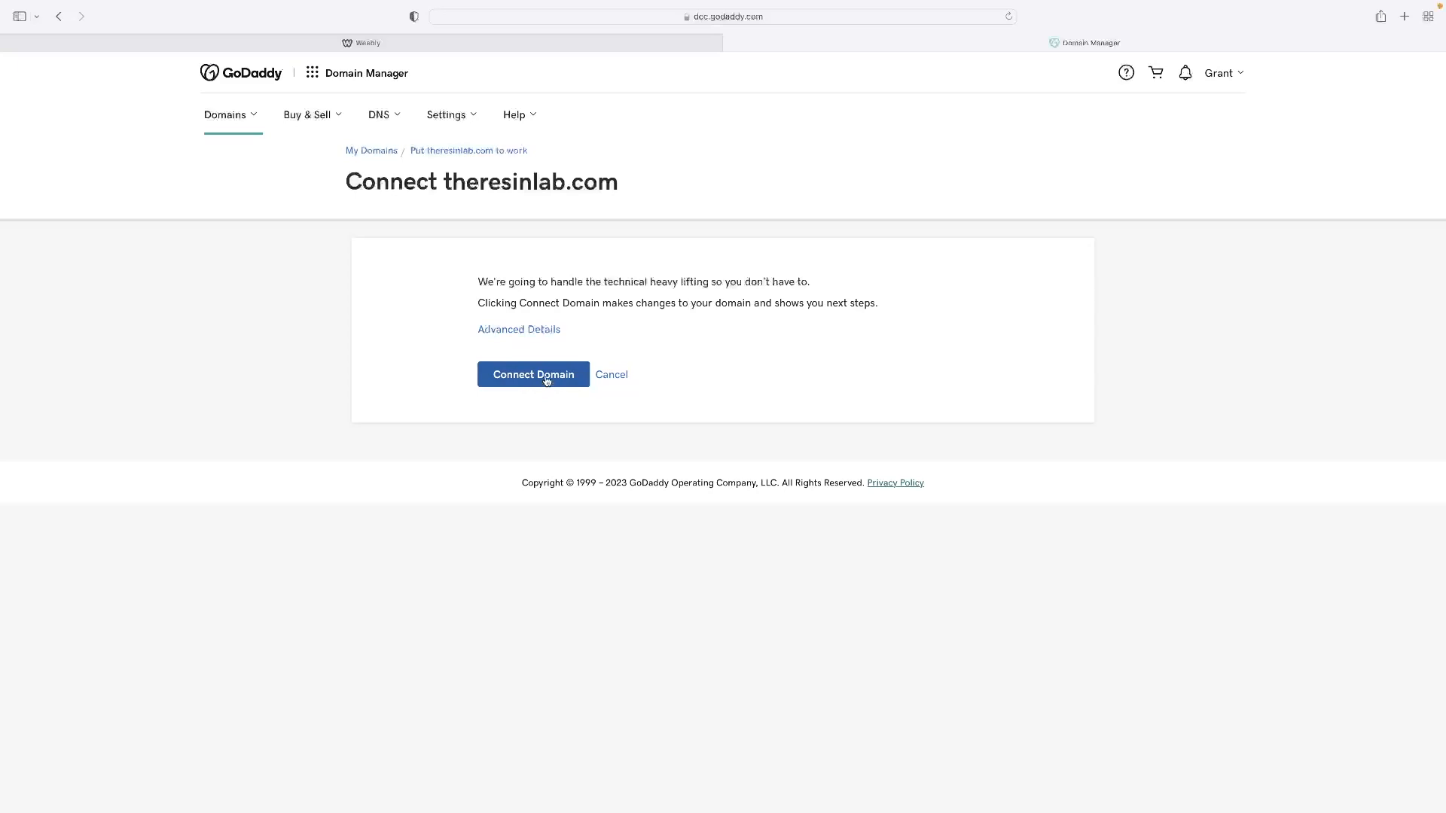
# Confirm Connect Domain so GoDaddy shows the 'You're almost done' Weebly steps
pyautogui.click(531, 375)
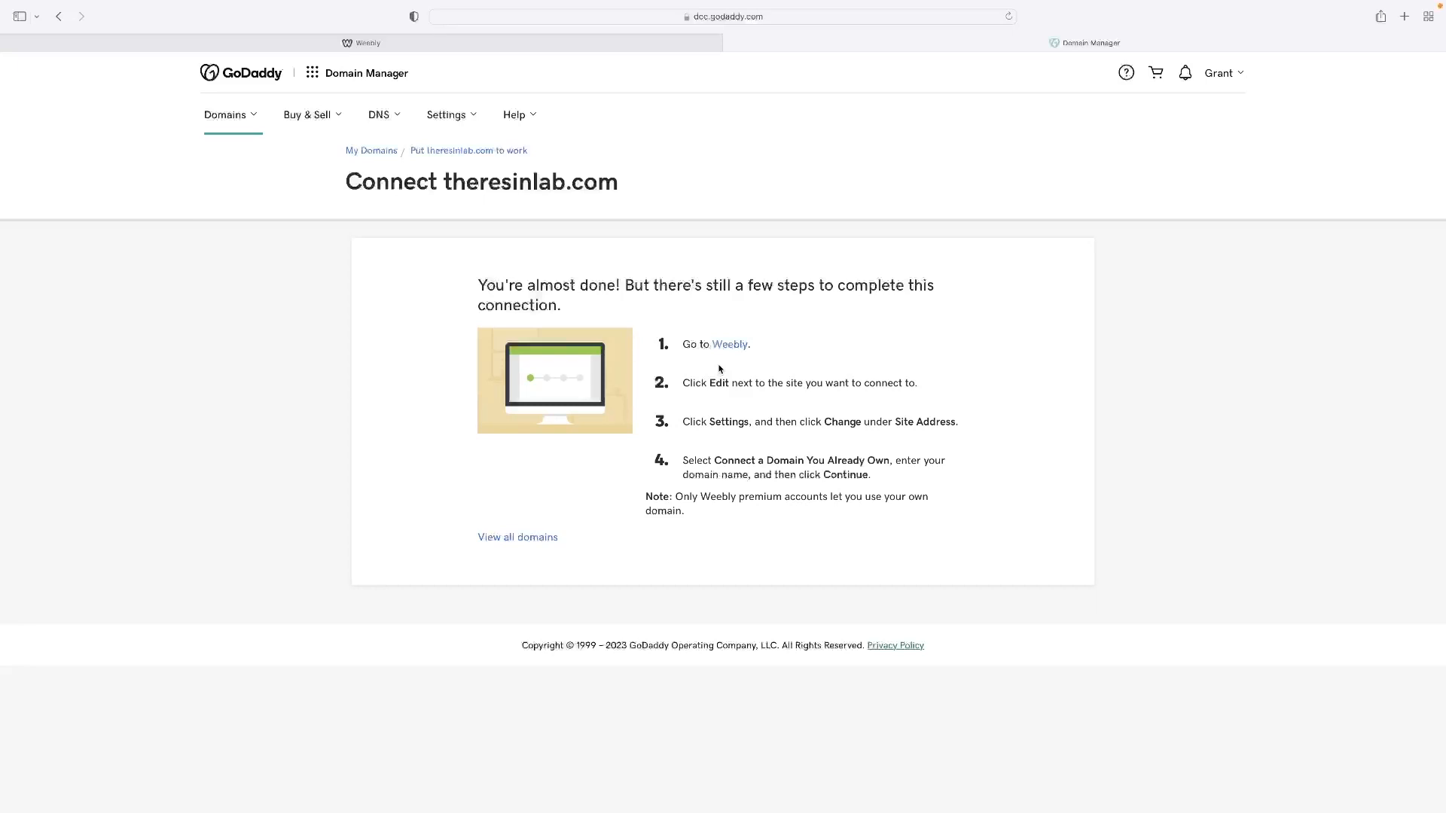
pyautogui.moveTo(743, 328)
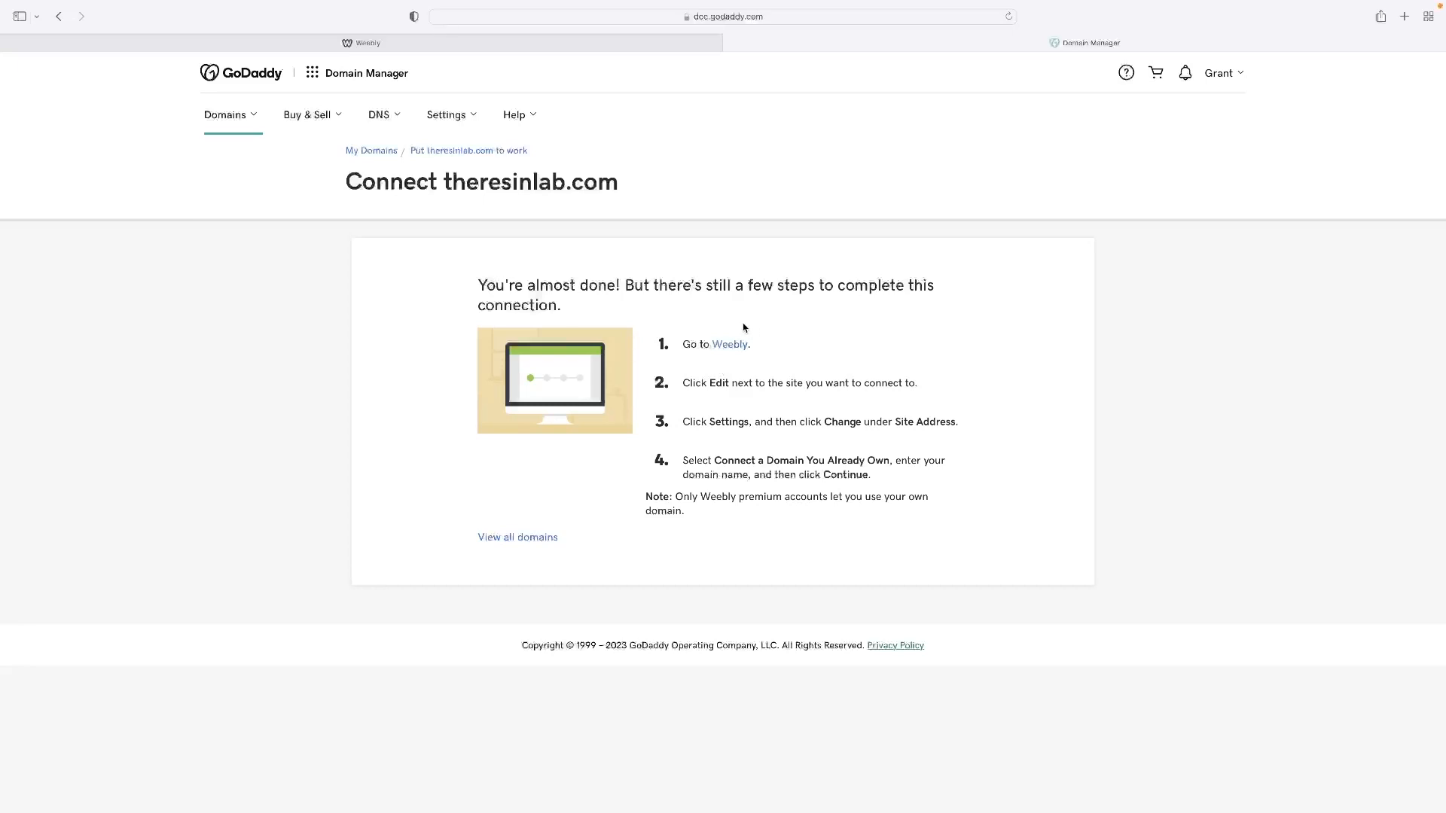
pyautogui.moveTo(729, 343)
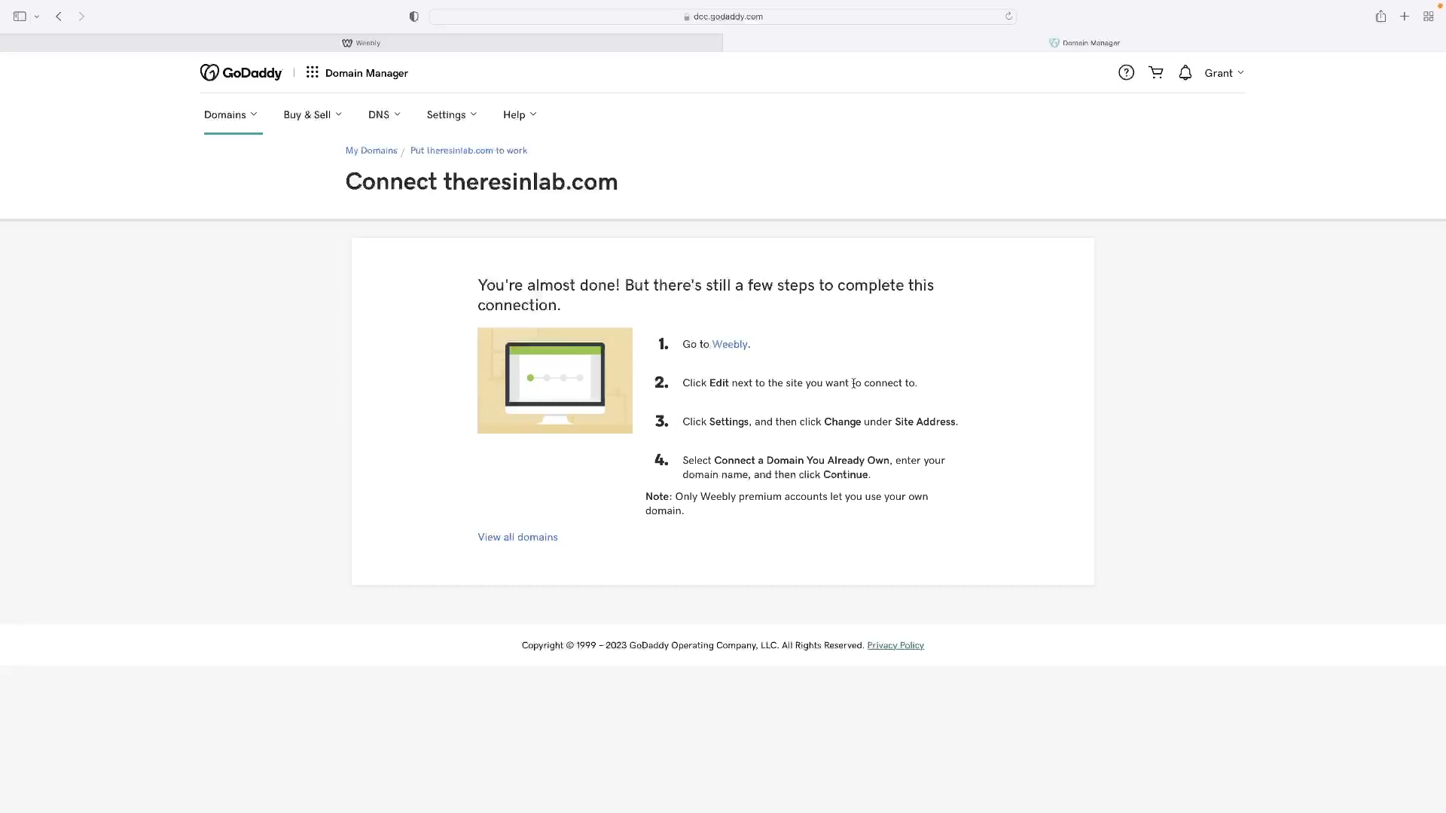
pyautogui.moveTo(864, 363)
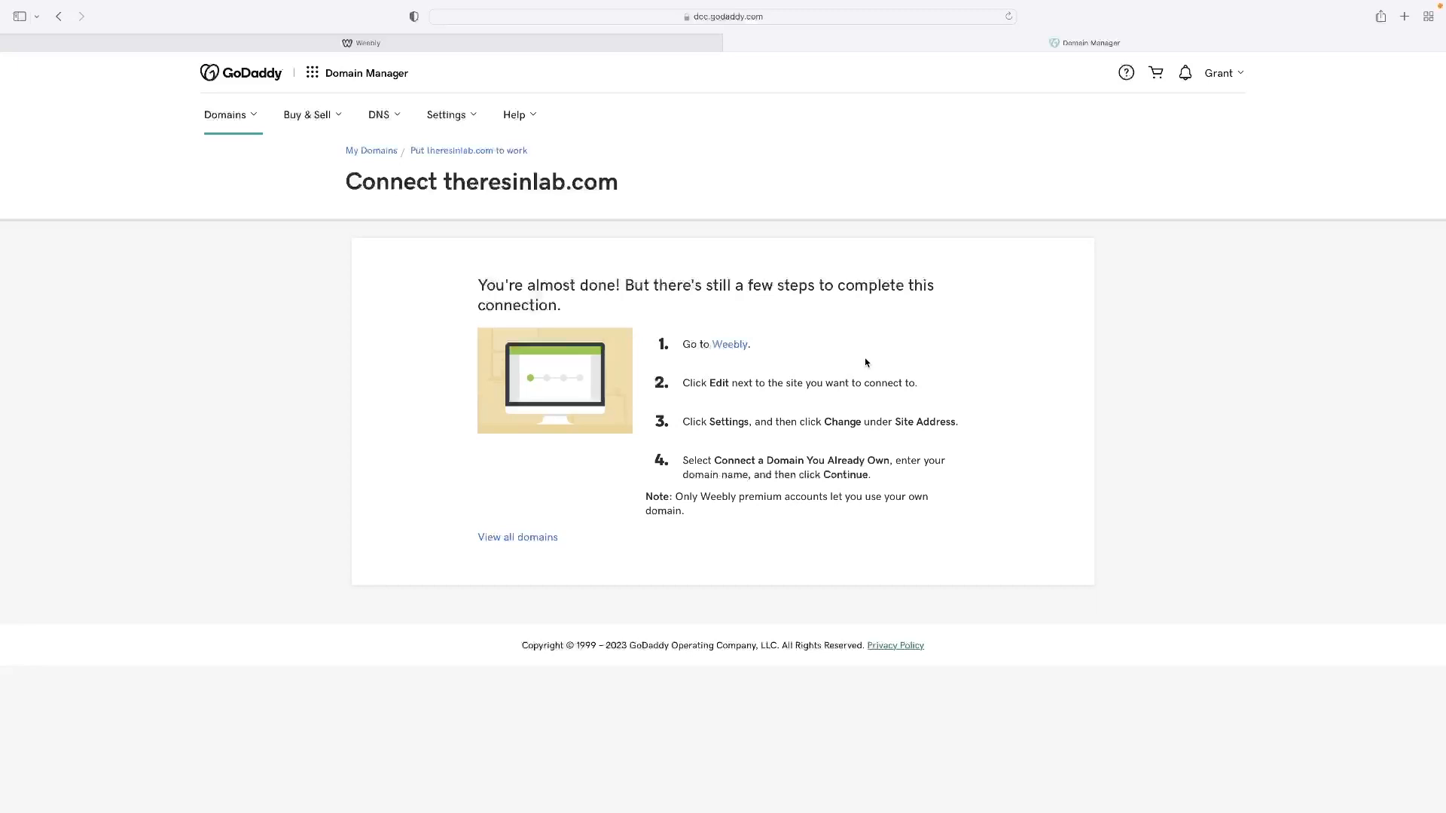
pyautogui.moveTo(857, 396)
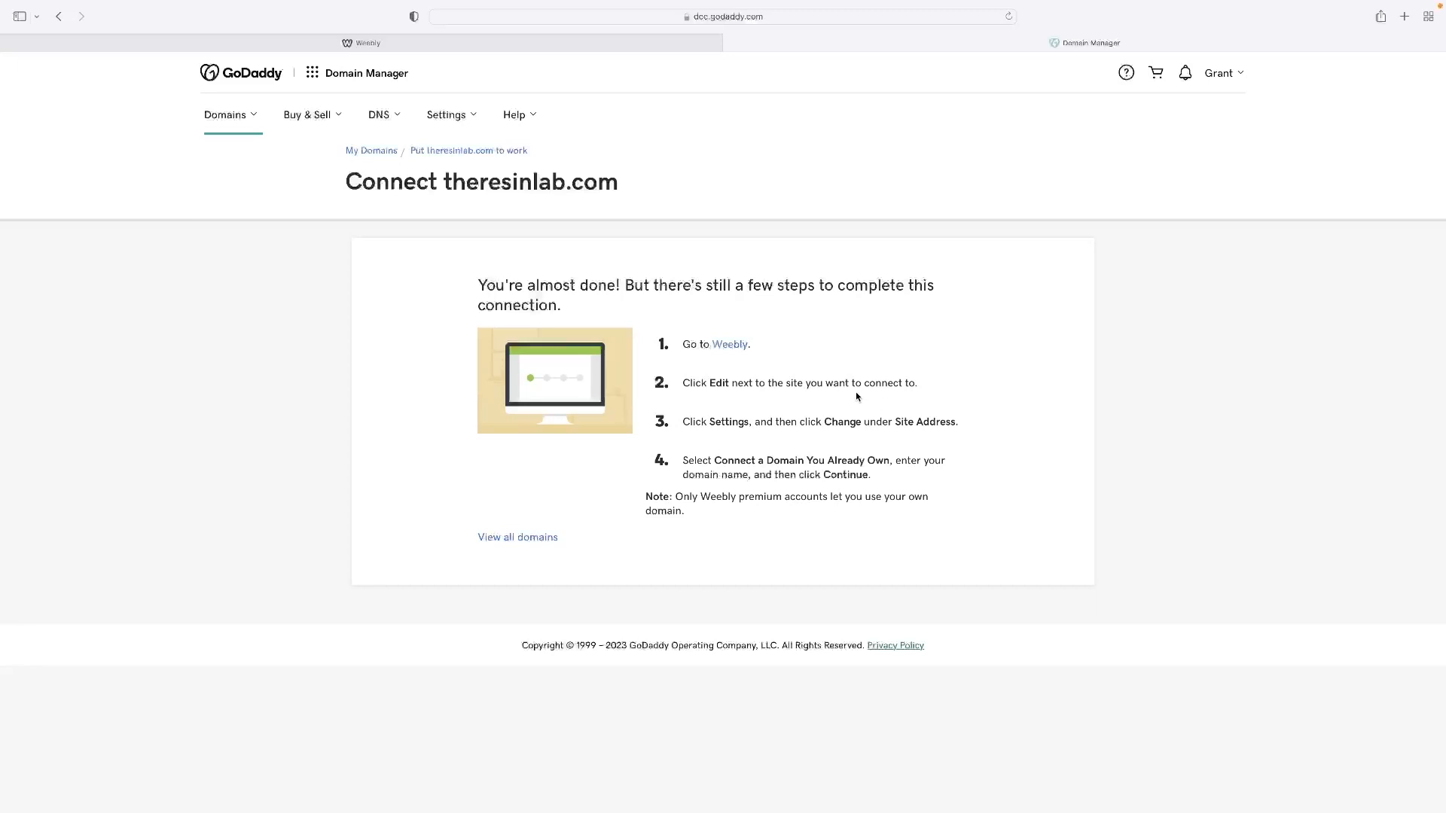
pyautogui.moveTo(729, 456)
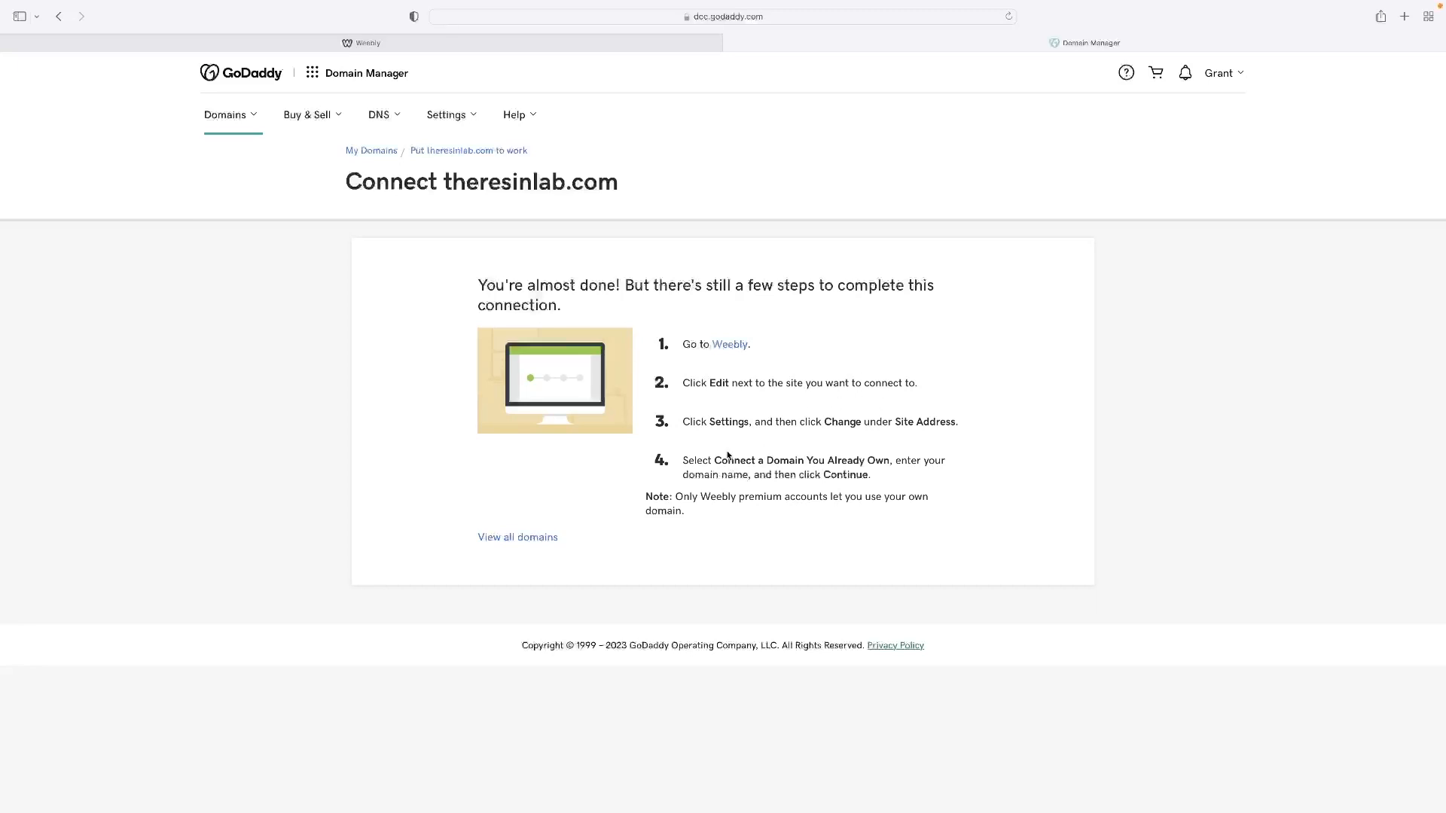
pyautogui.moveTo(666, 336)
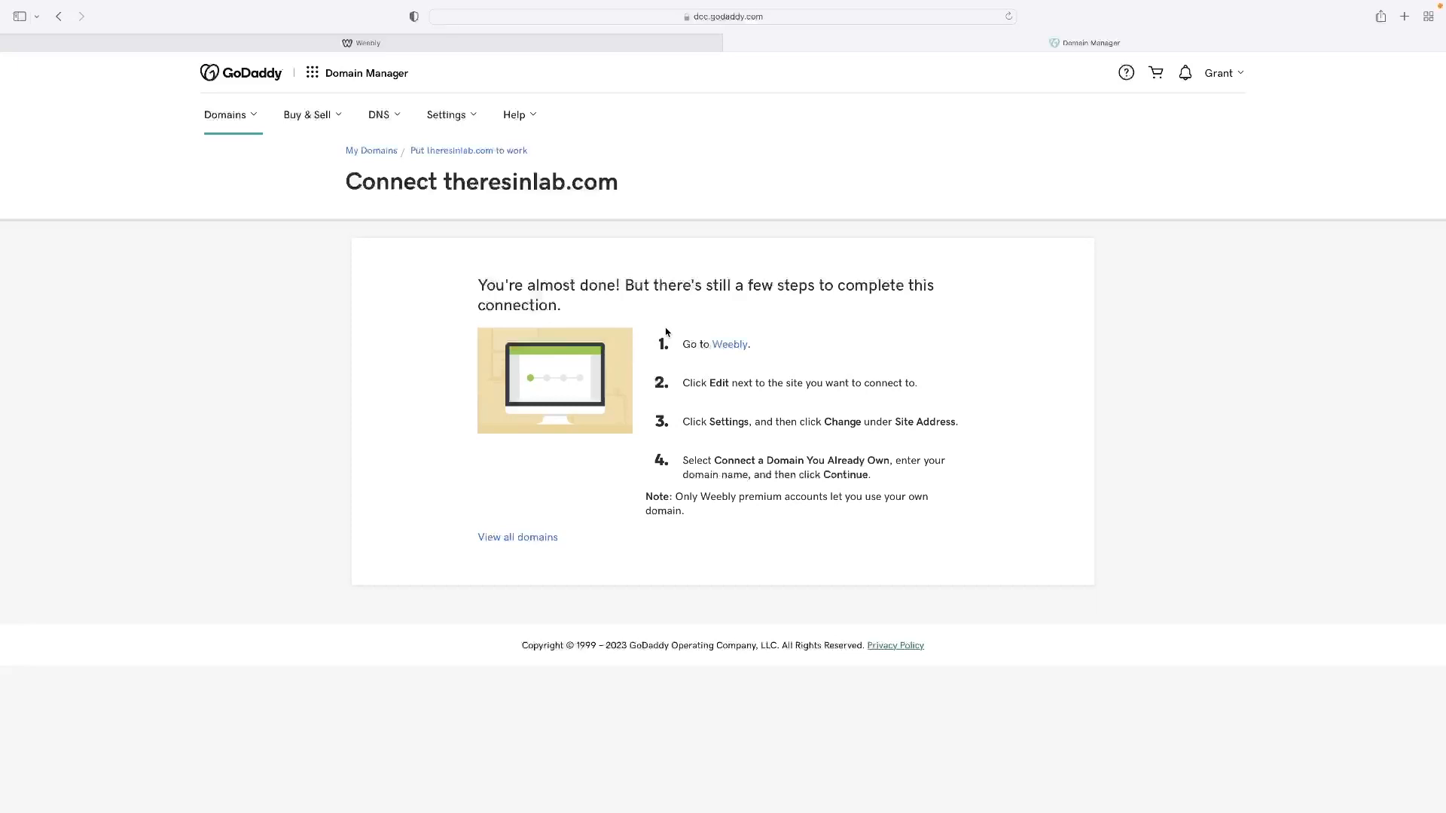
pyautogui.moveTo(668, 327)
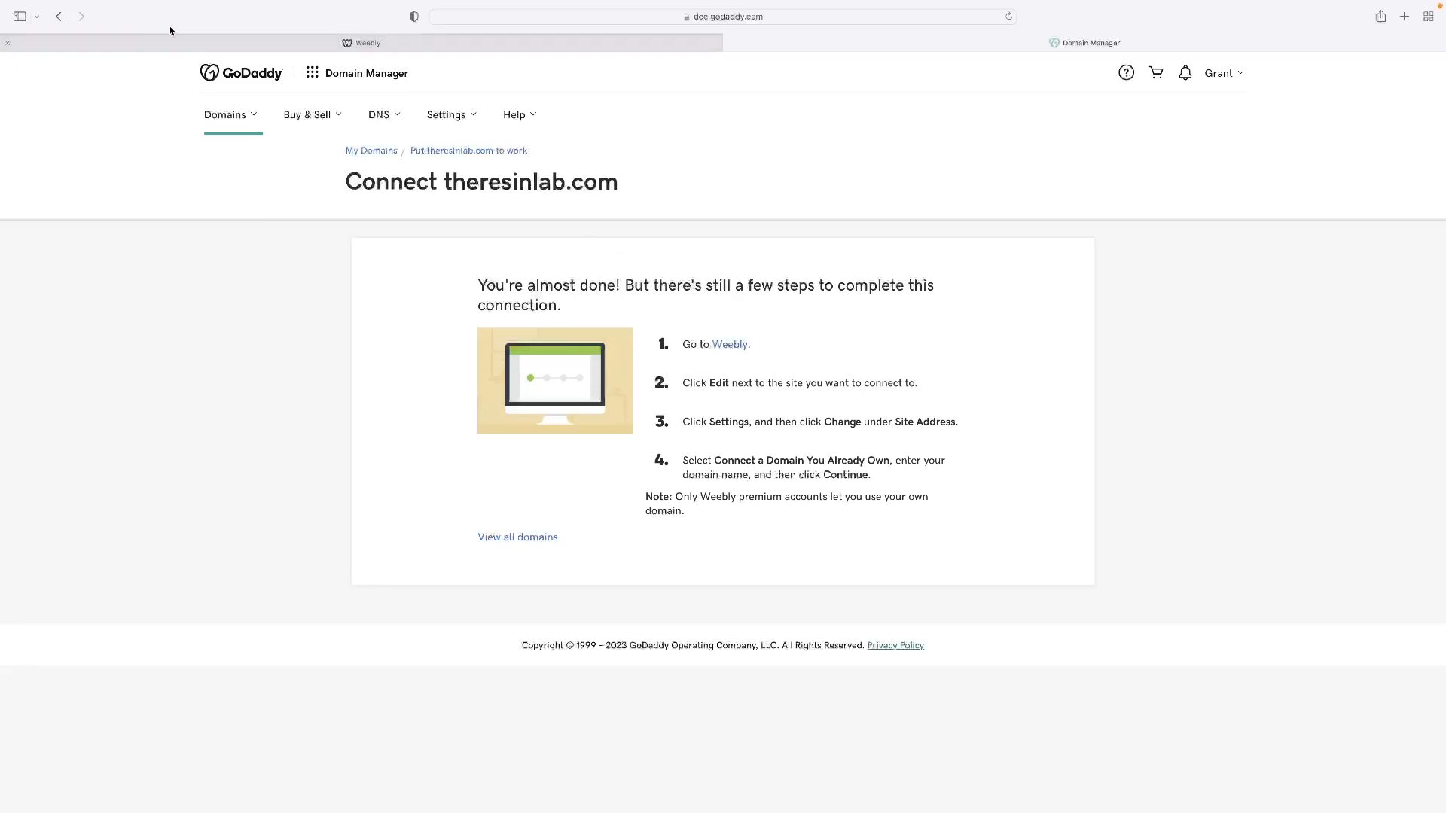
# Switch to Weebly and launch the My Site editor from Website > Edit Site
pyautogui.click(360, 42)
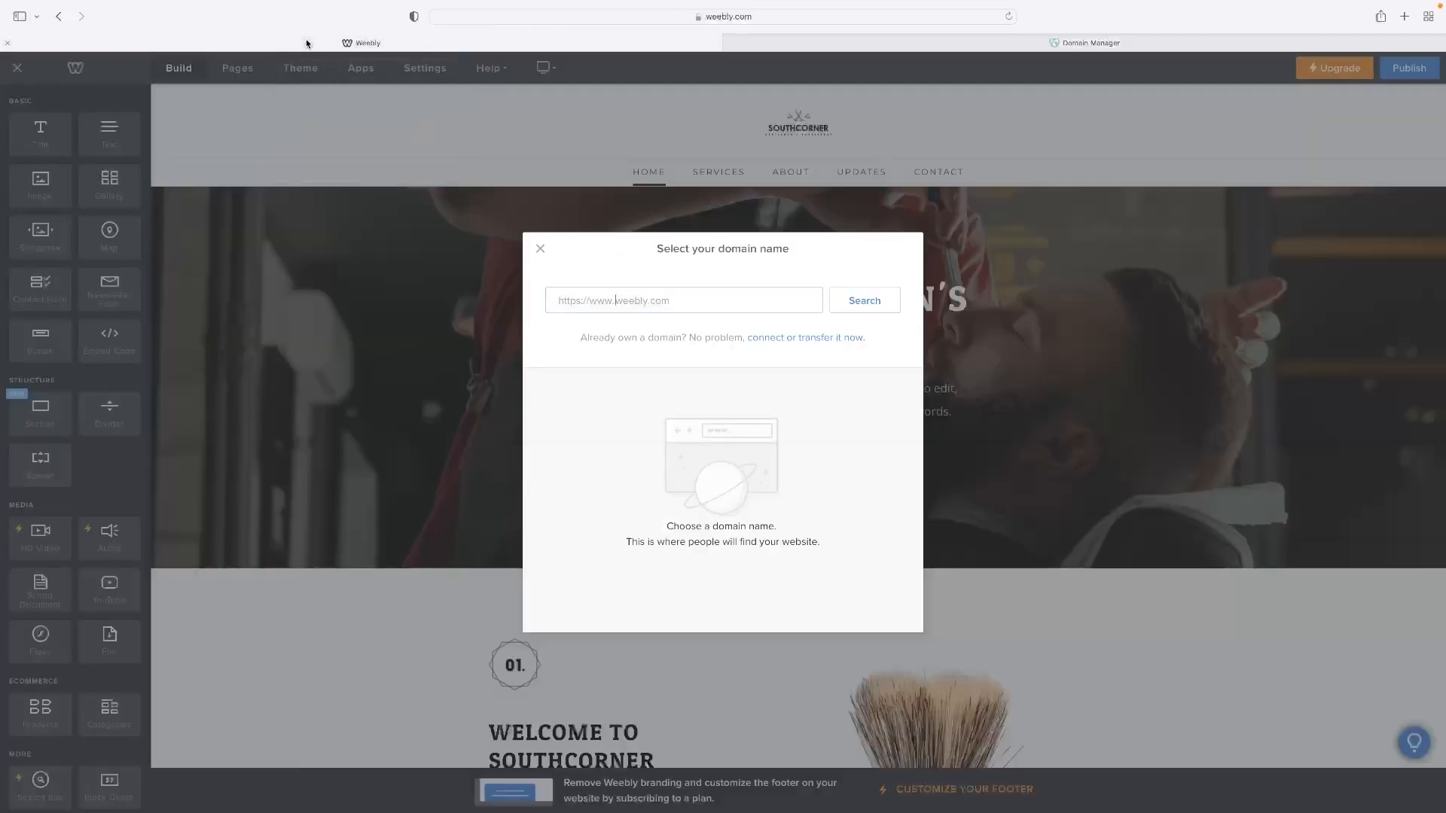
pyautogui.click(541, 248)
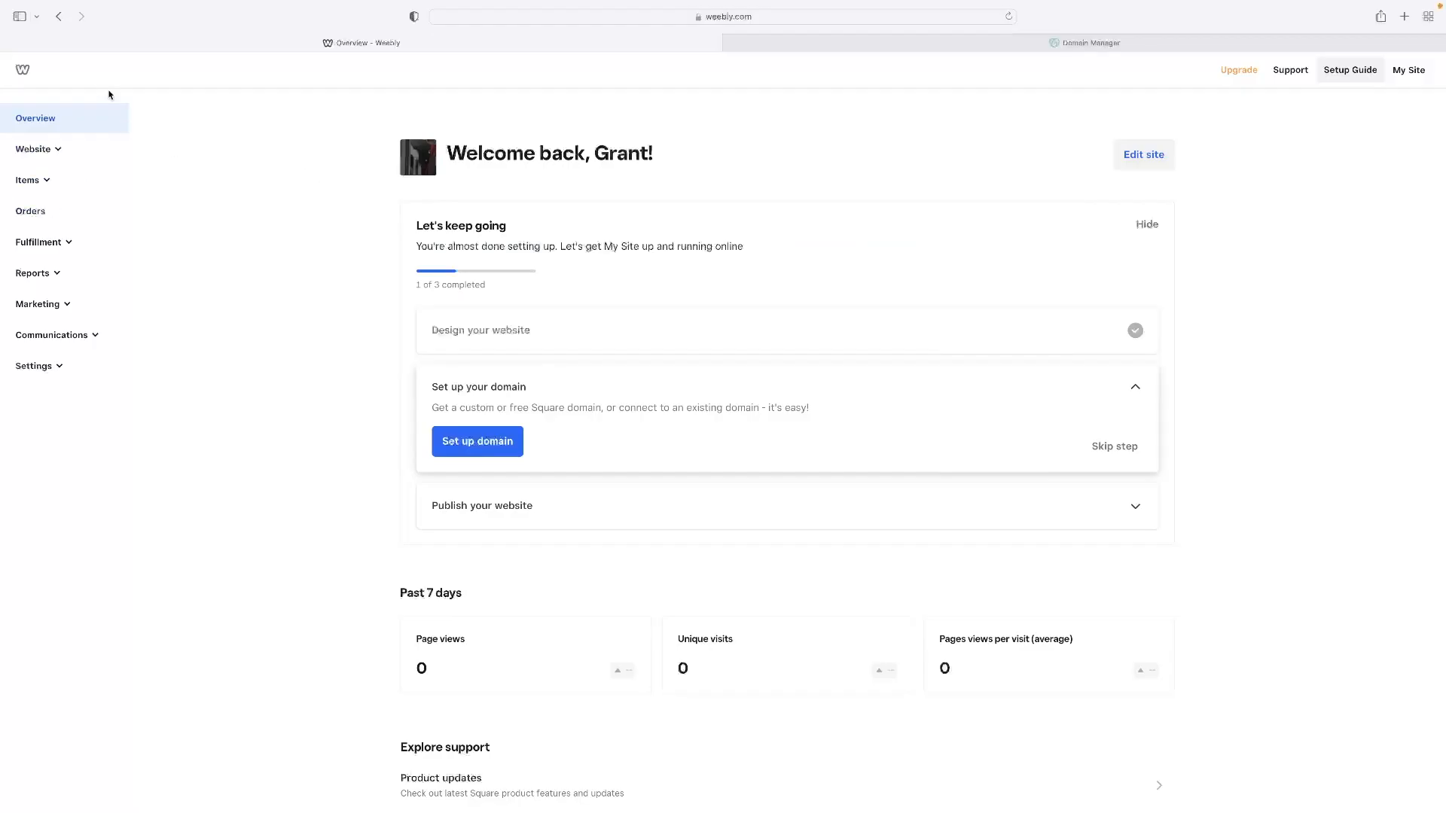
pyautogui.moveTo(313, 107)
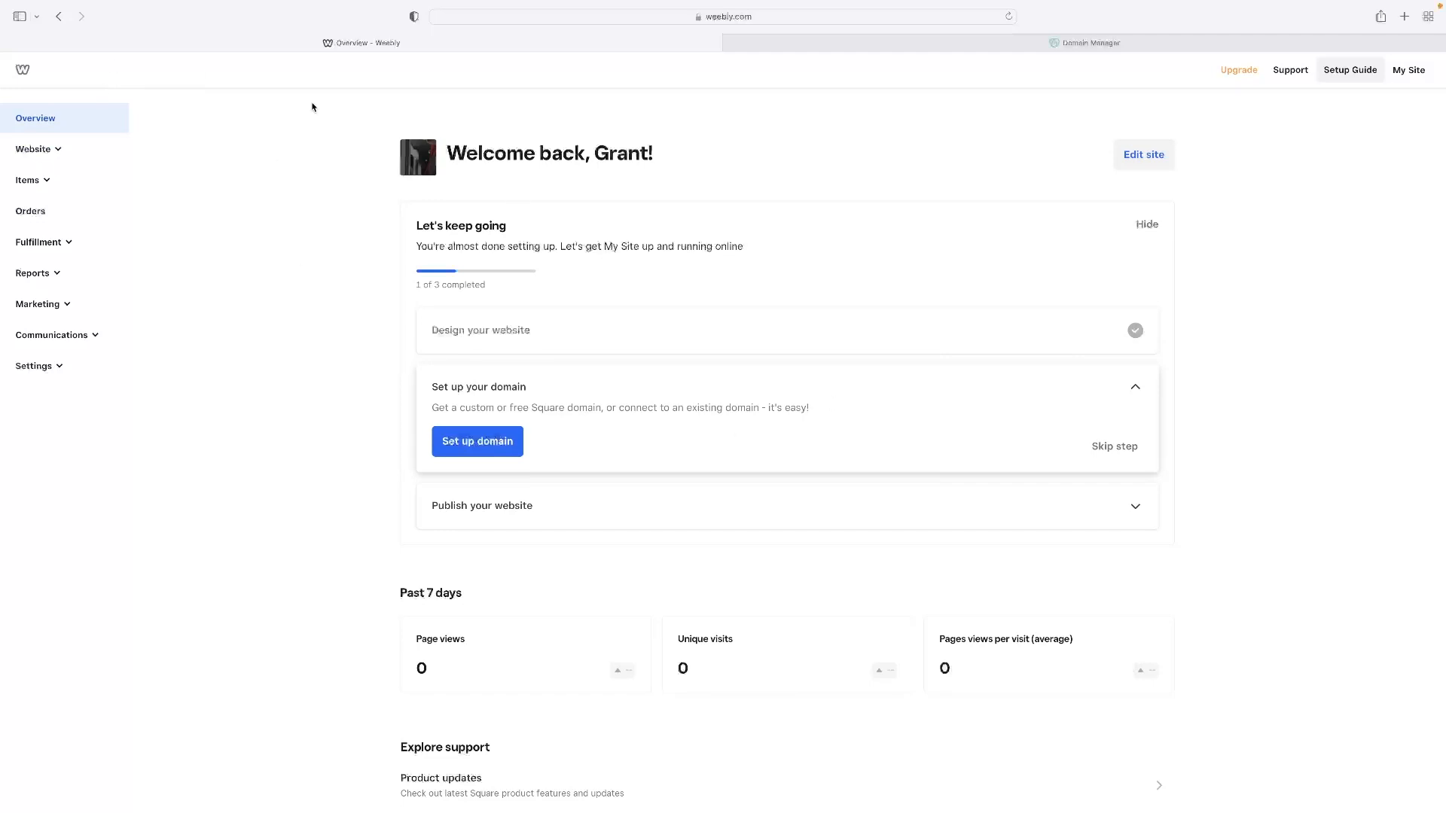
pyautogui.moveTo(640, 257)
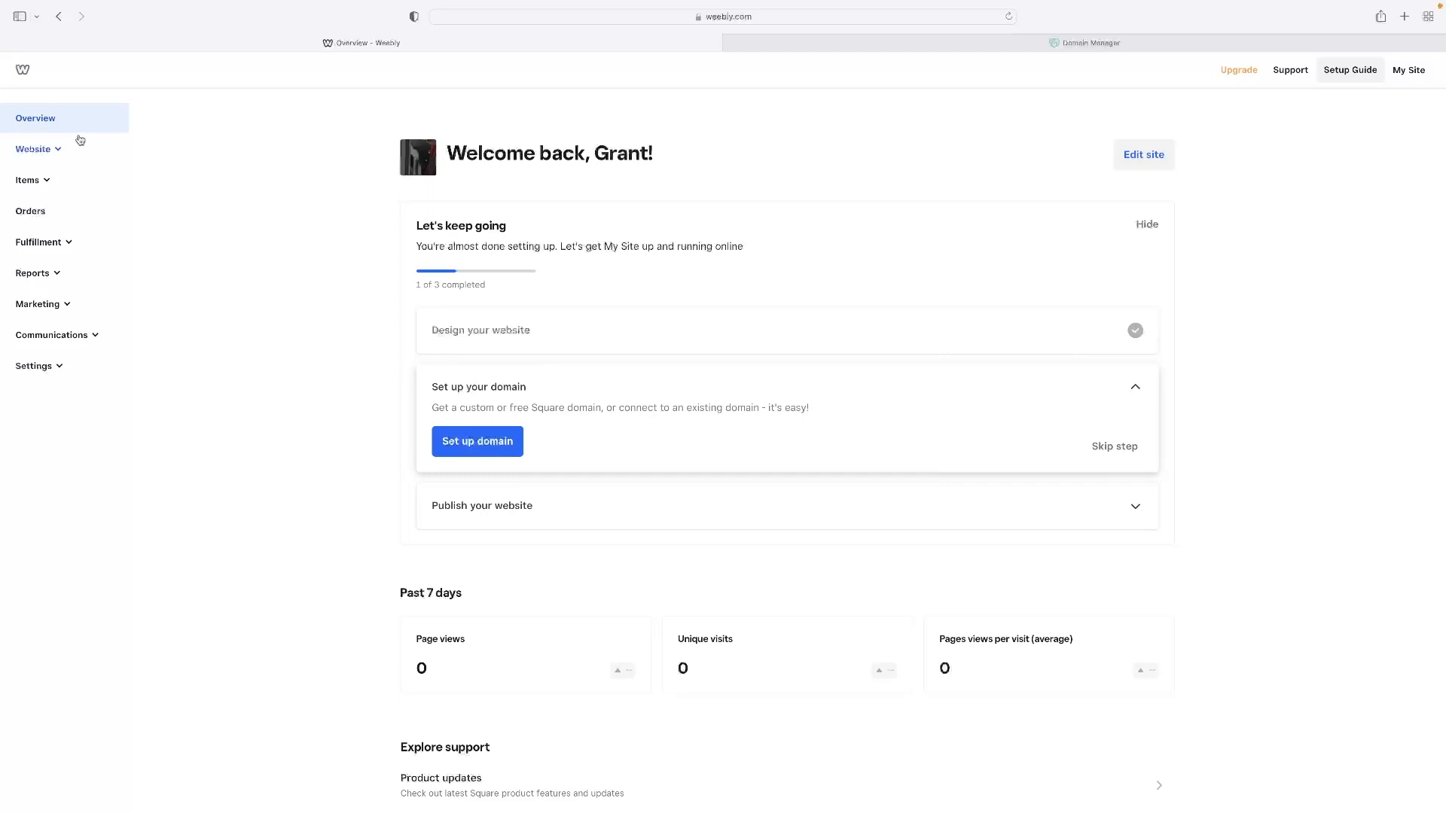
pyautogui.moveTo(75, 152)
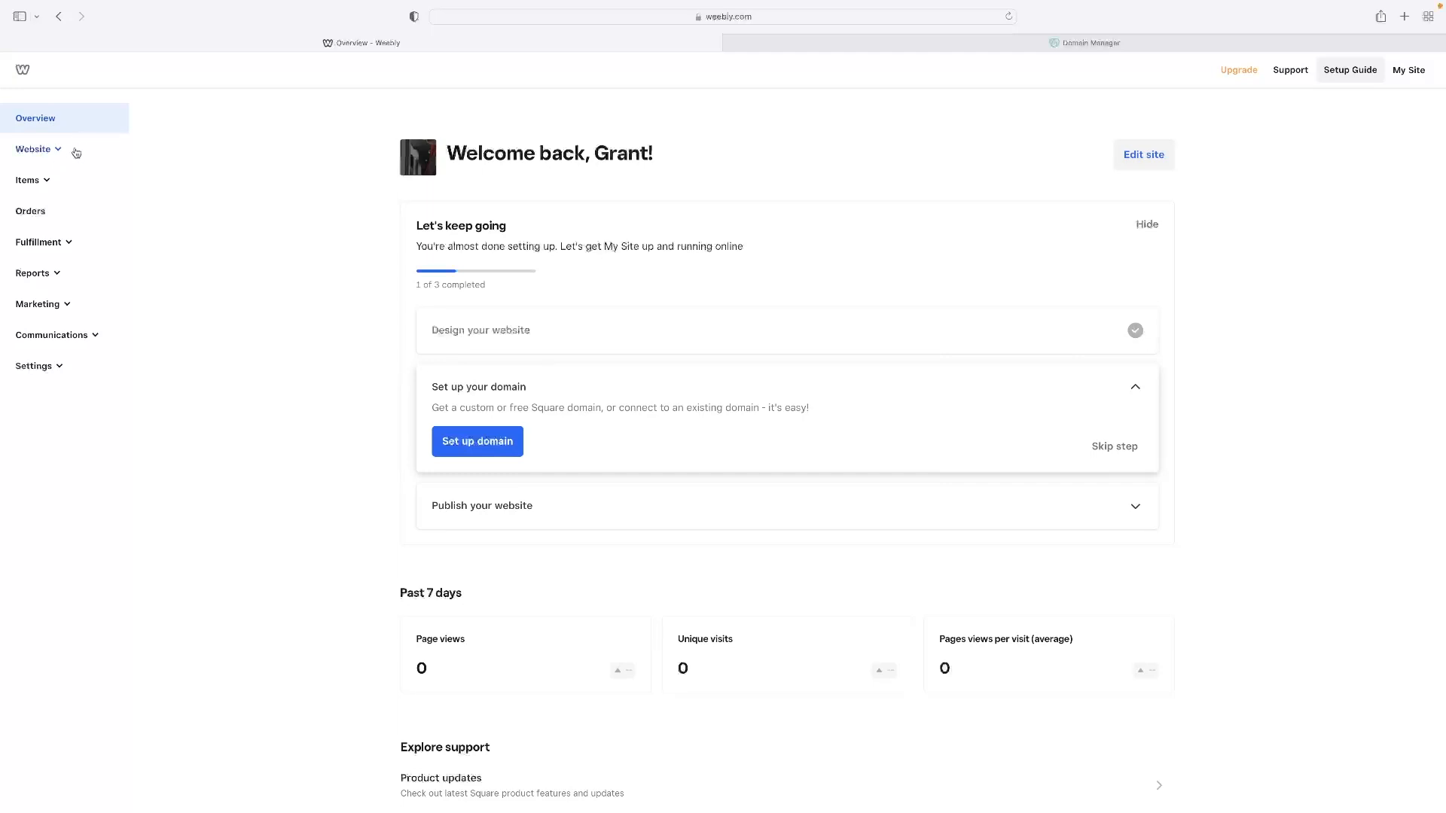
pyautogui.click(34, 149)
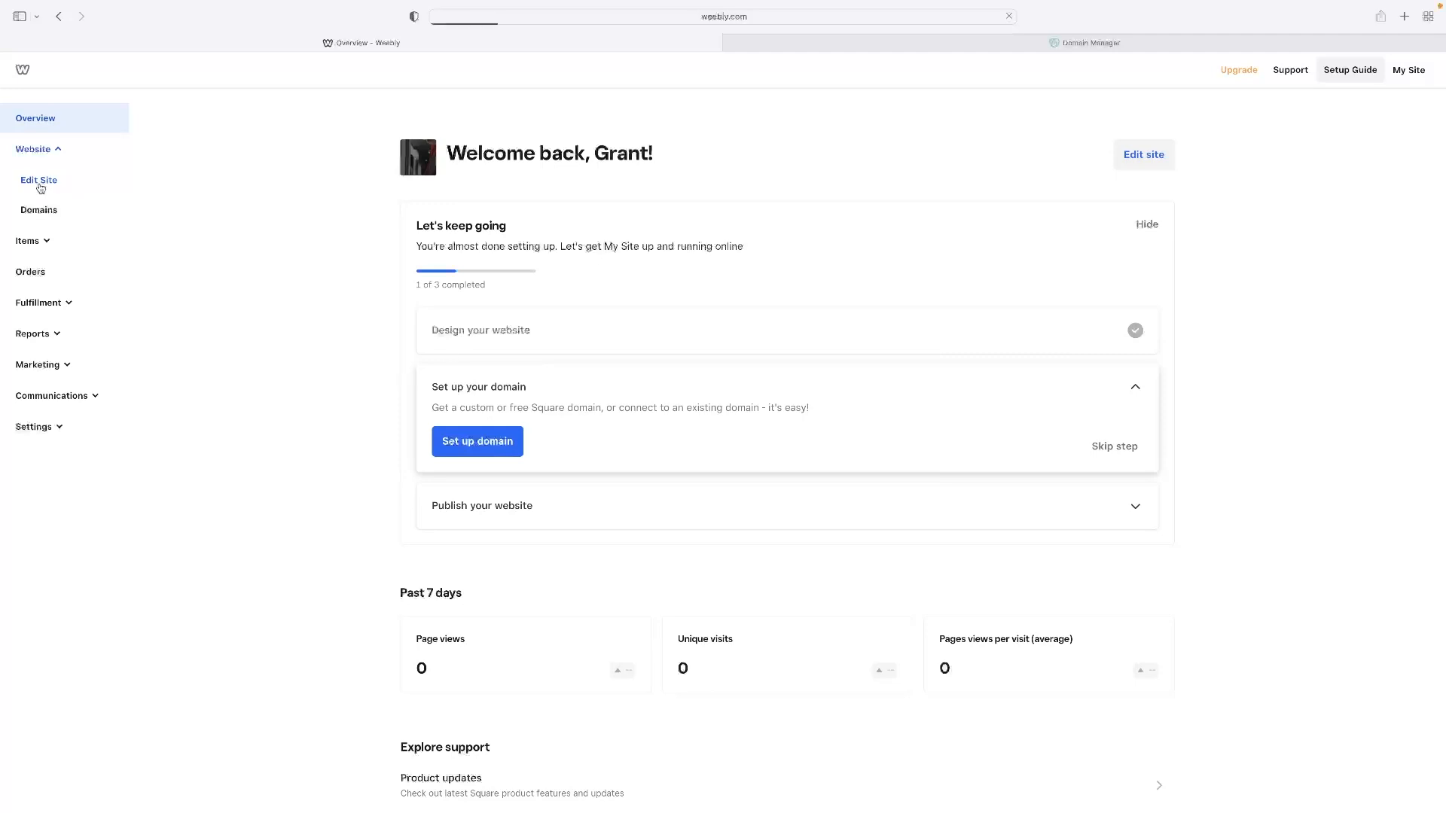
pyautogui.click(39, 179)
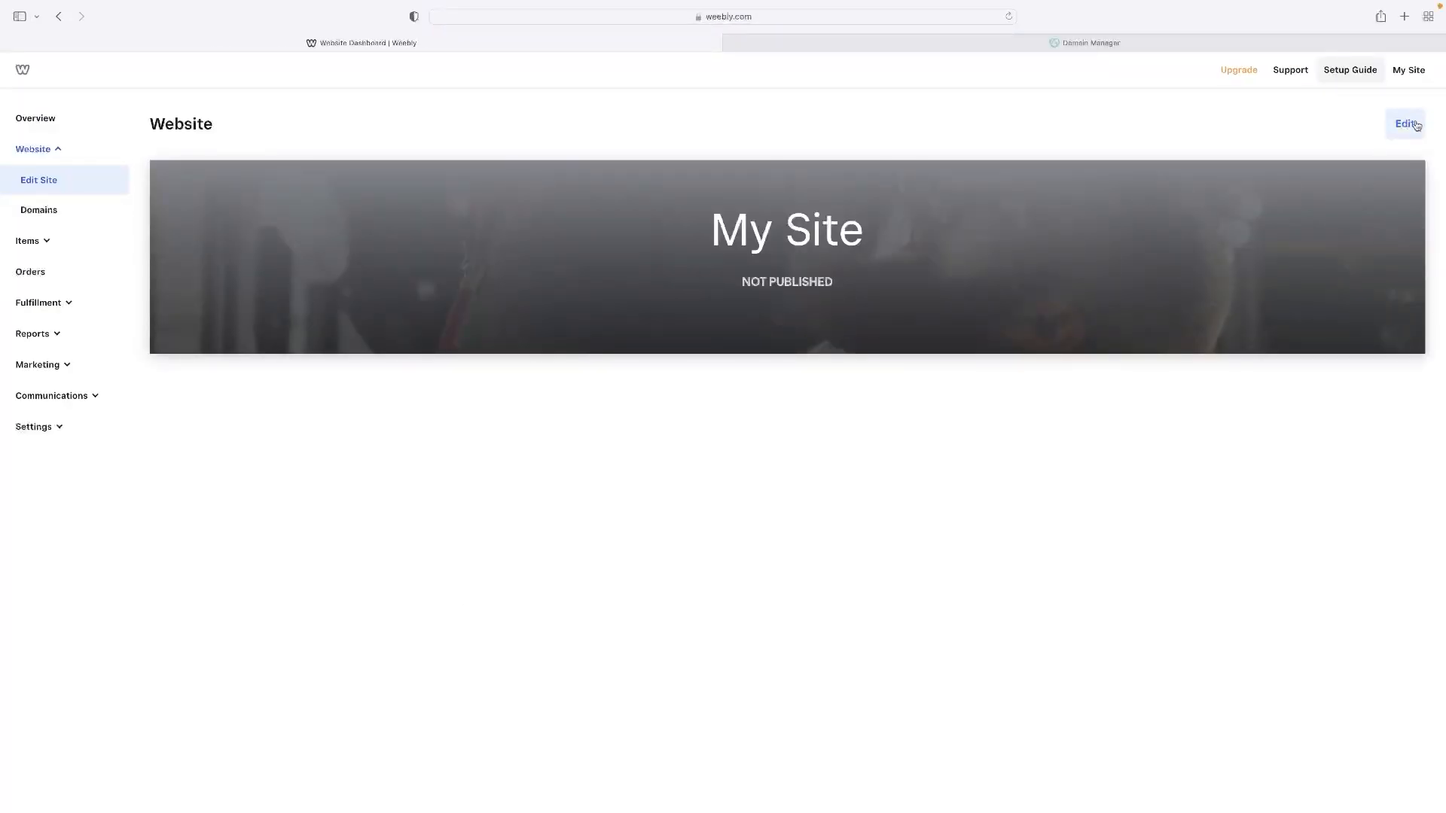
pyautogui.click(1403, 122)
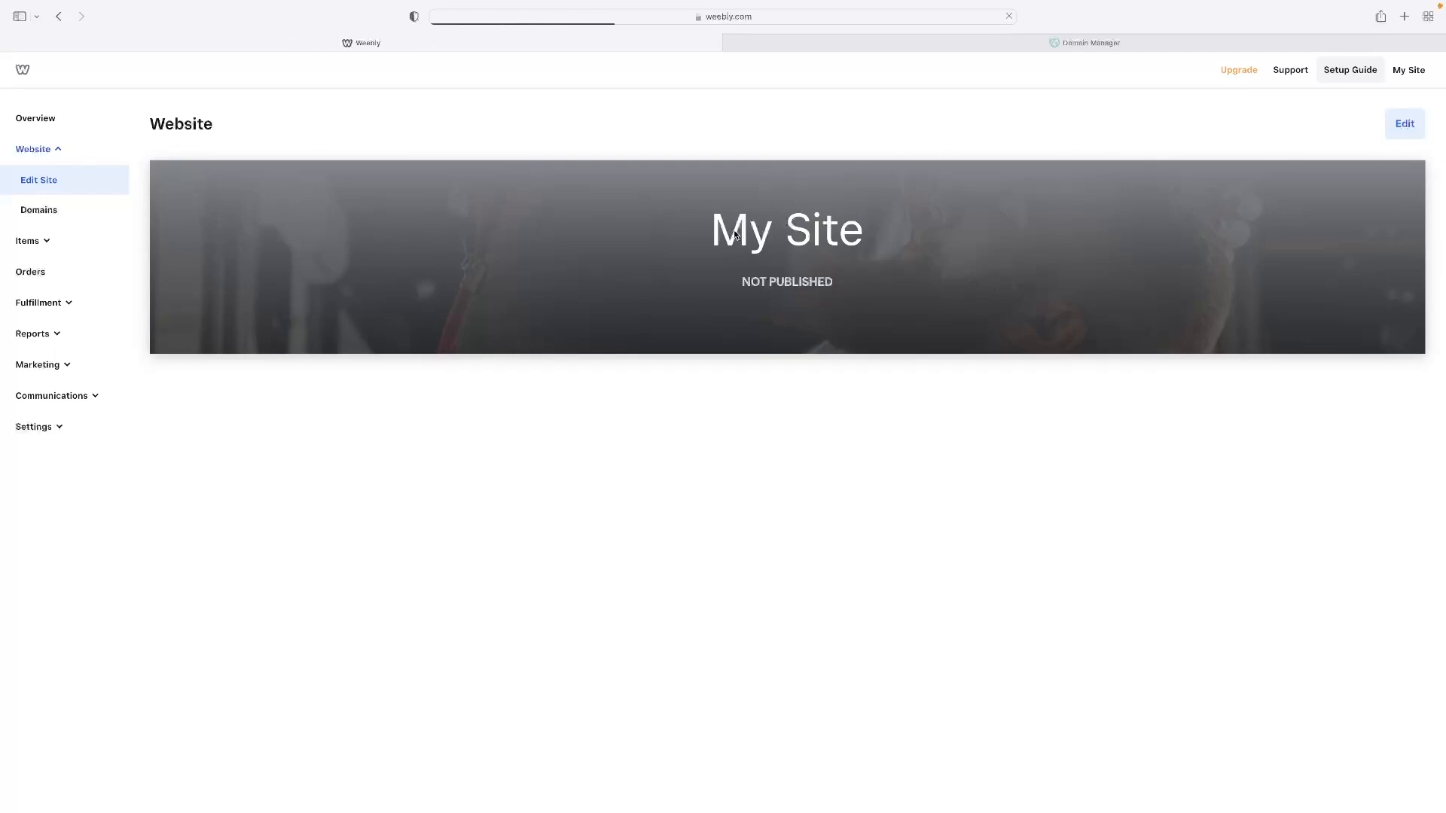
pyautogui.click(1403, 122)
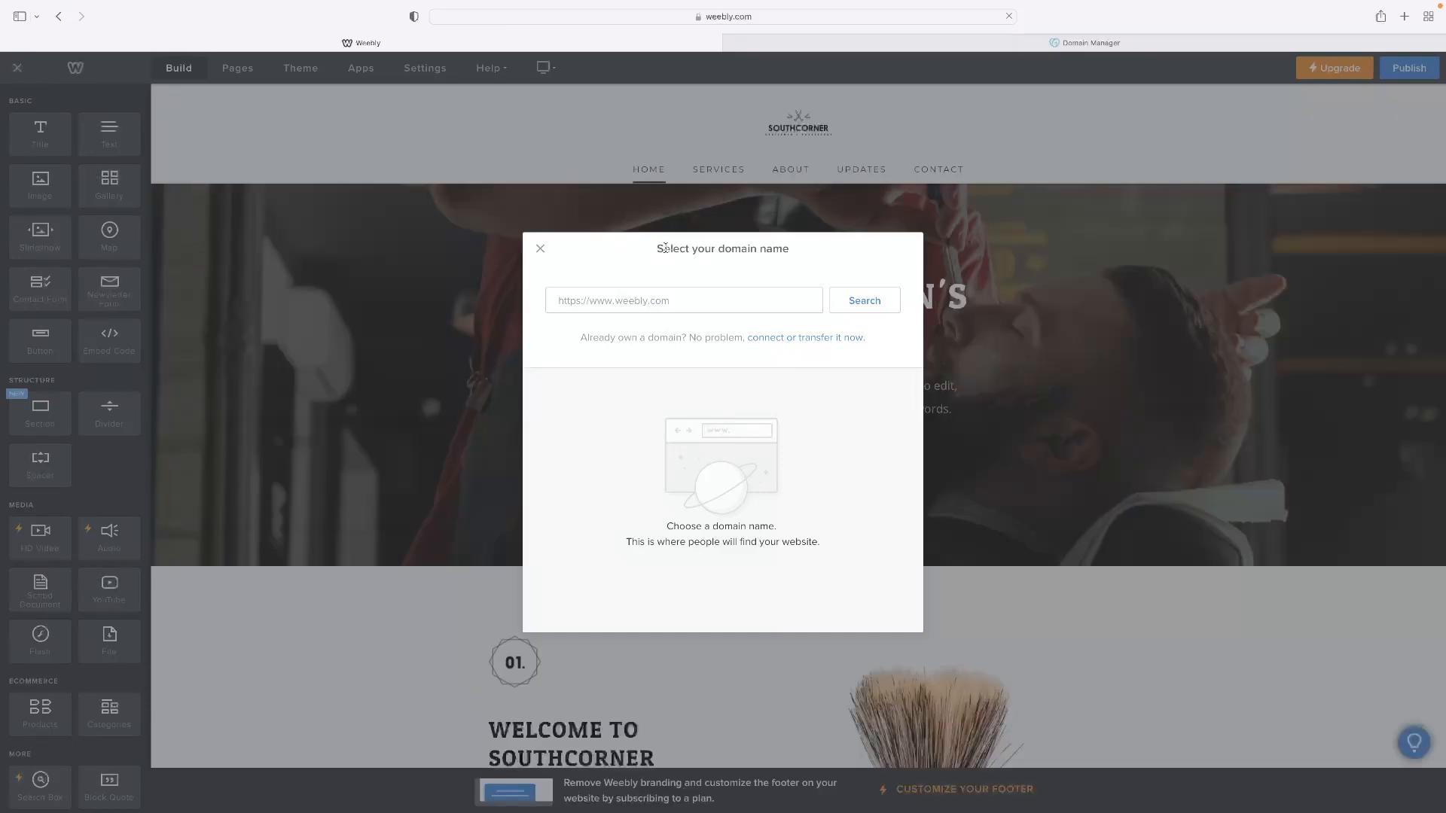
pyautogui.click(682, 299)
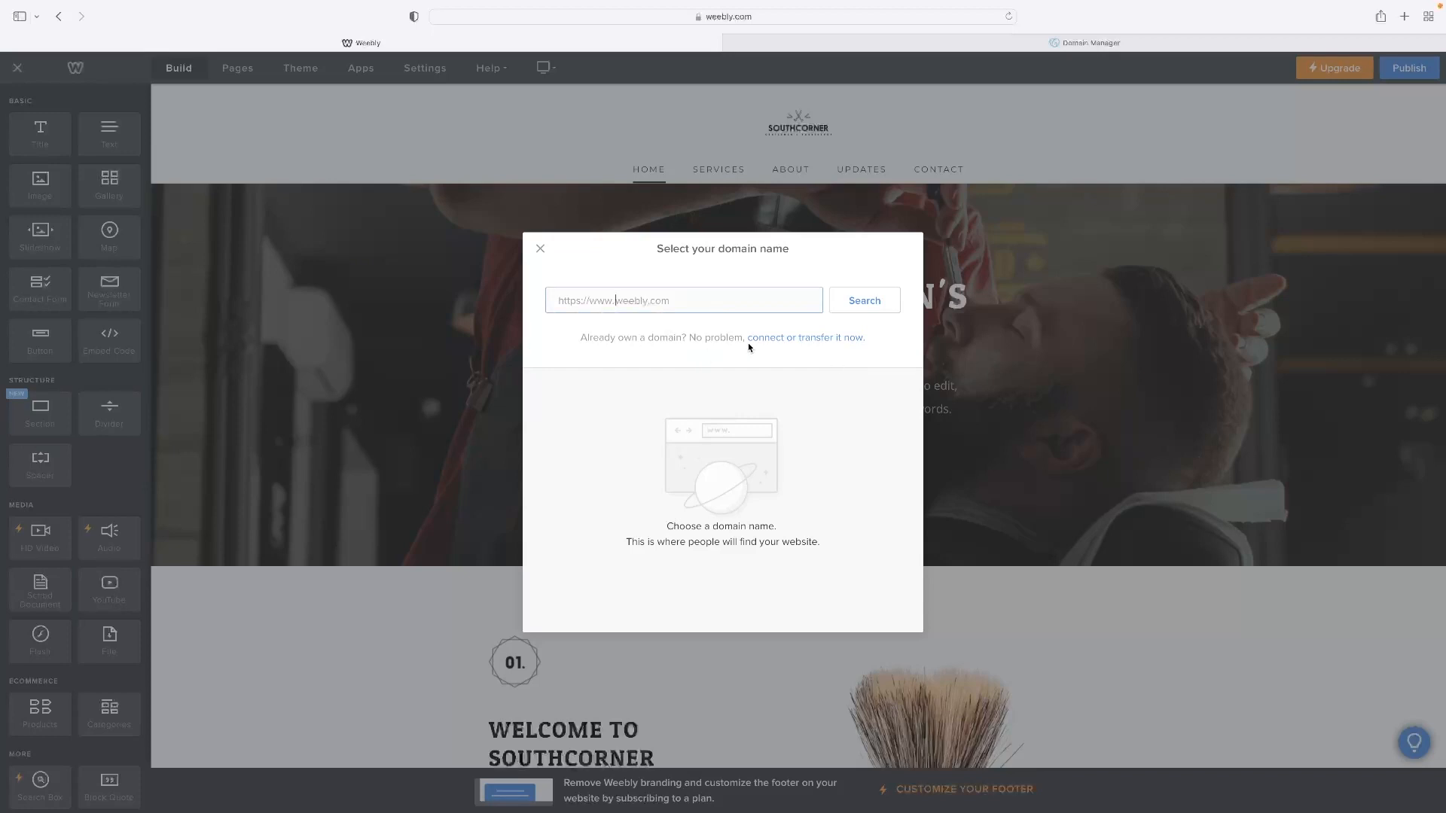
pyautogui.moveTo(762, 334)
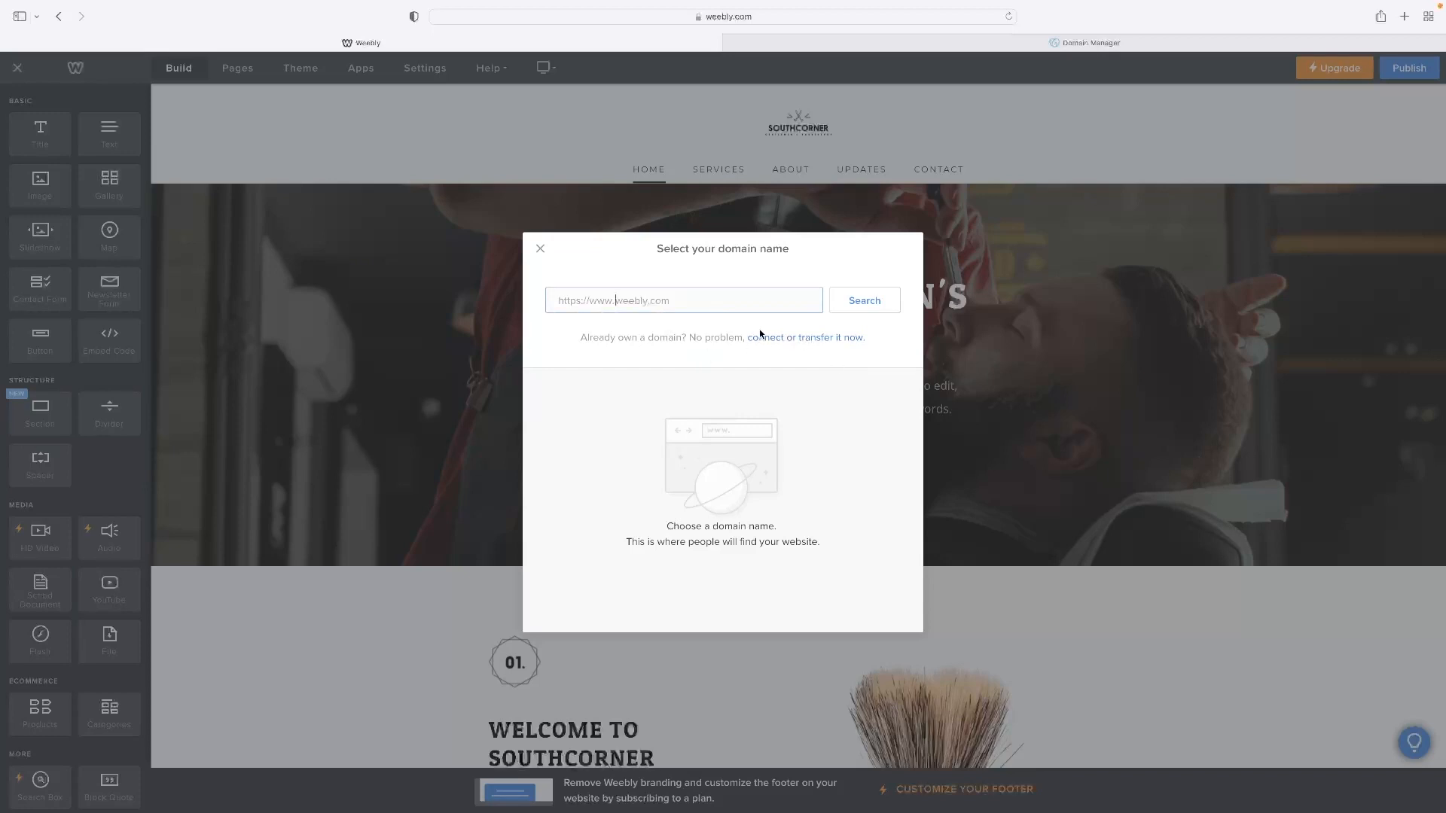
pyautogui.moveTo(795, 342)
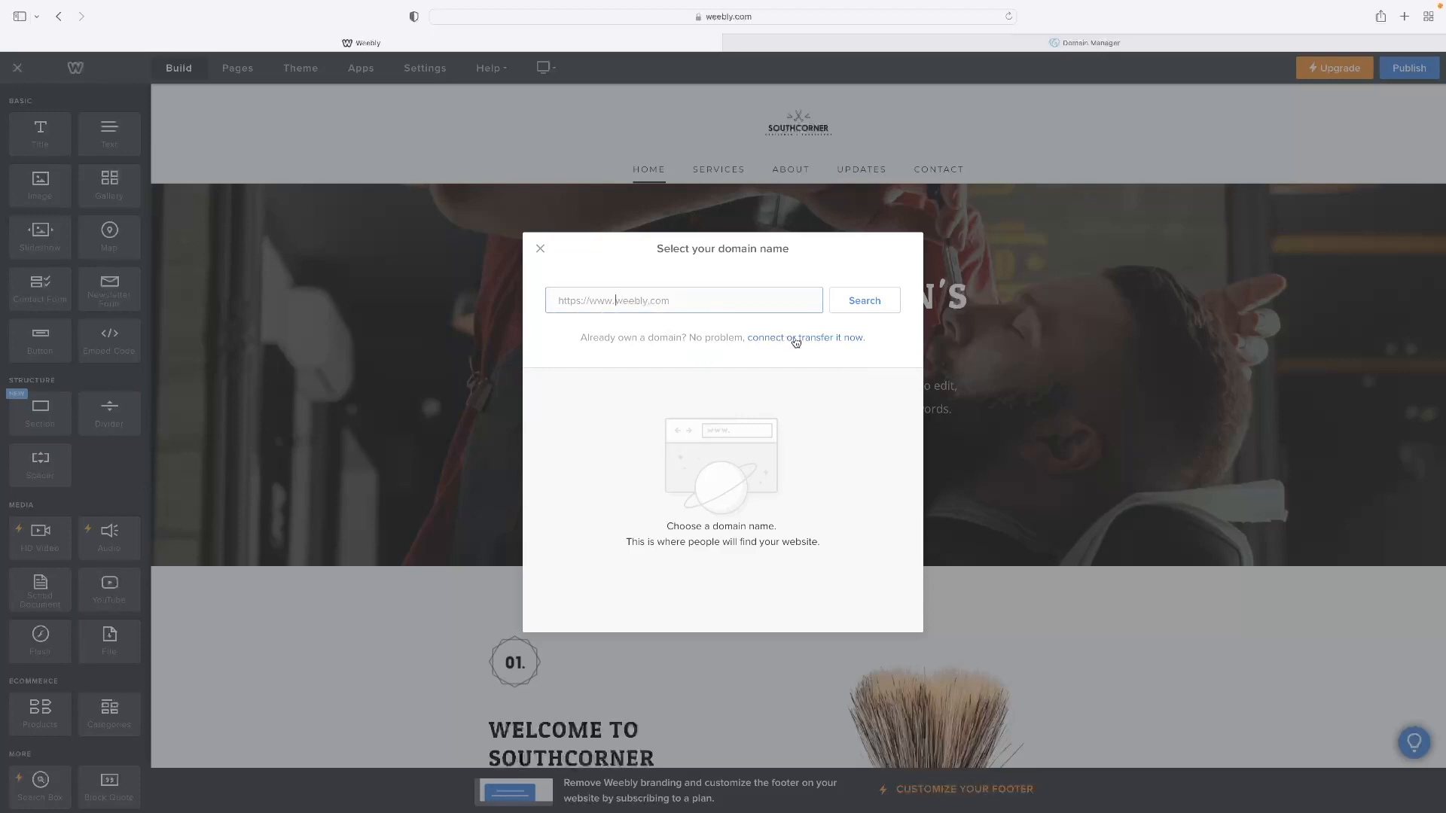
pyautogui.click(802, 338)
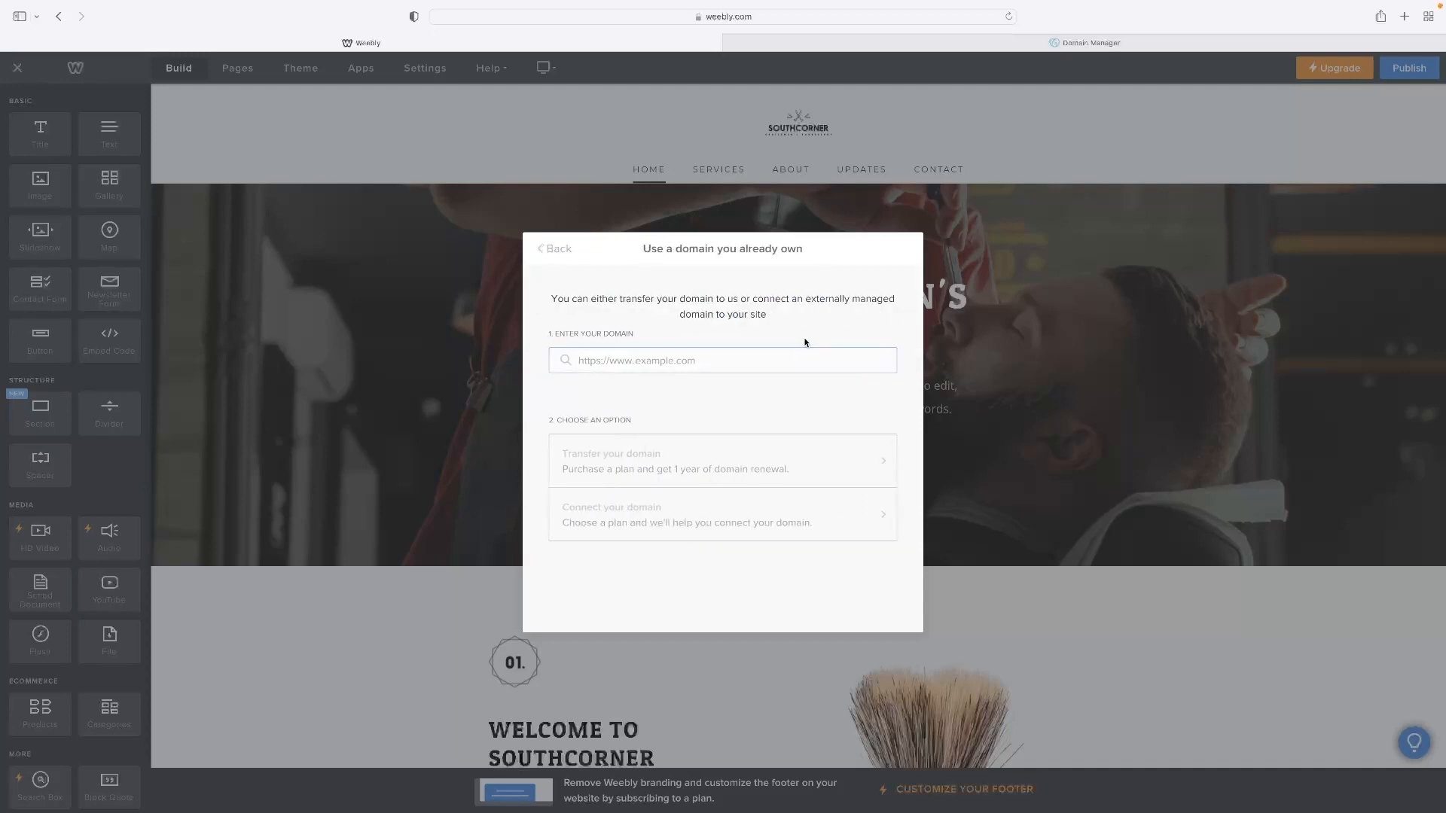
pyautogui.write('www.t')
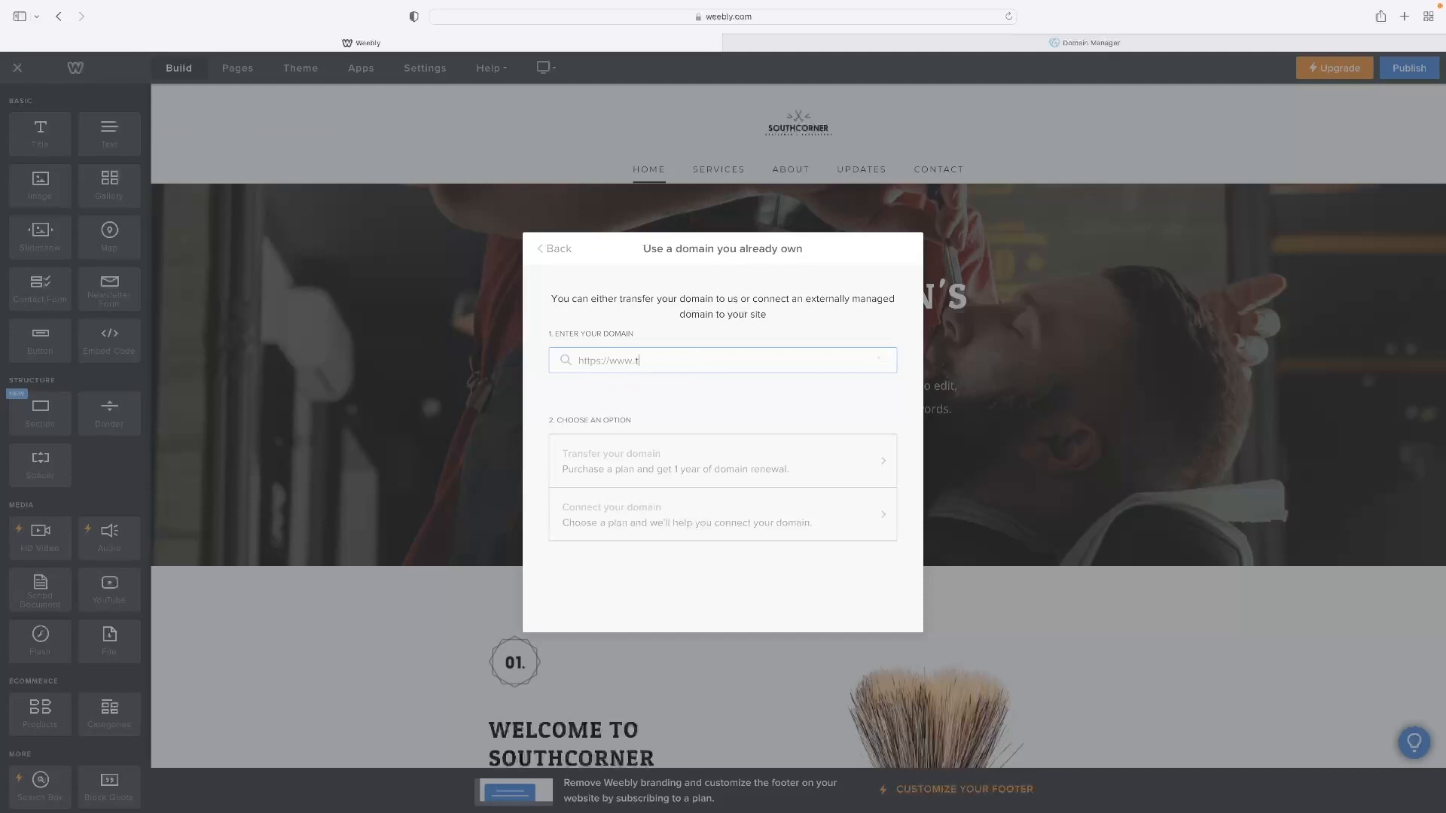
pyautogui.write('heresinlab.com')
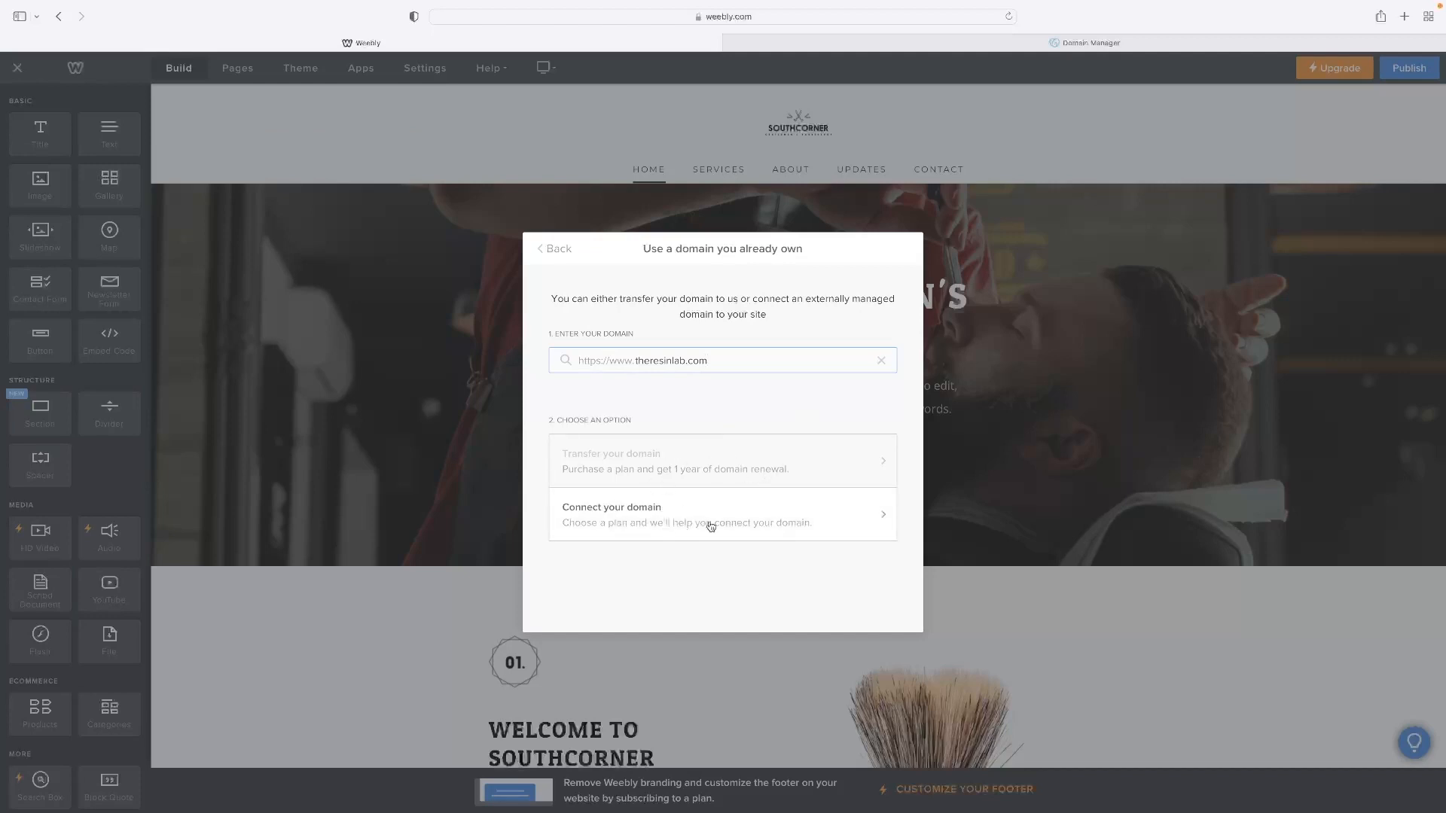
pyautogui.click(721, 515)
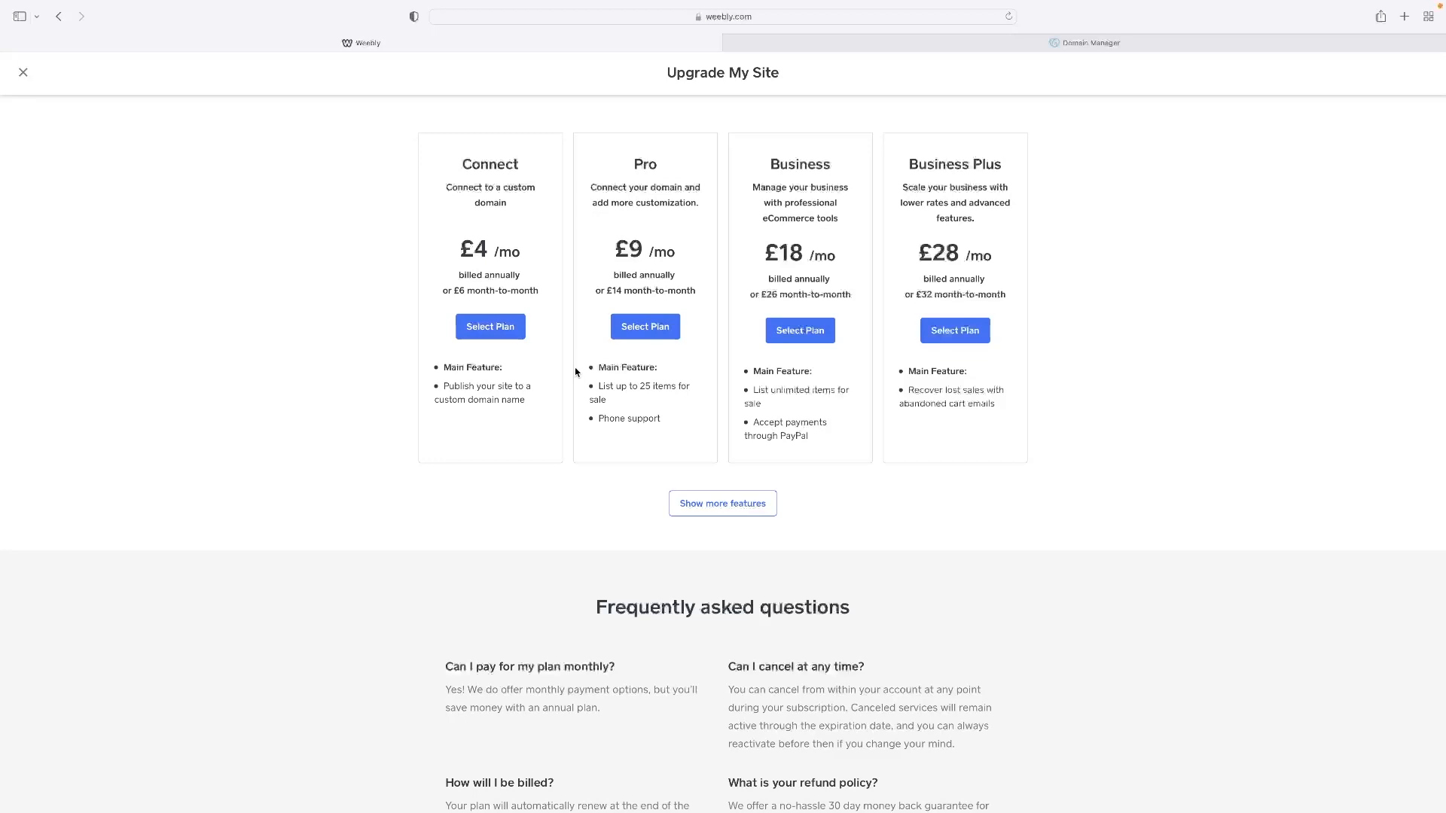
pyautogui.moveTo(560, 374)
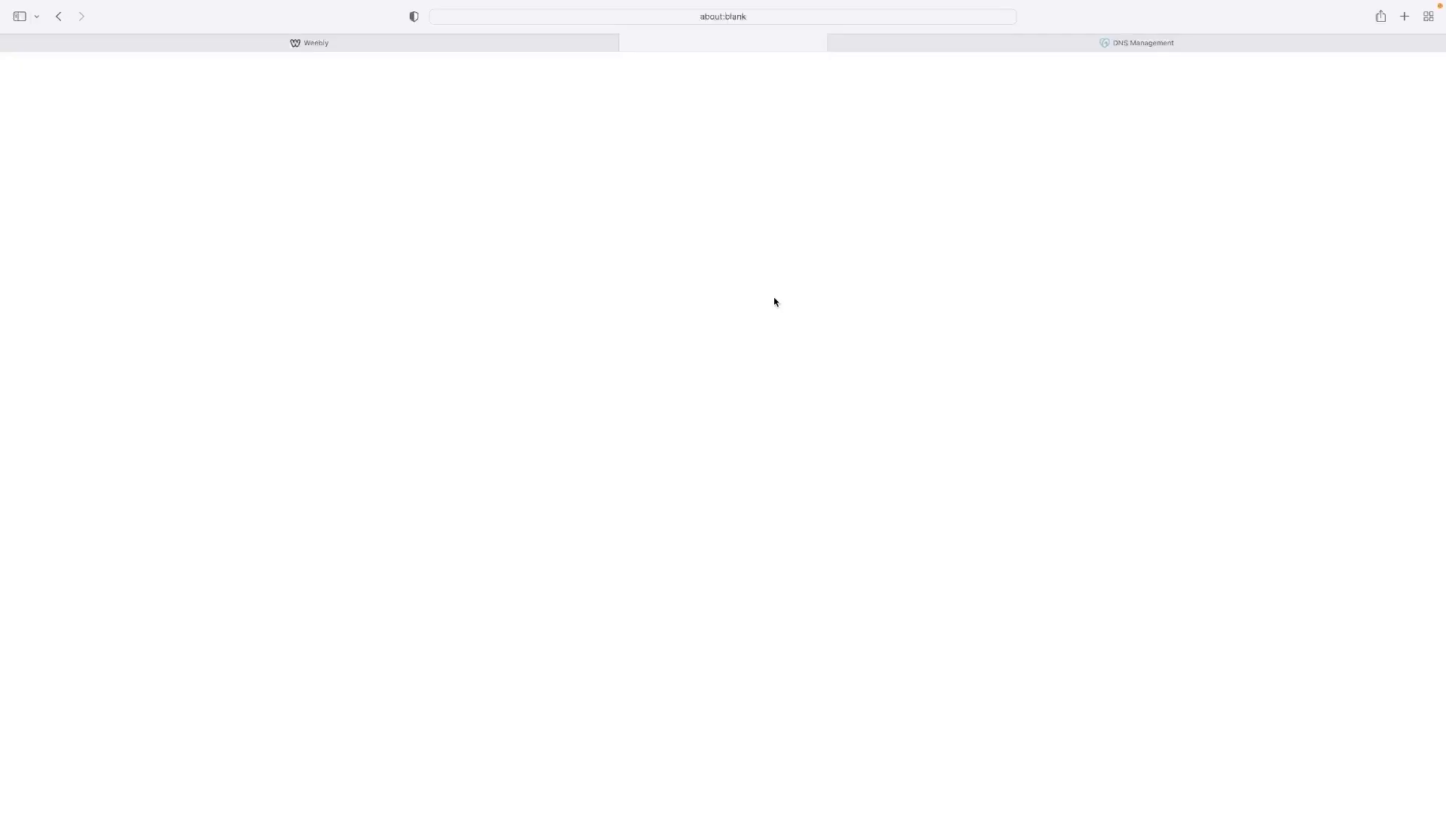
# In GoDaddy's DNS menu, view the DNS records for theresinlab.com
pyautogui.click(1404, 16)
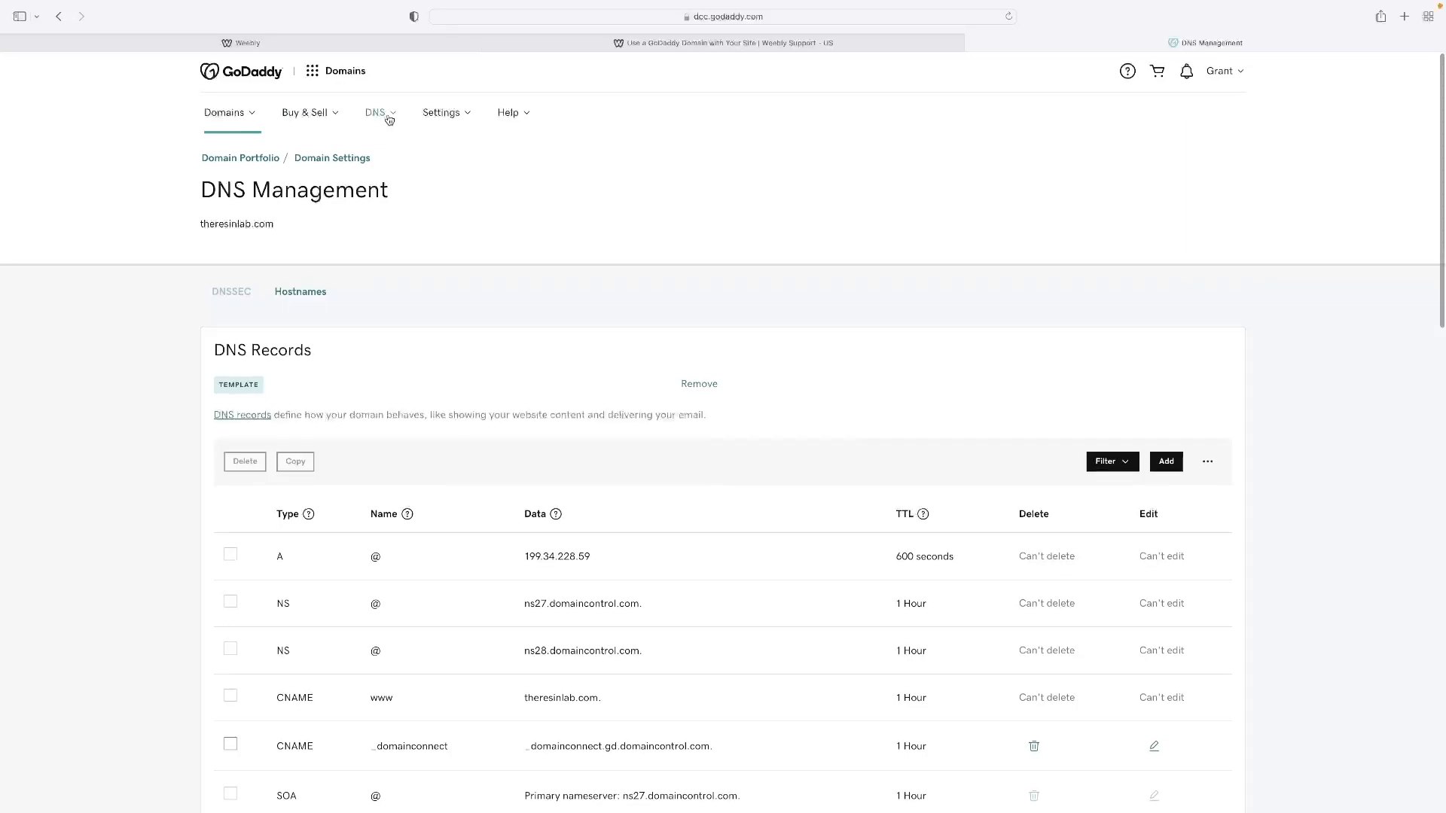
pyautogui.click(377, 111)
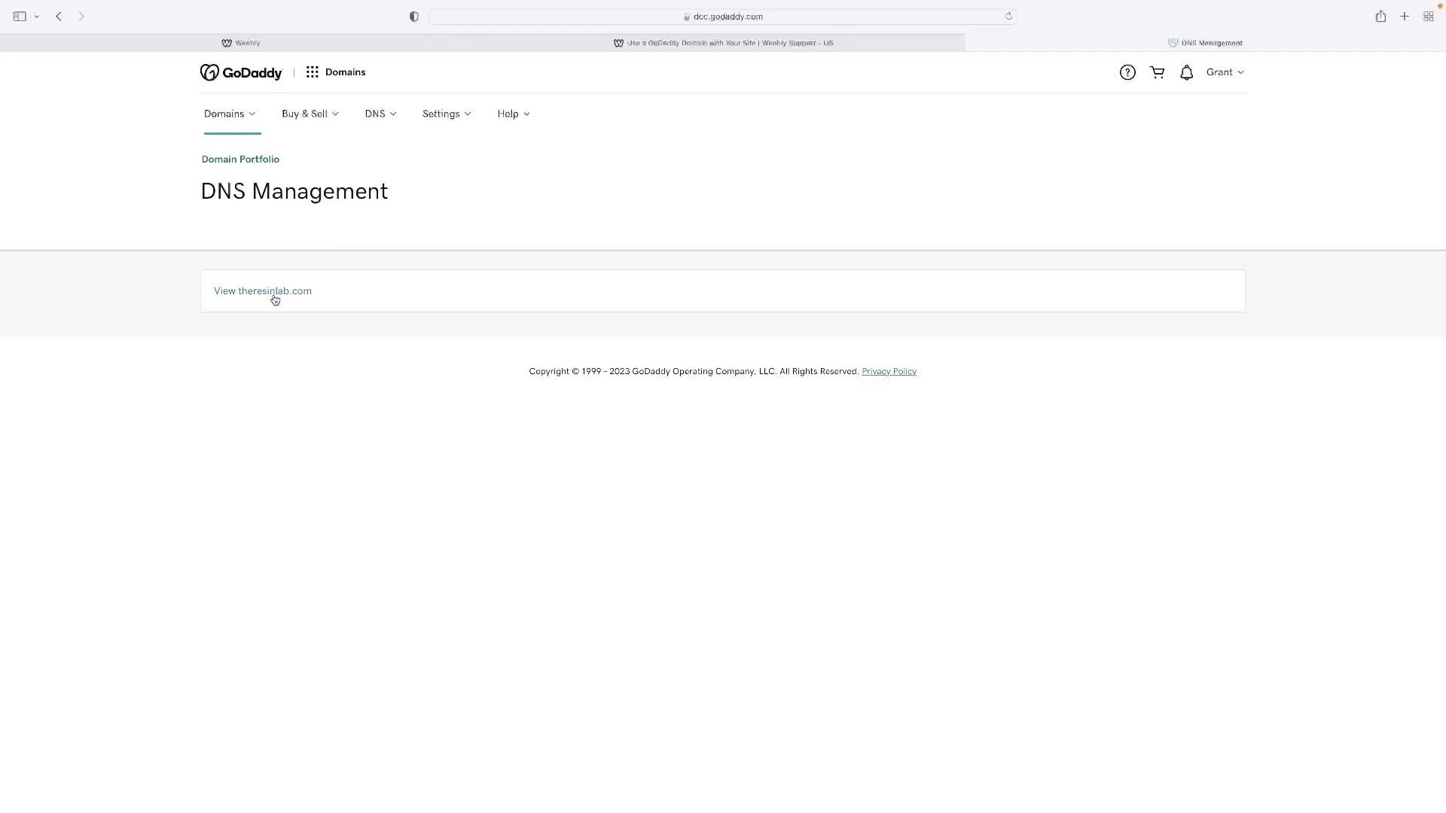
pyautogui.click(262, 291)
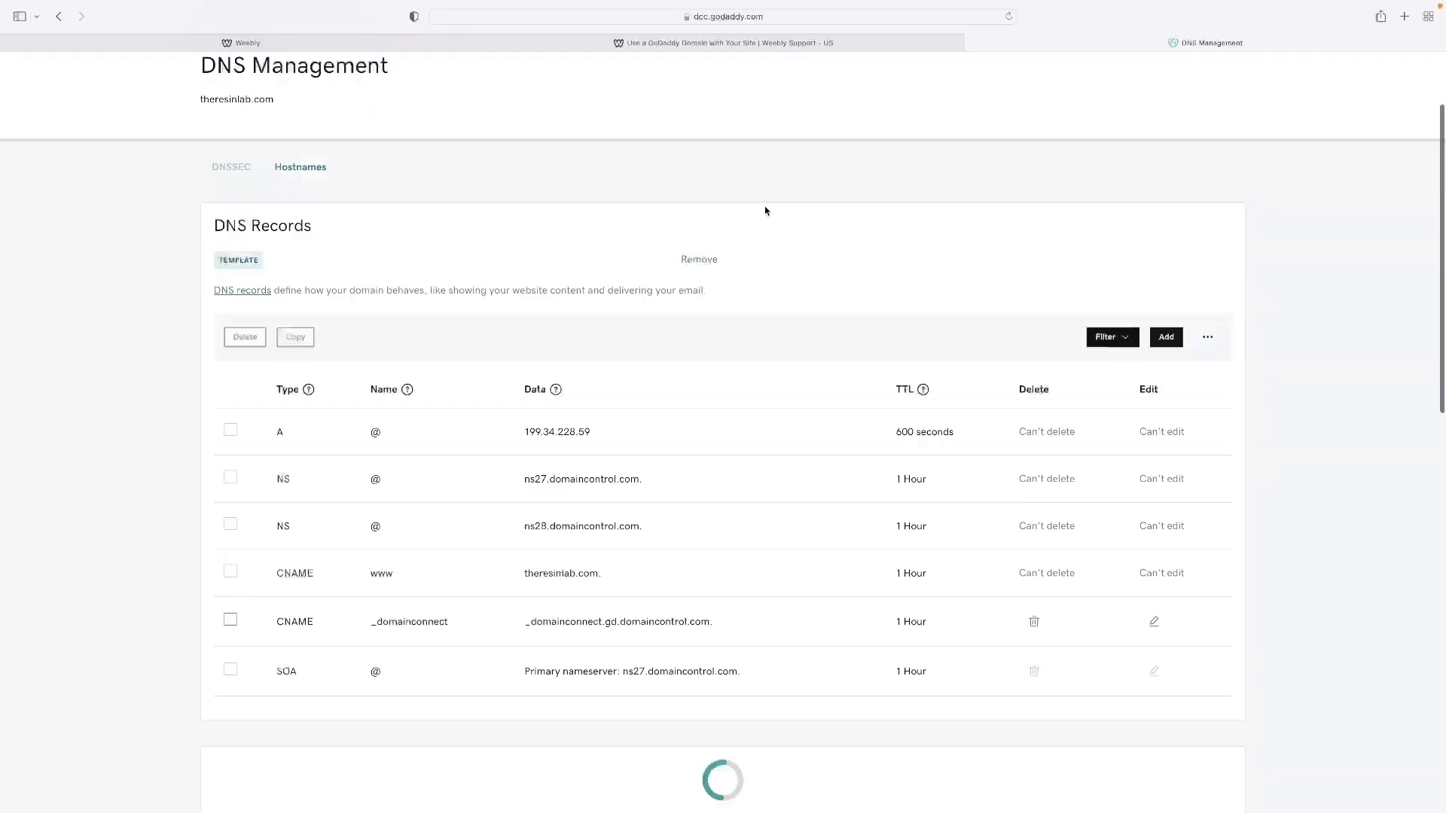
pyautogui.scroll(-3)
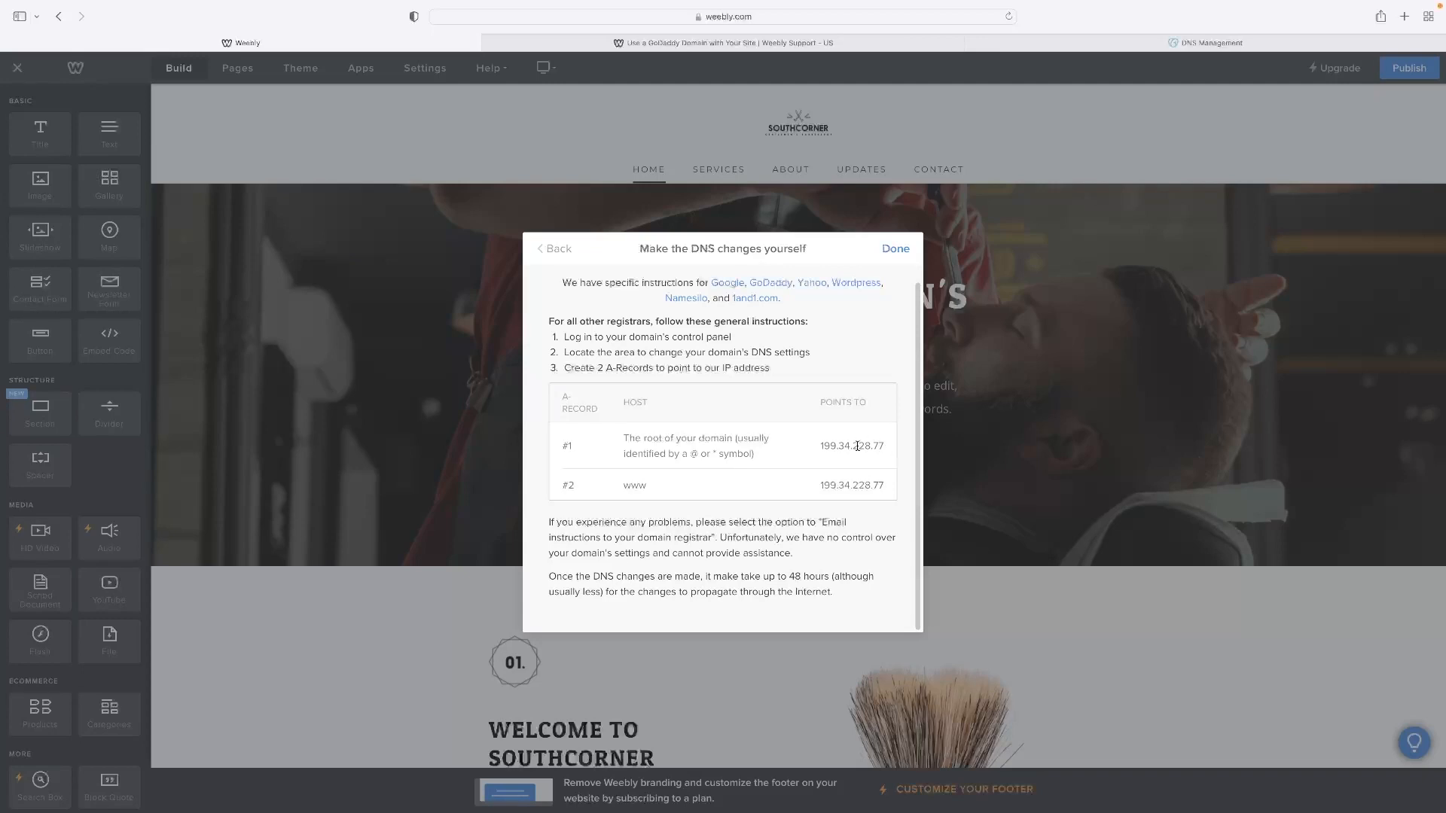
pyautogui.moveTo(902, 437)
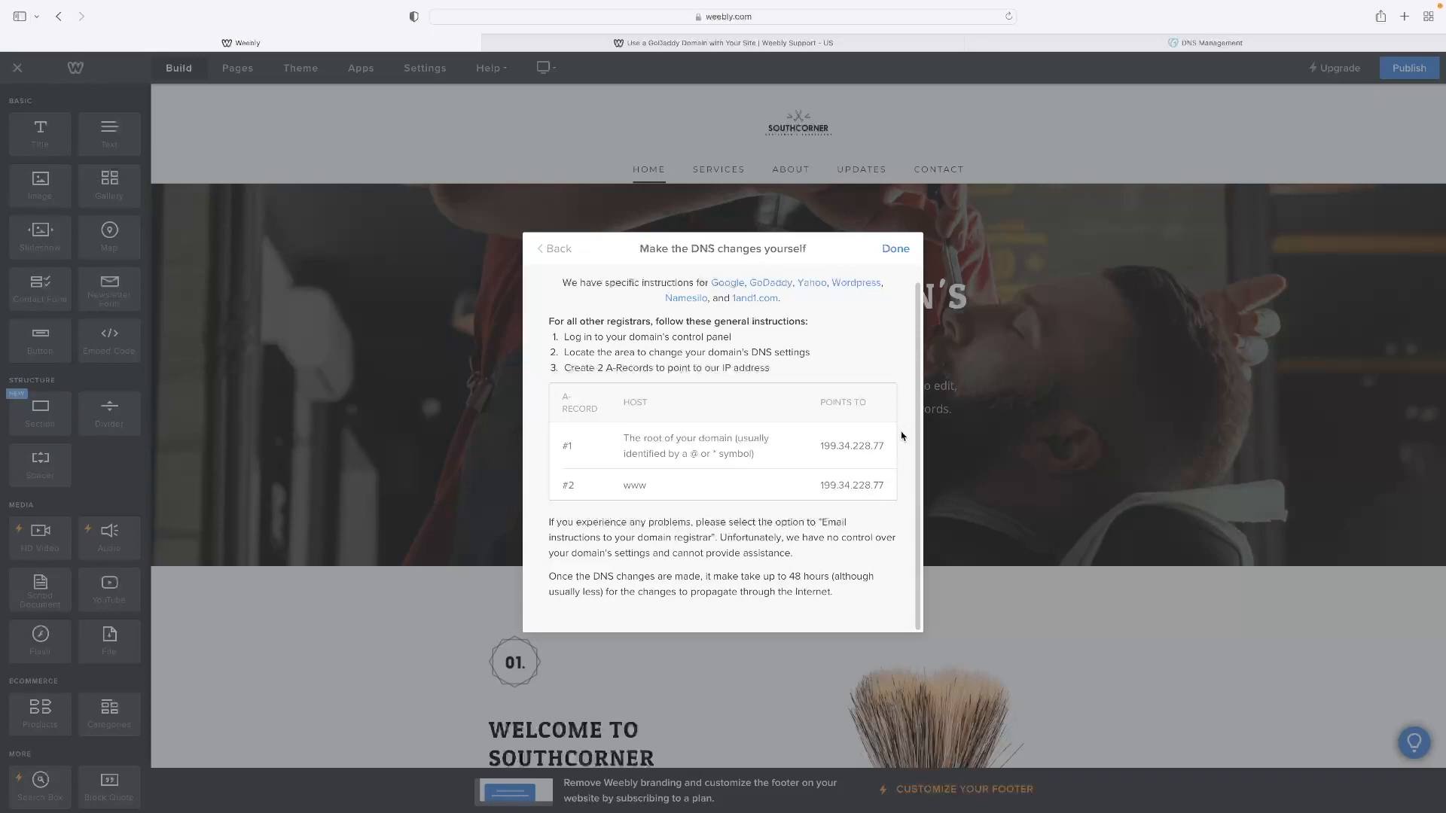
pyautogui.moveTo(878, 444)
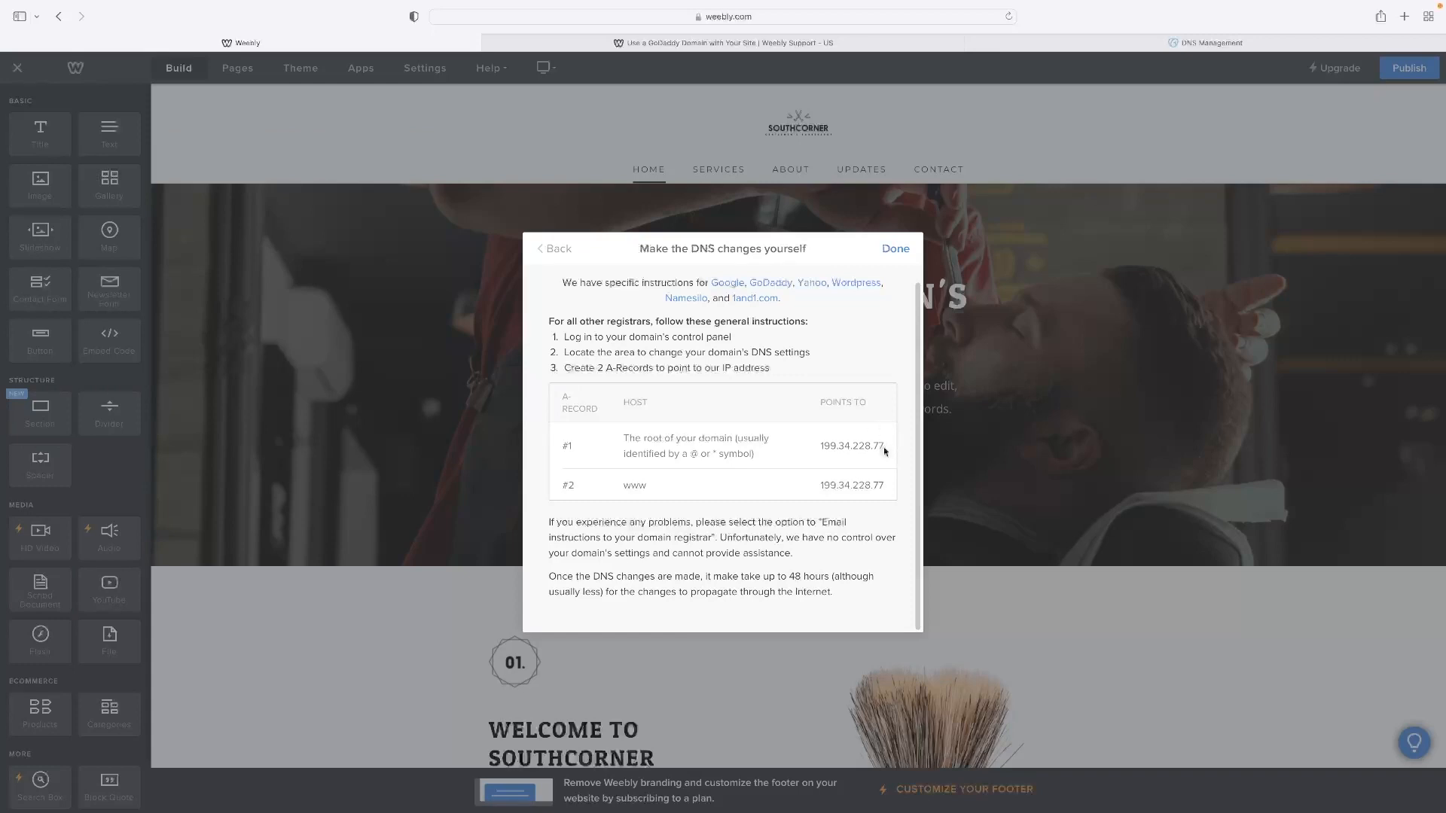
# Select Weebly's A-record IP 199.34.228.77, then return to the GoDaddy DNS records
pyautogui.doubleClick(851, 446)
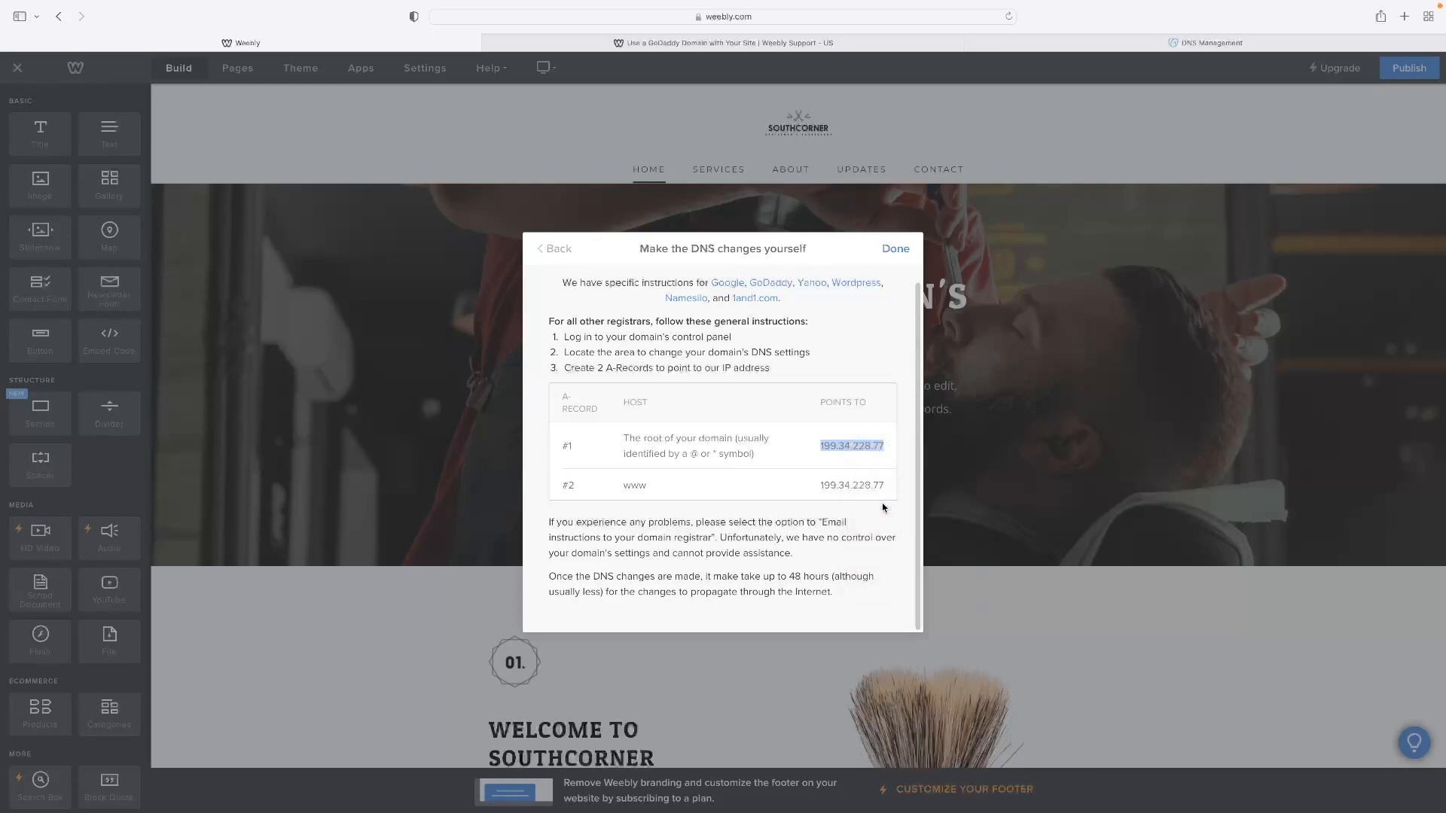
pyautogui.click(1205, 42)
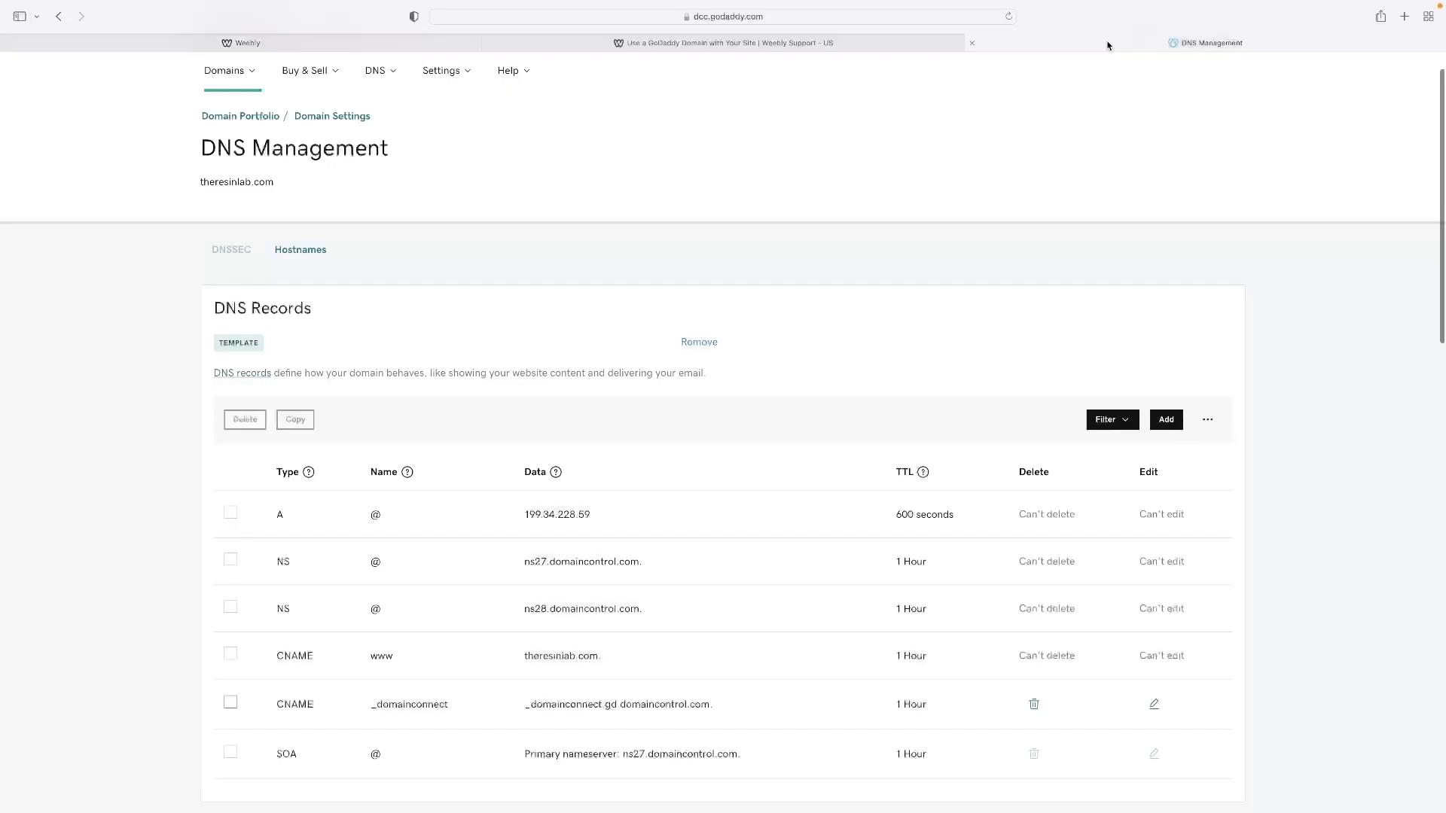
# Start Add Forwarding for the theresinlab.com domain in the Forwarding section
pyautogui.scroll(-3)
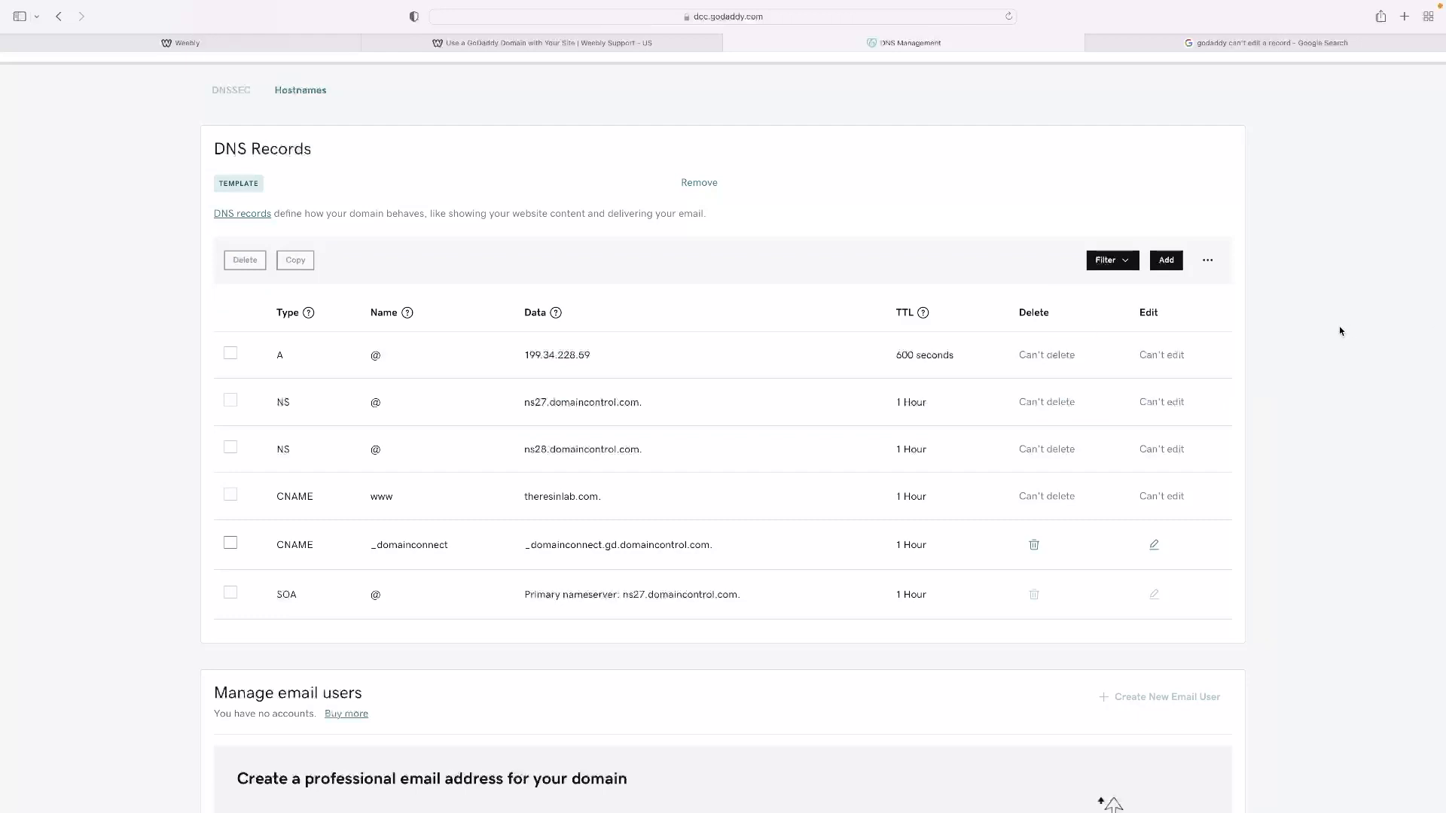
pyautogui.moveTo(1382, 424)
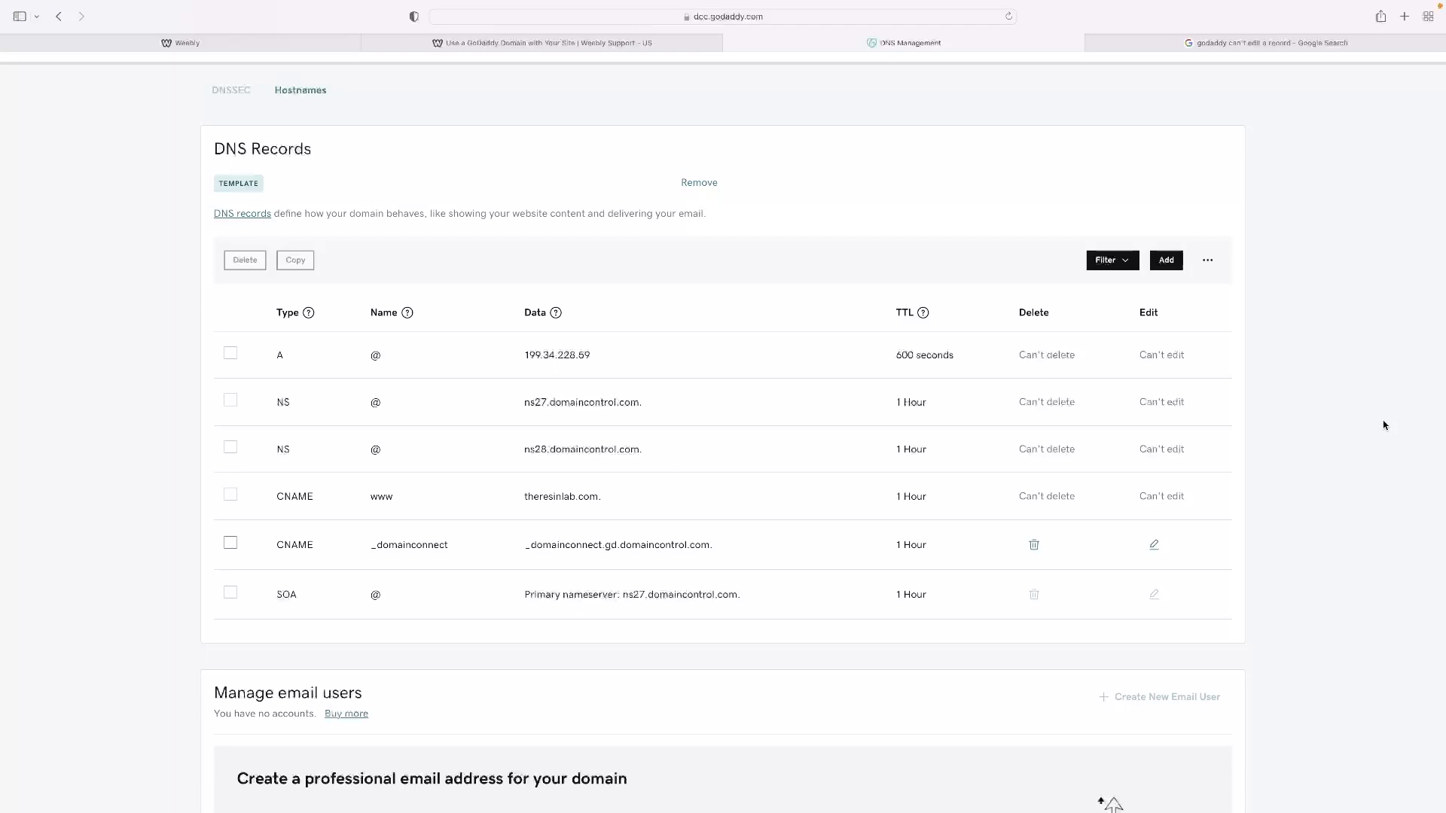
pyautogui.moveTo(1193, 376)
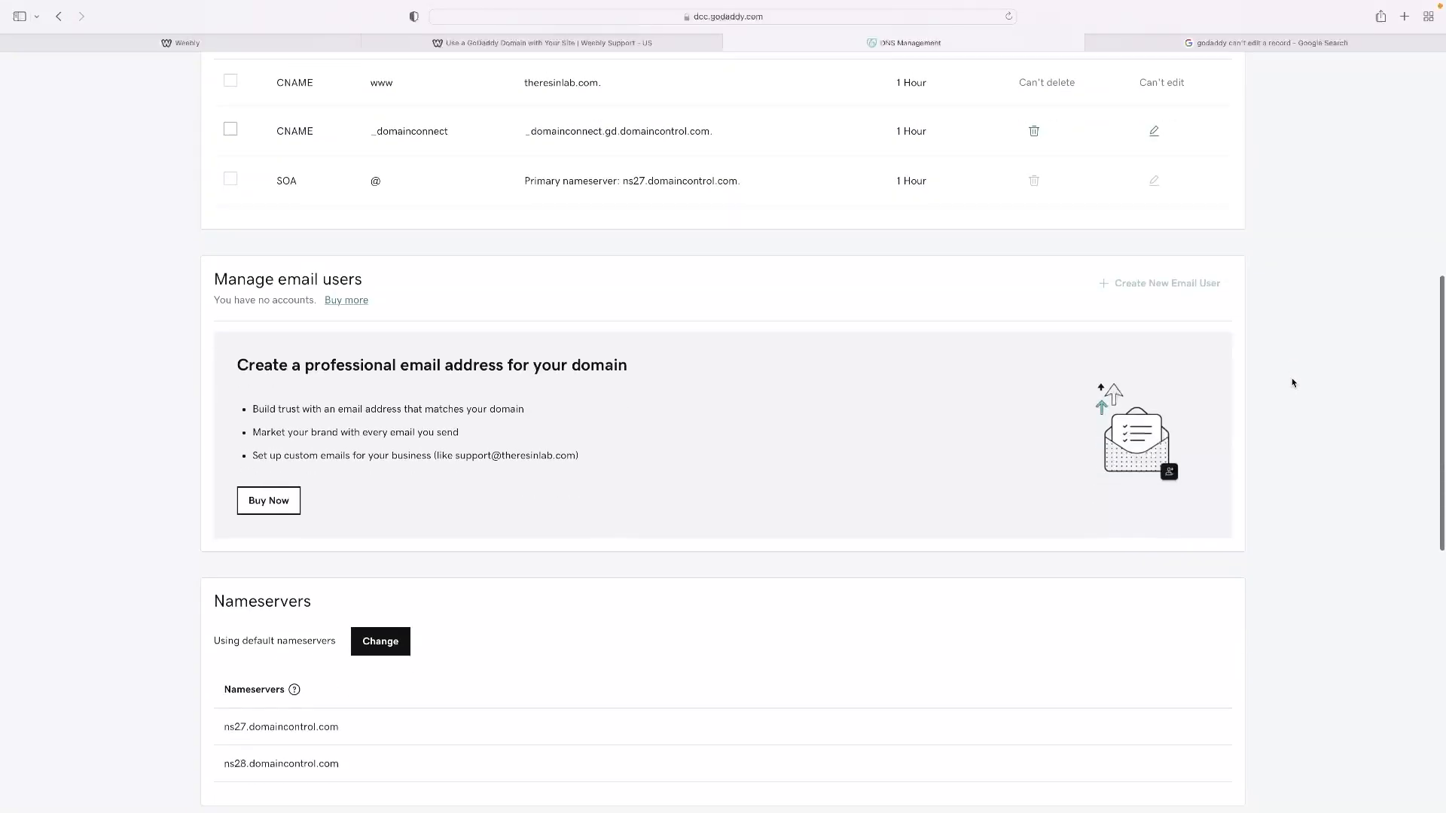
pyautogui.scroll(-3)
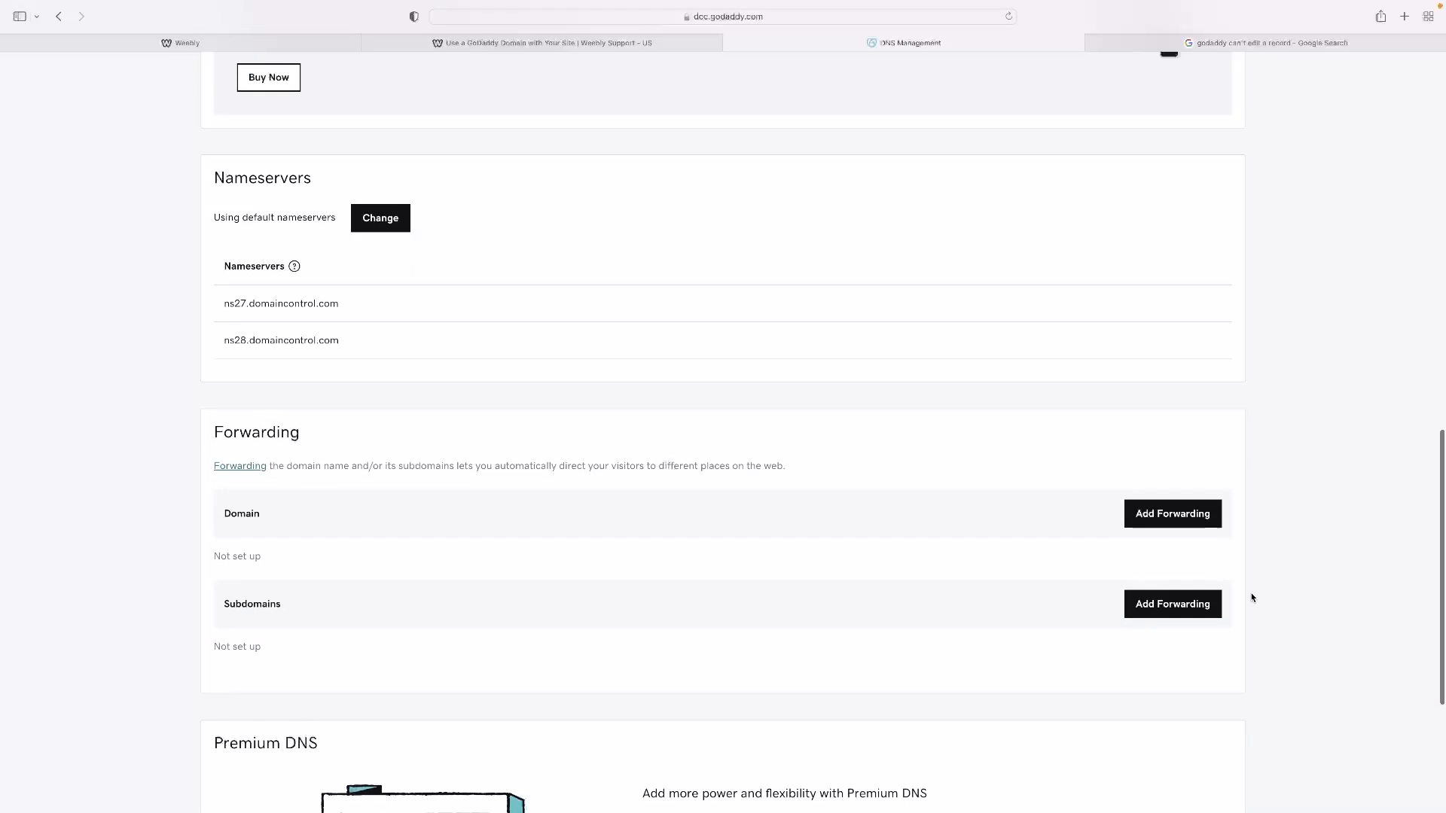
pyautogui.moveTo(963, 563)
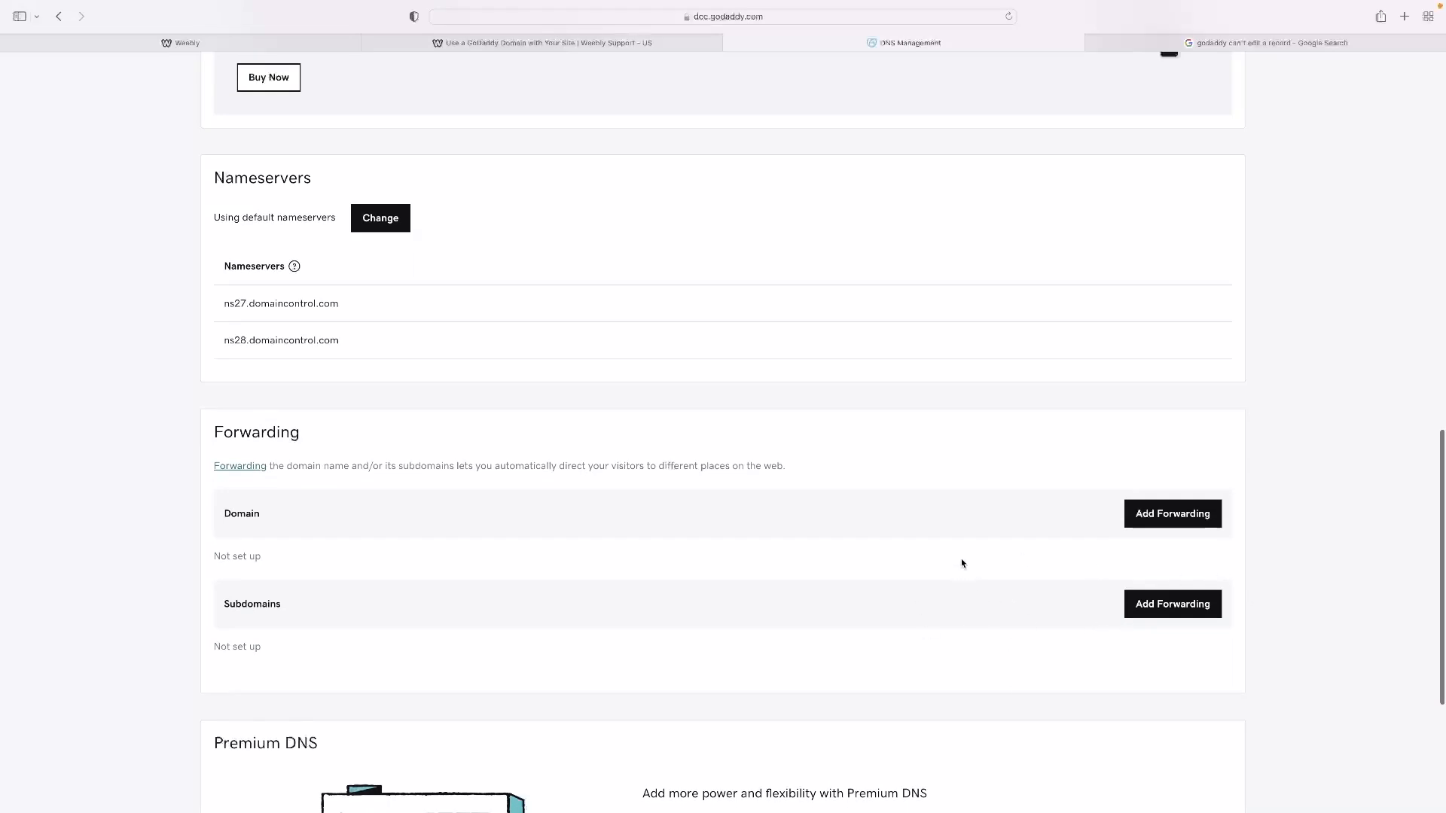
pyautogui.click(1172, 513)
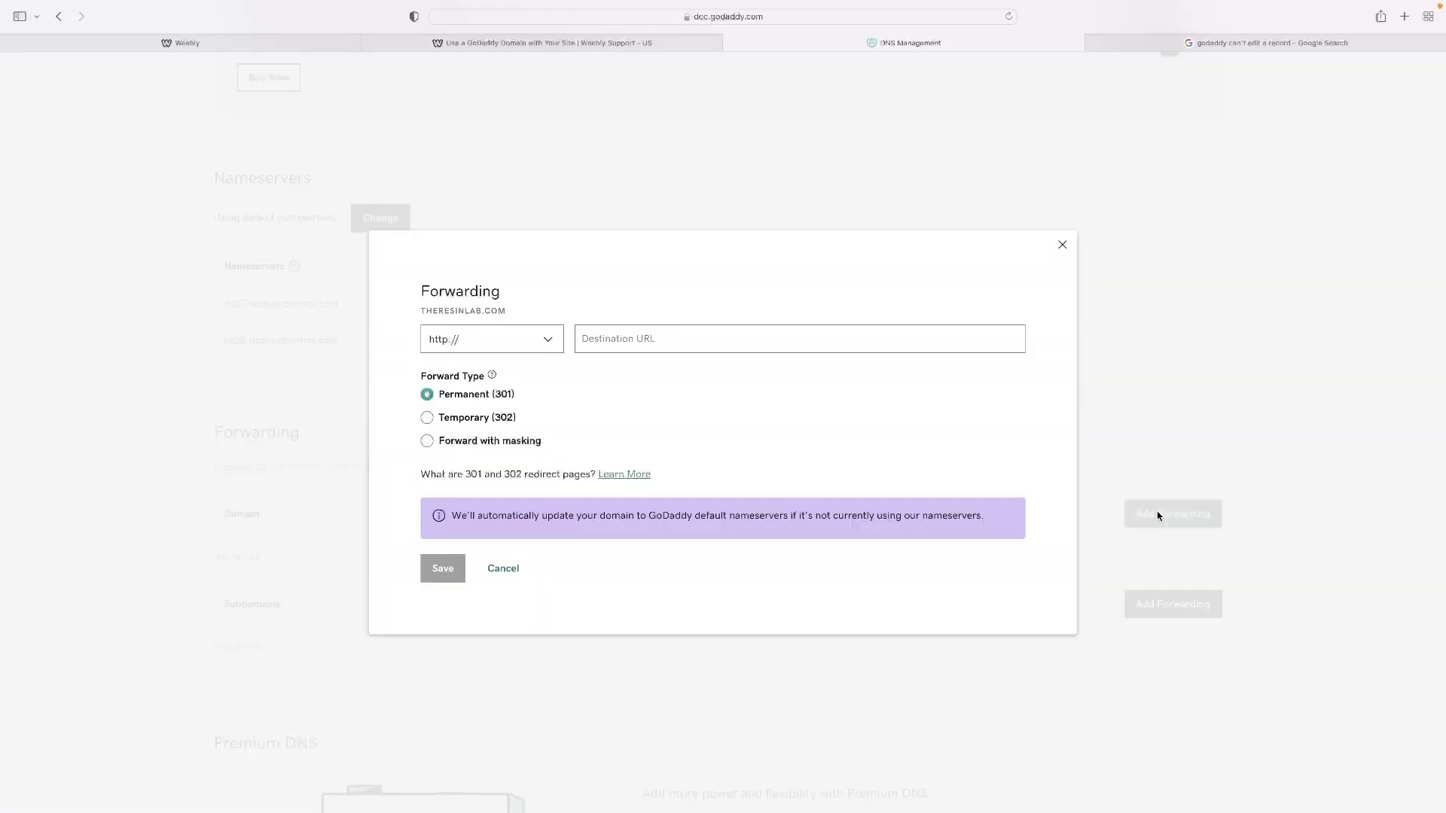
pyautogui.click(798, 339)
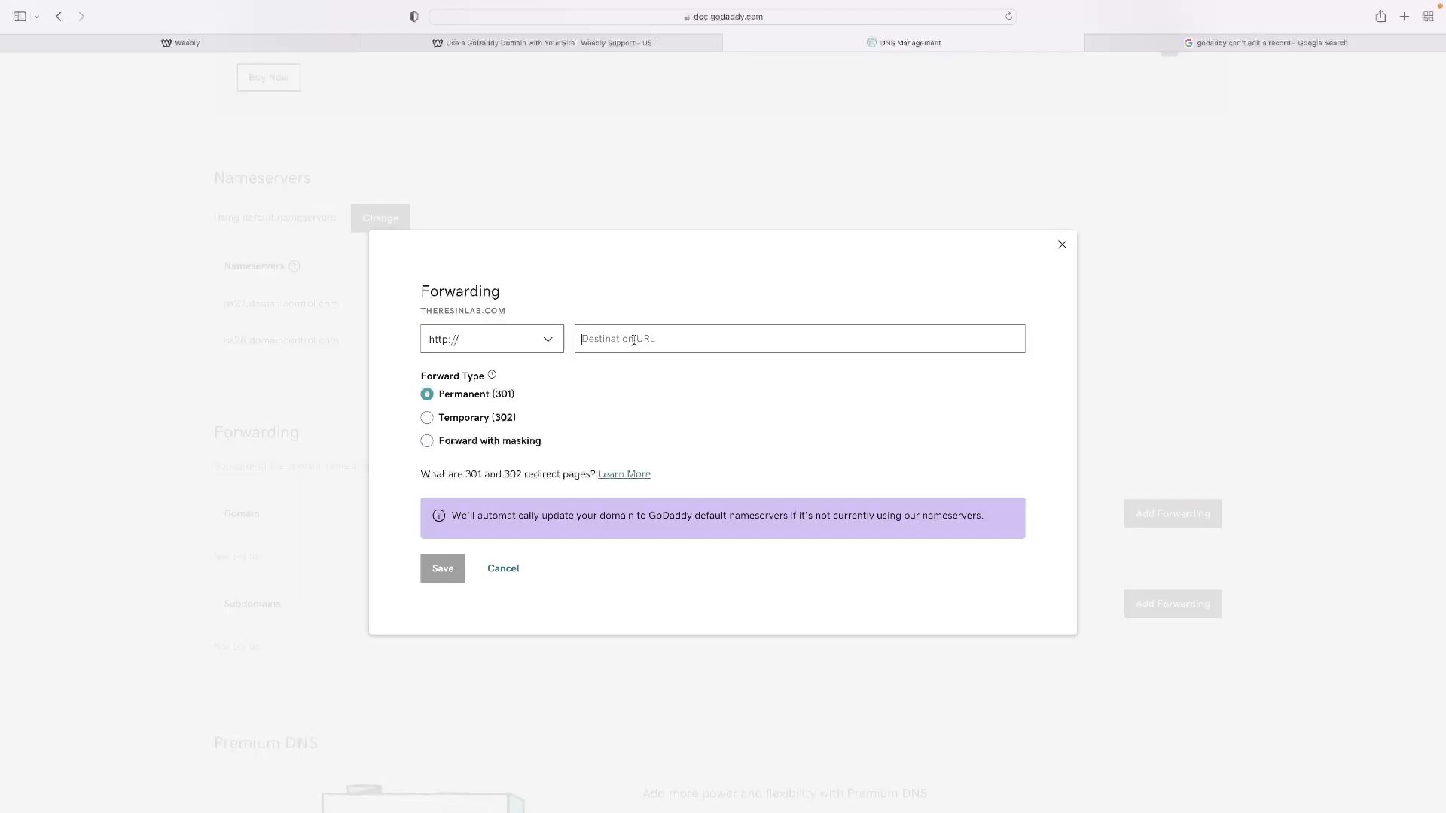
pyautogui.write('www.re')
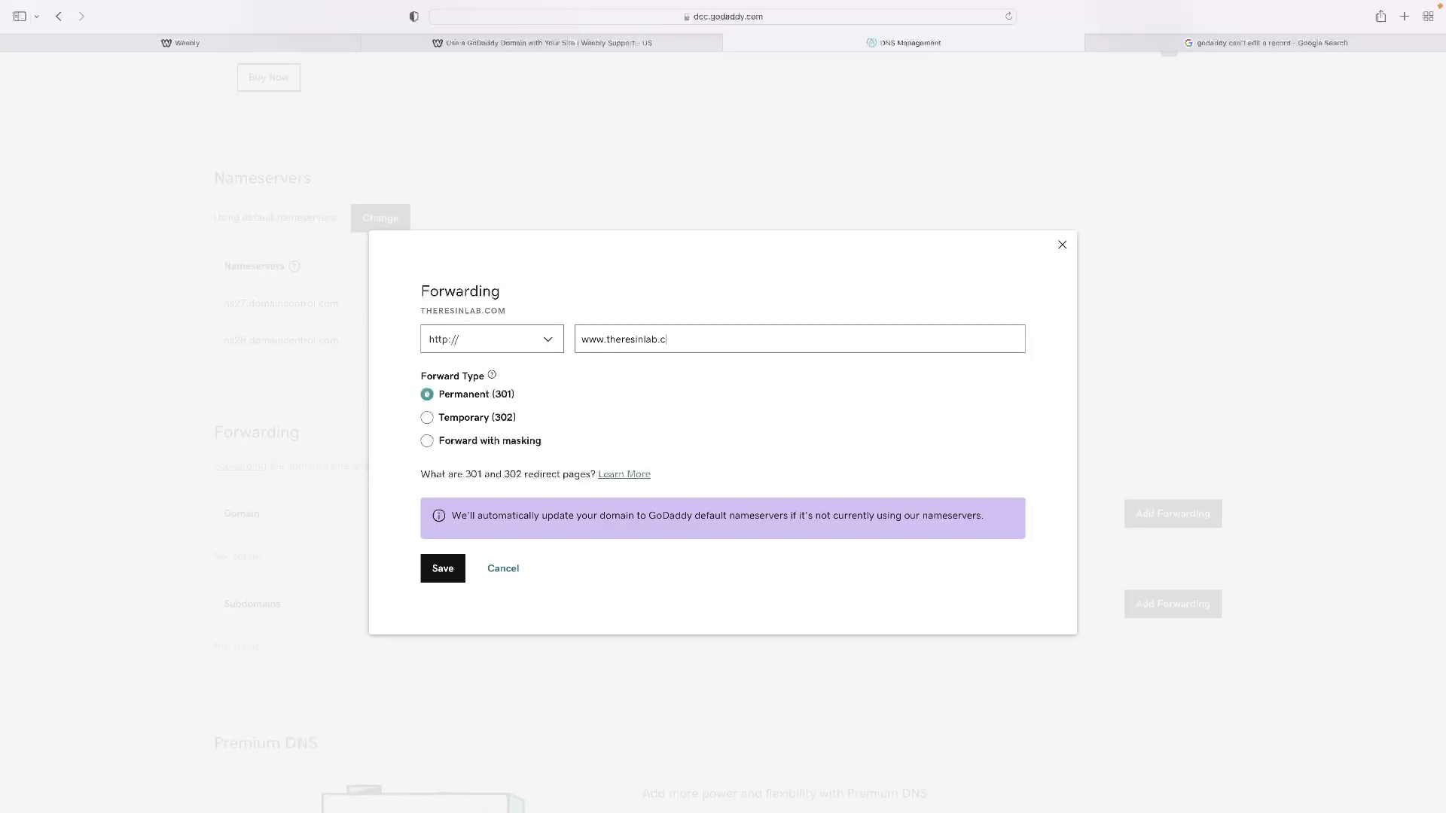
pyautogui.write('om')
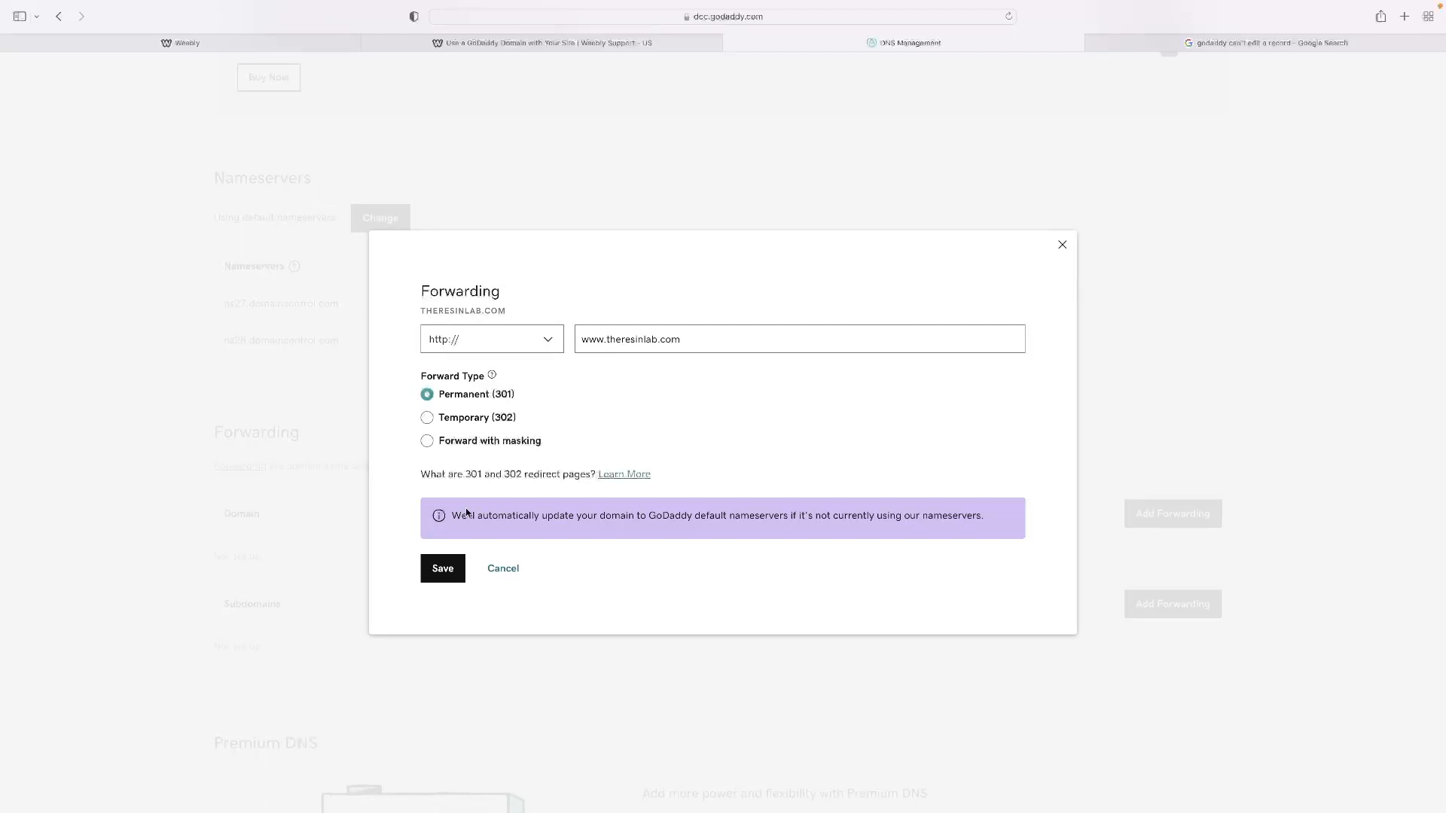
pyautogui.click(441, 567)
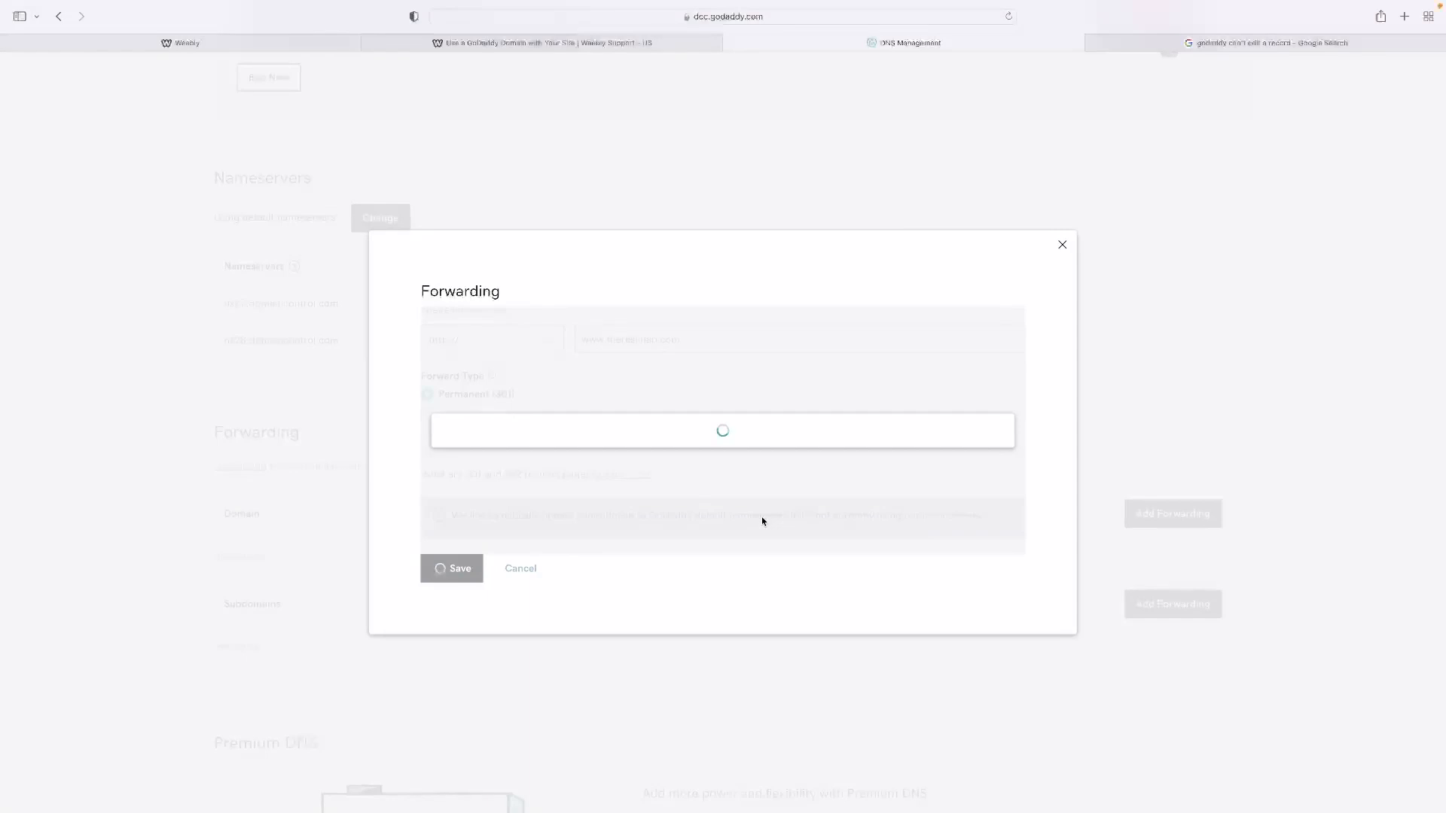
pyautogui.click(452, 568)
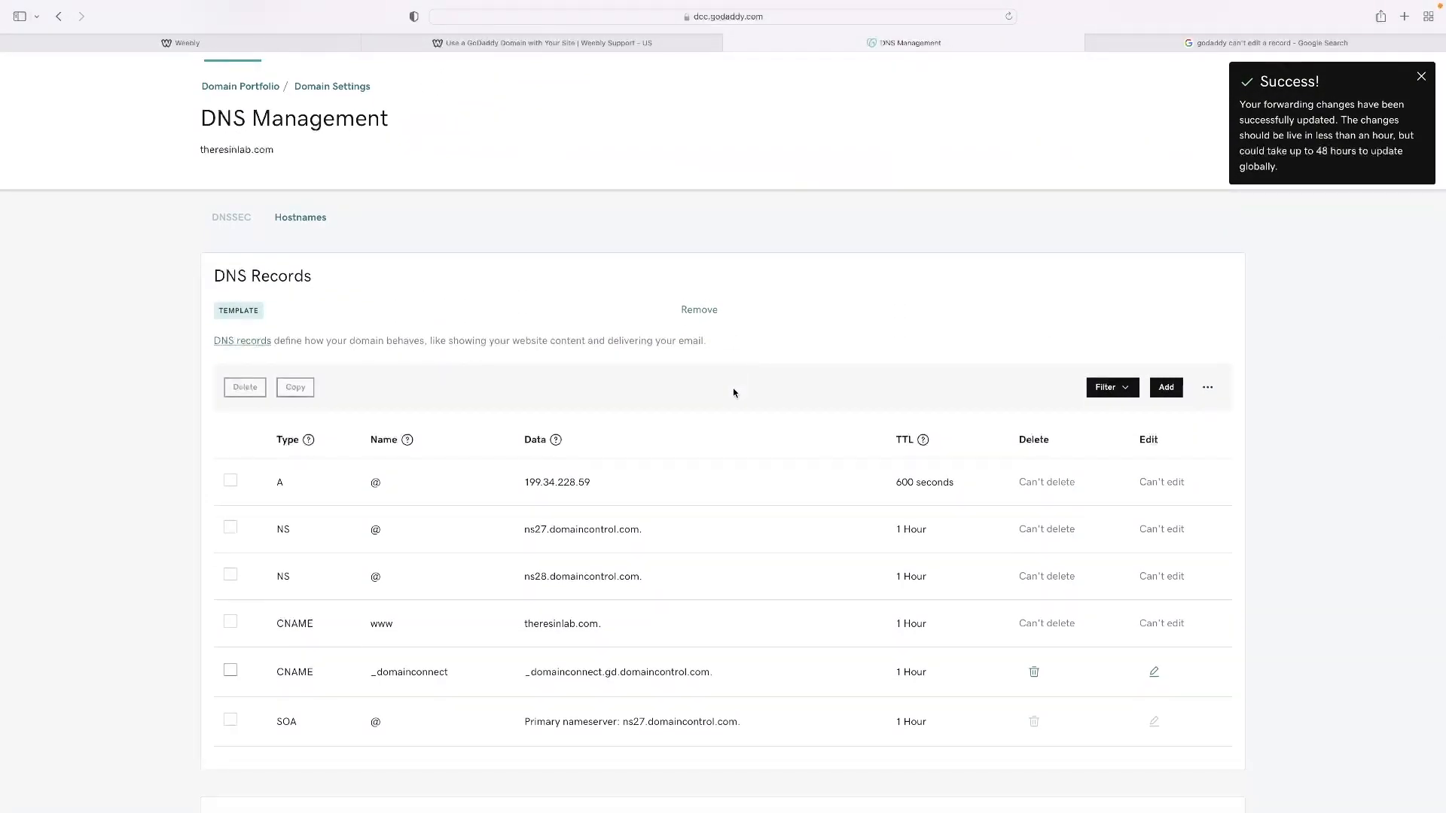
# Finish Weebly's DNS changes dialog with Done and return to the GoDaddy DNS records
pyautogui.scroll(-3)
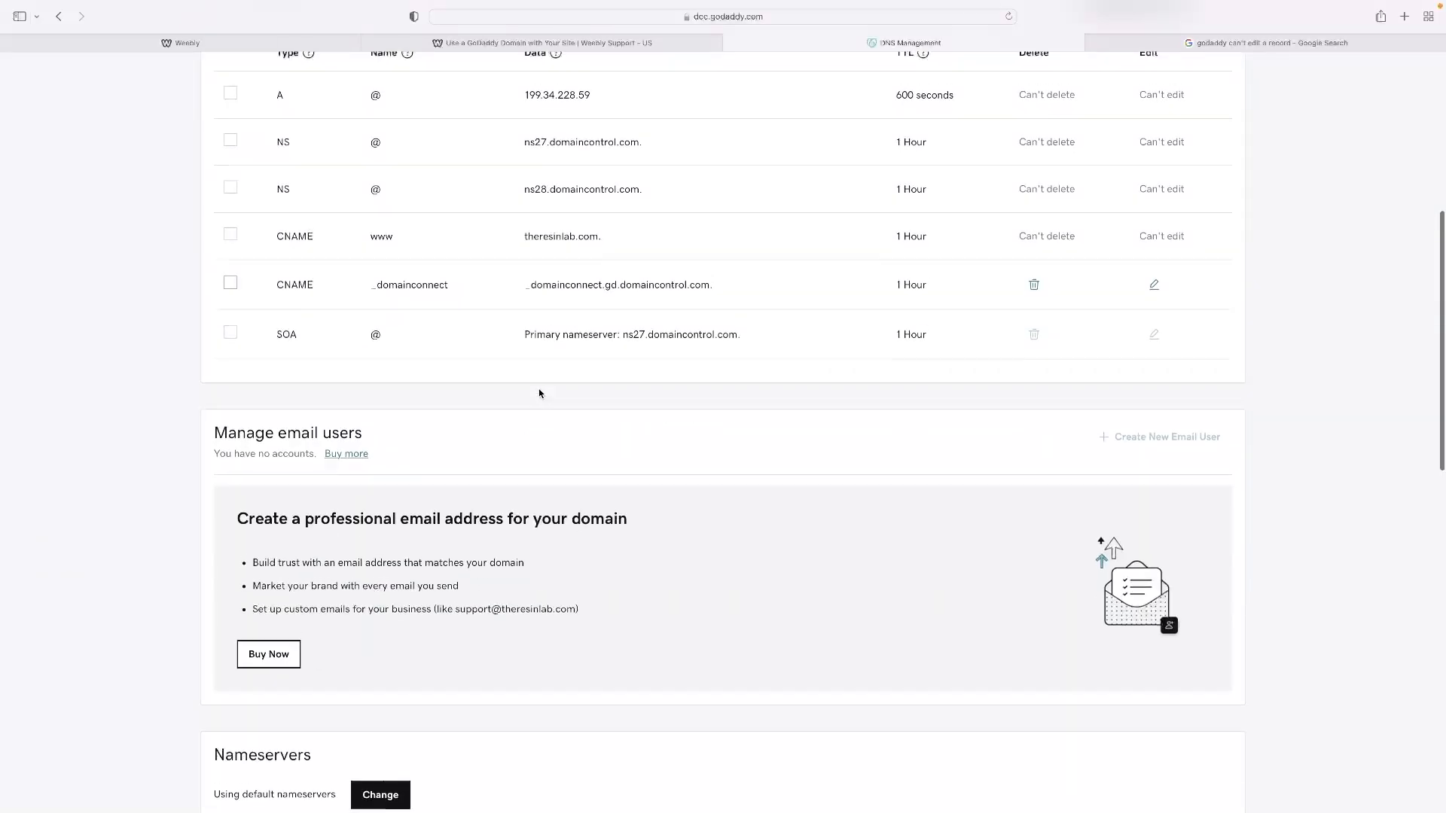
pyautogui.scroll(3)
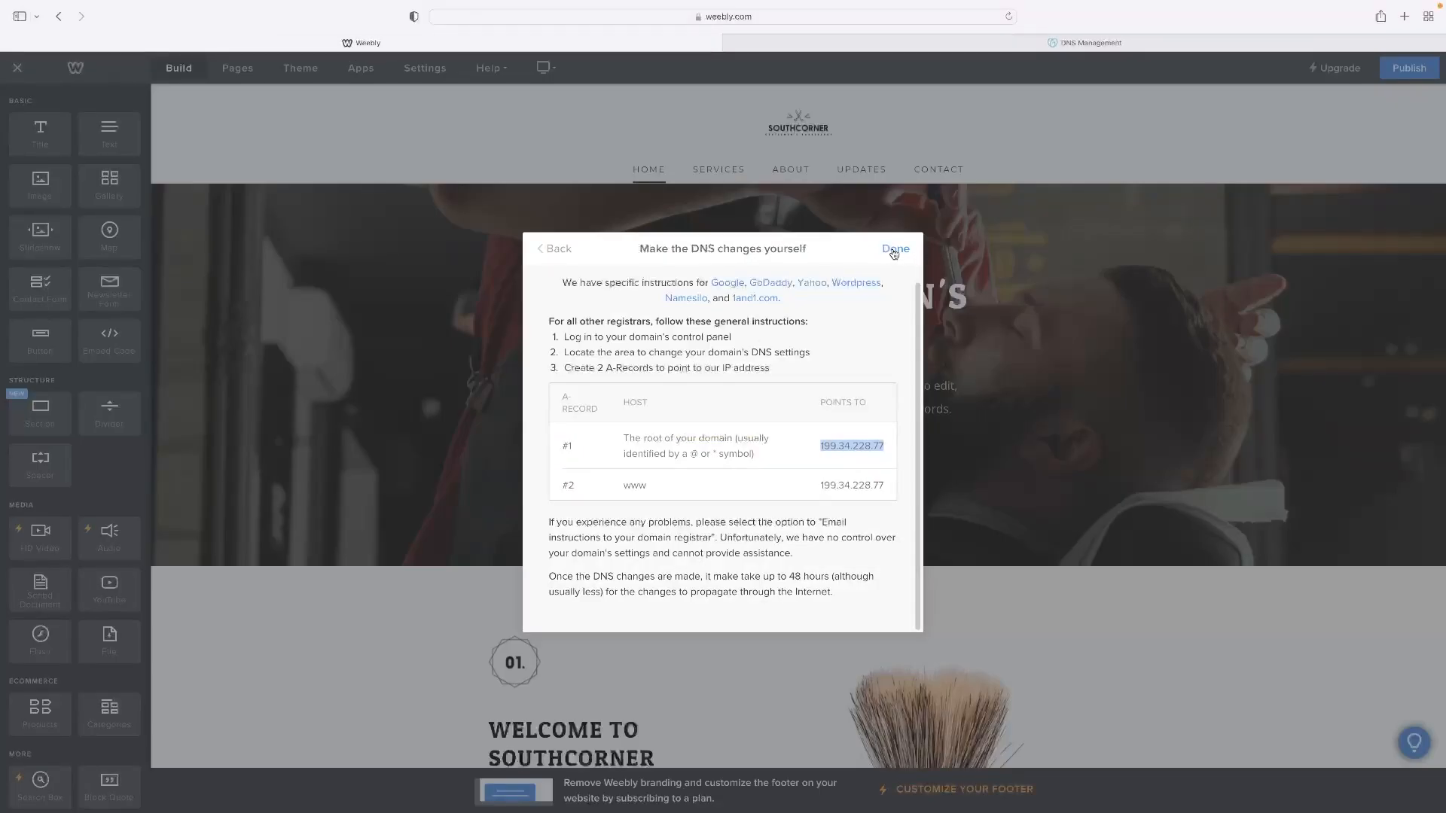
pyautogui.click(892, 249)
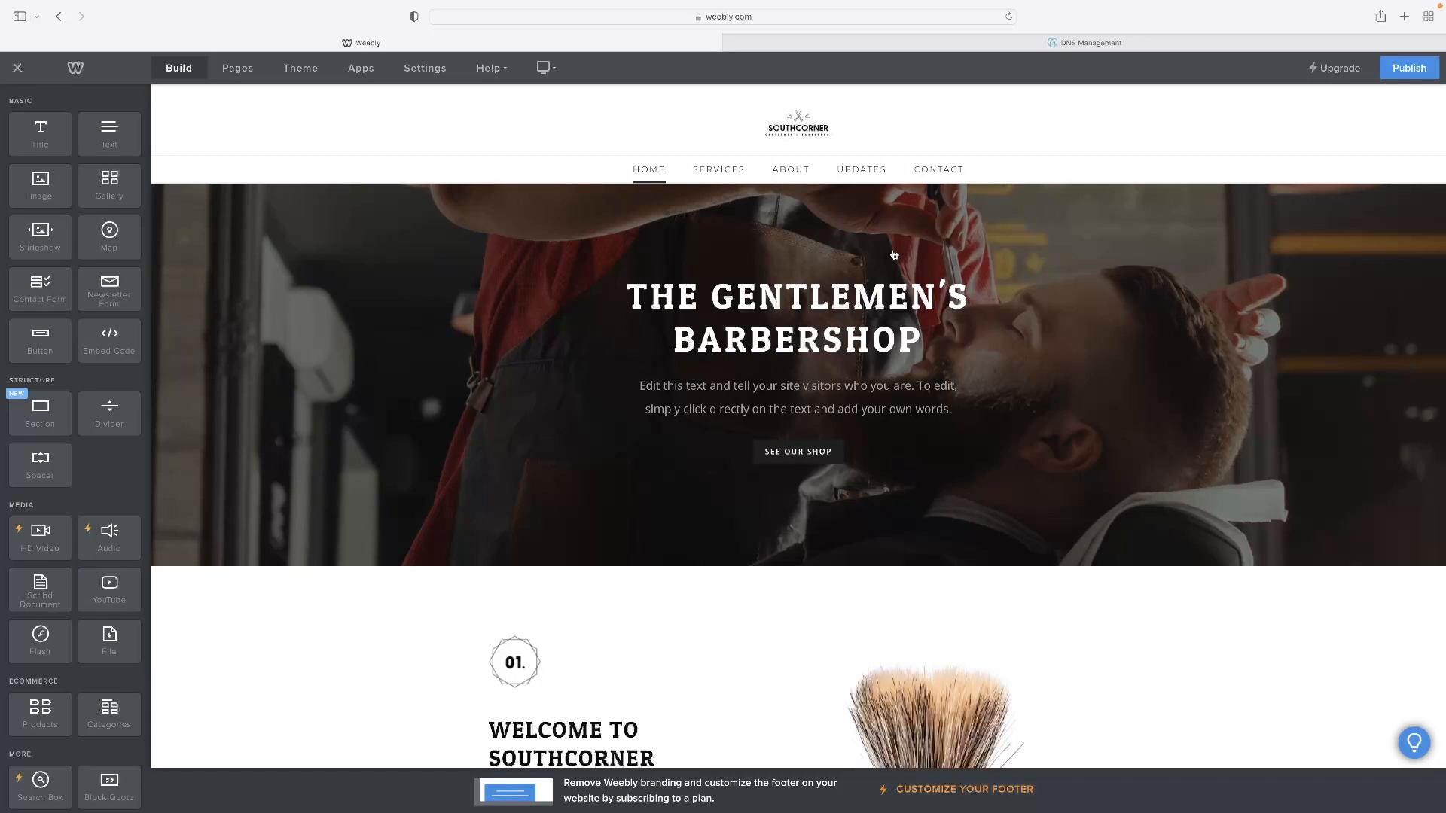
pyautogui.click(1085, 42)
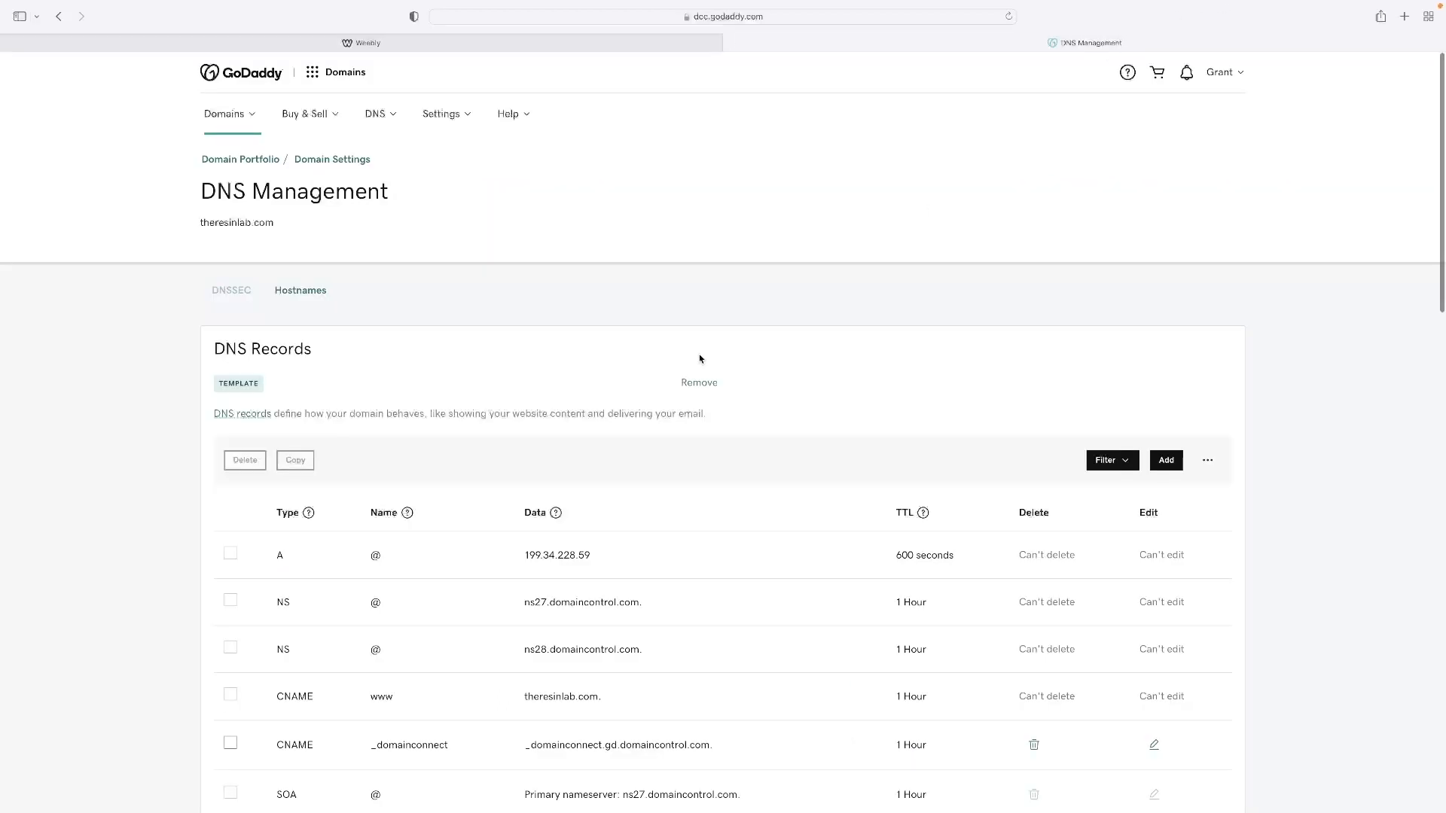
# Confirm theresinlab.com's Permanent (301) forward appears under Forwarding, then return to the Weebly editor
pyautogui.scroll(-3)
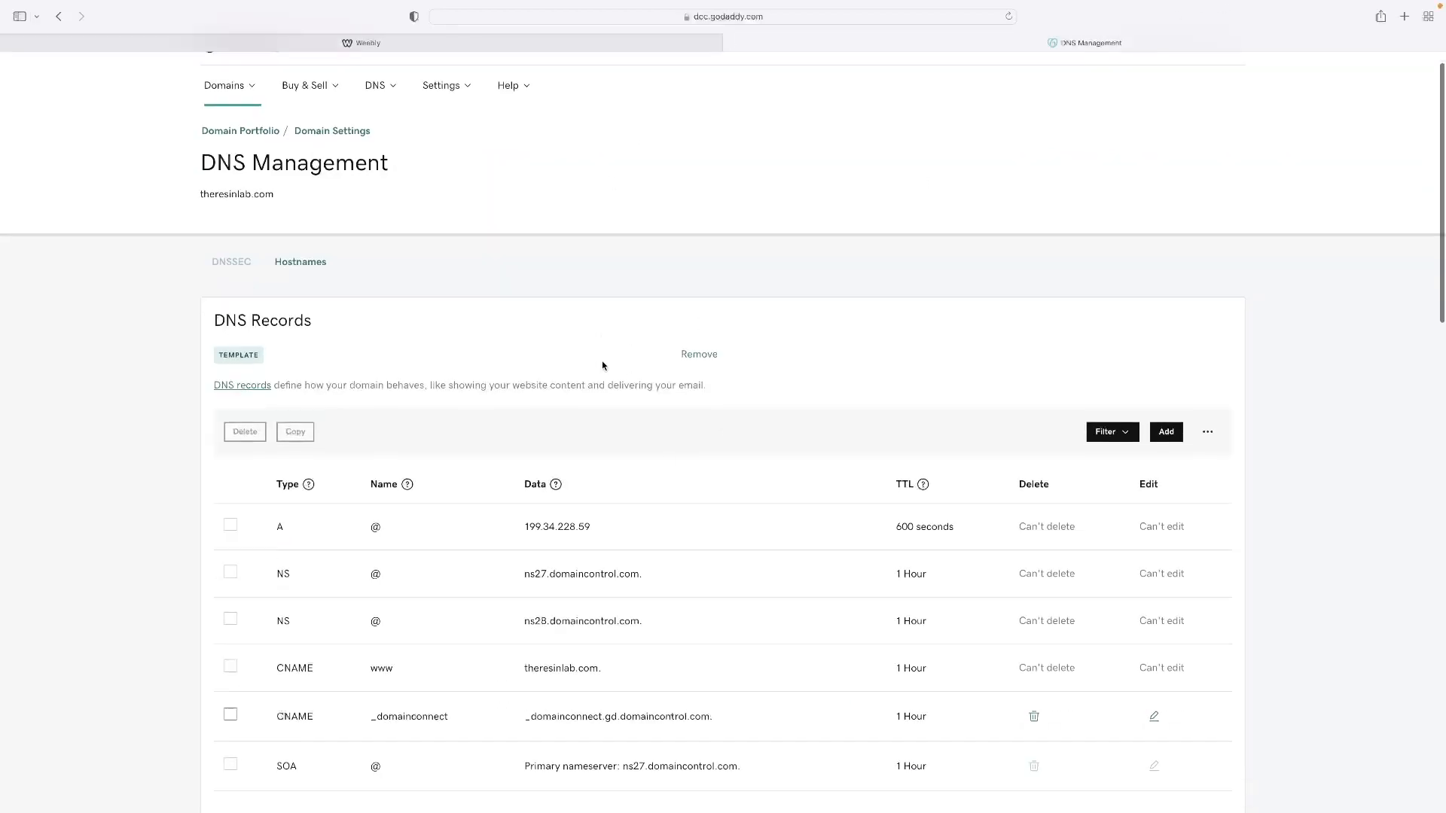
pyautogui.scroll(-3)
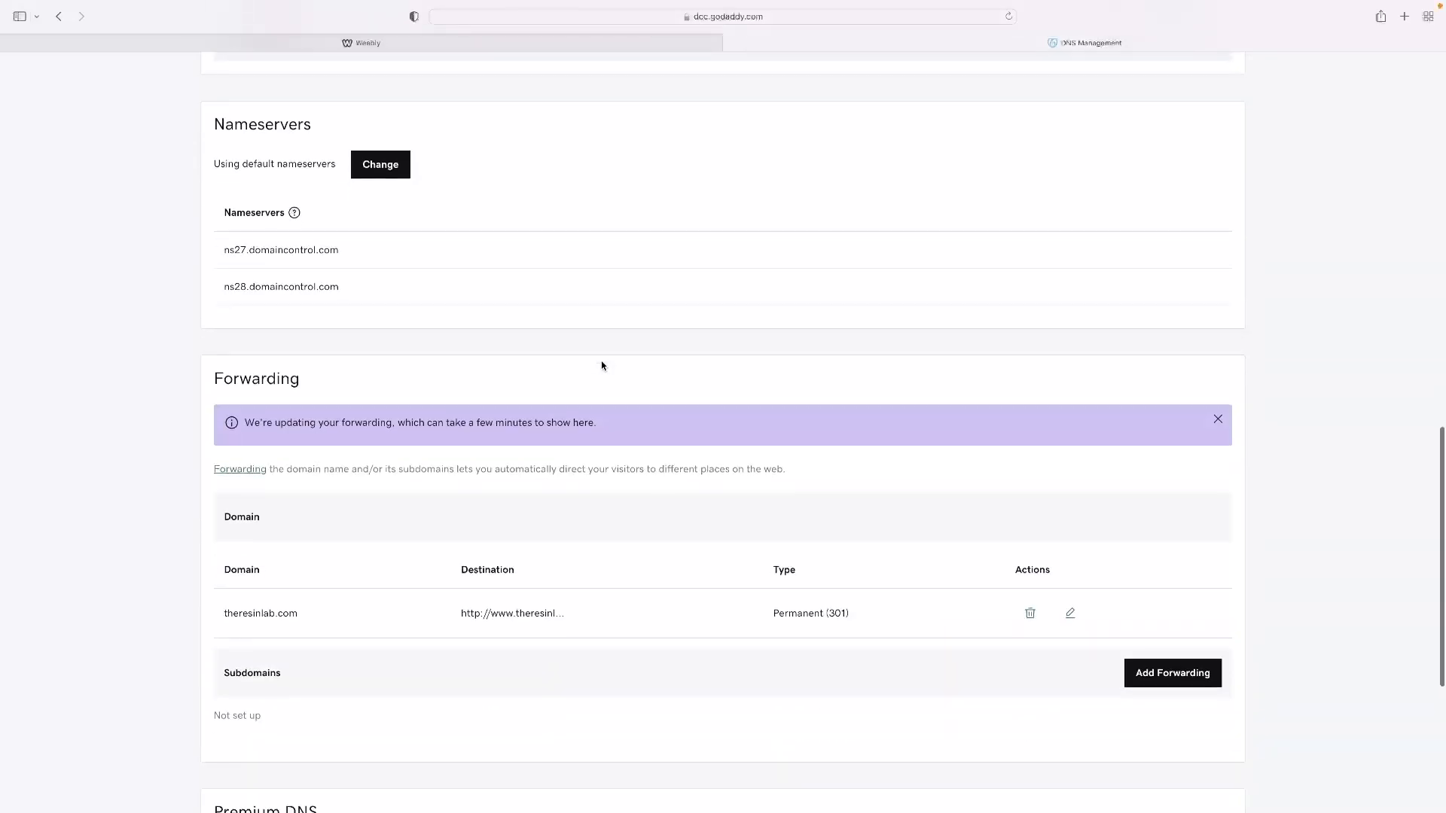
pyautogui.scroll(-3)
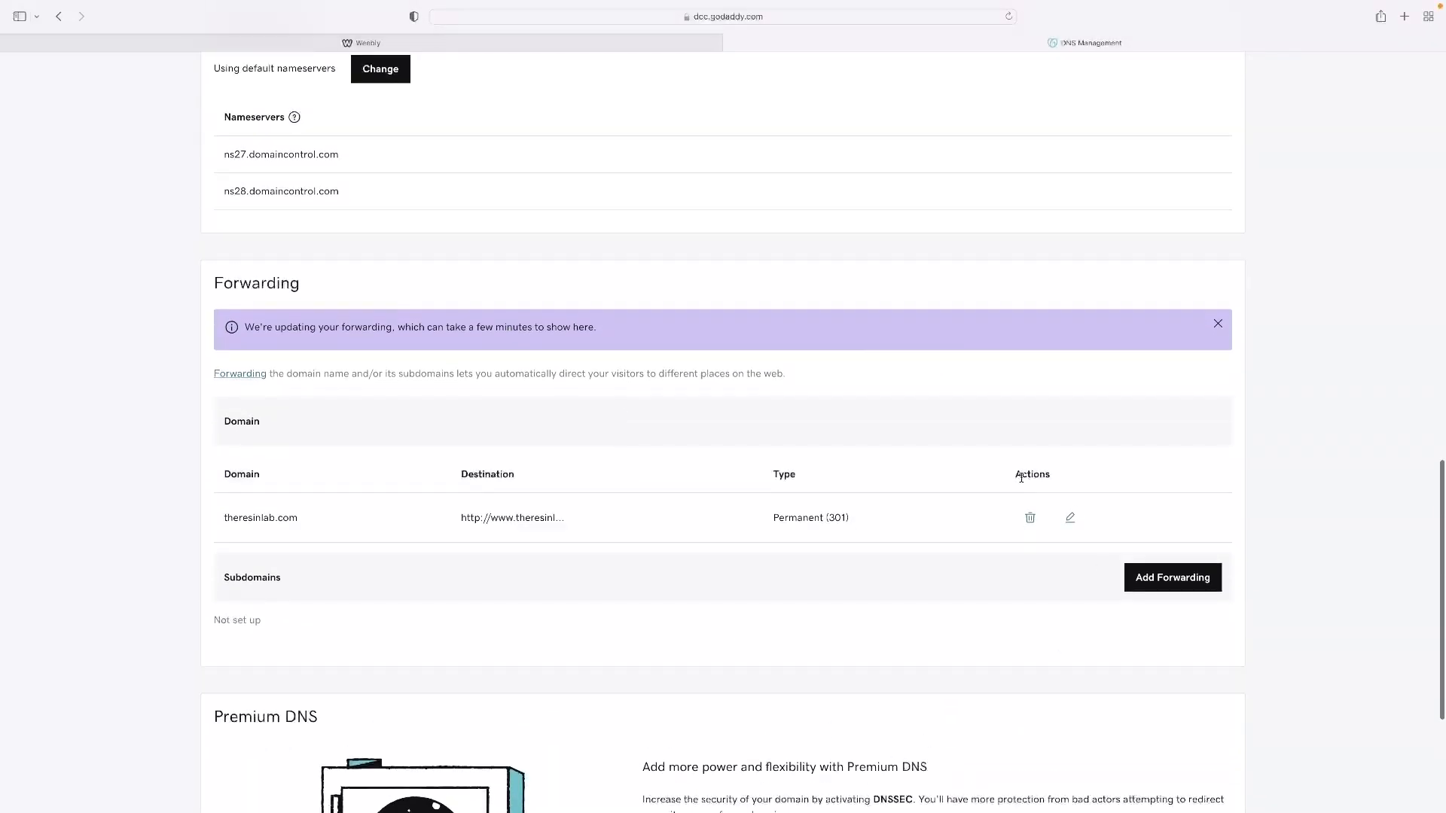
pyautogui.scroll(-3)
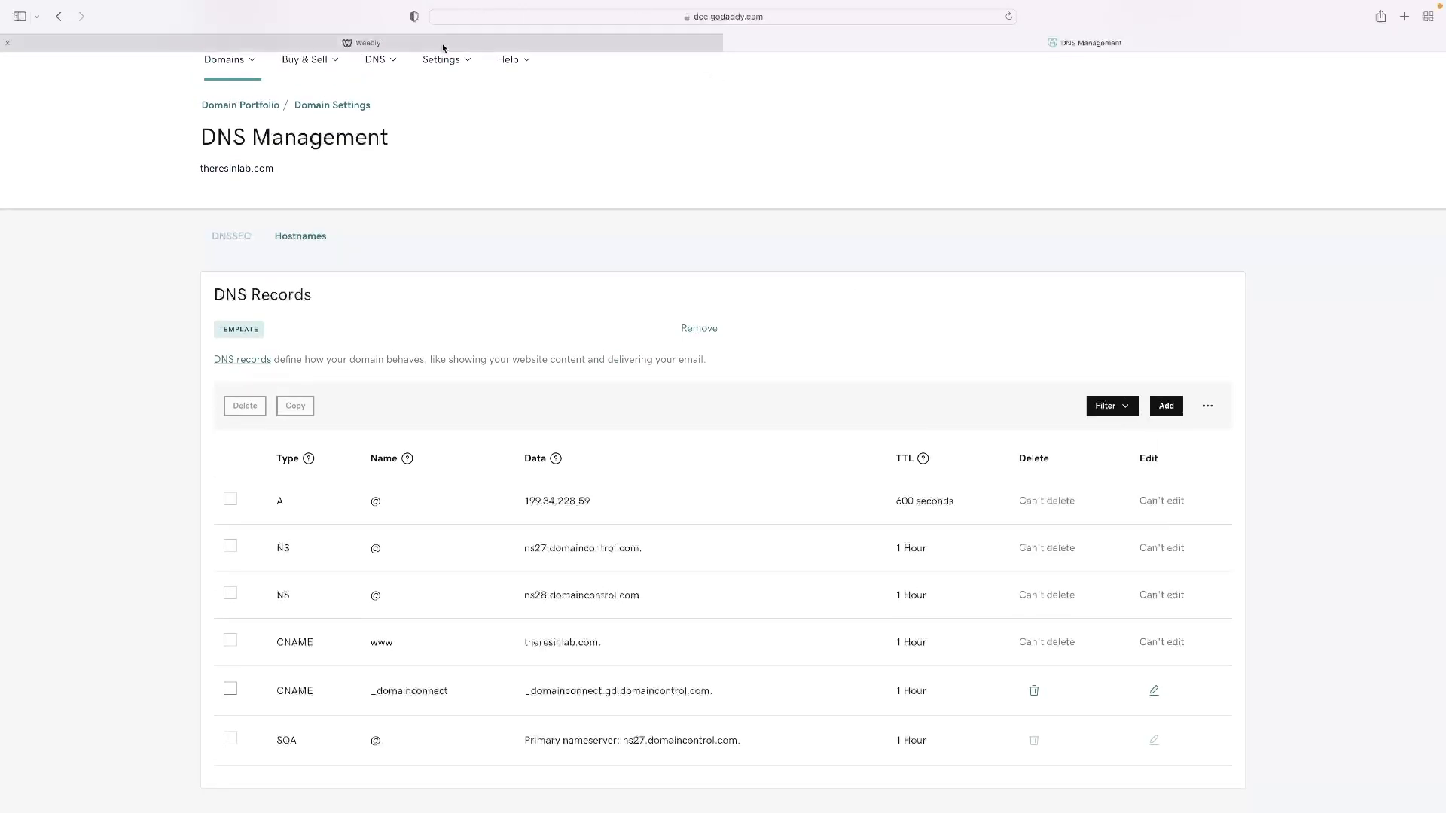
pyautogui.click(360, 42)
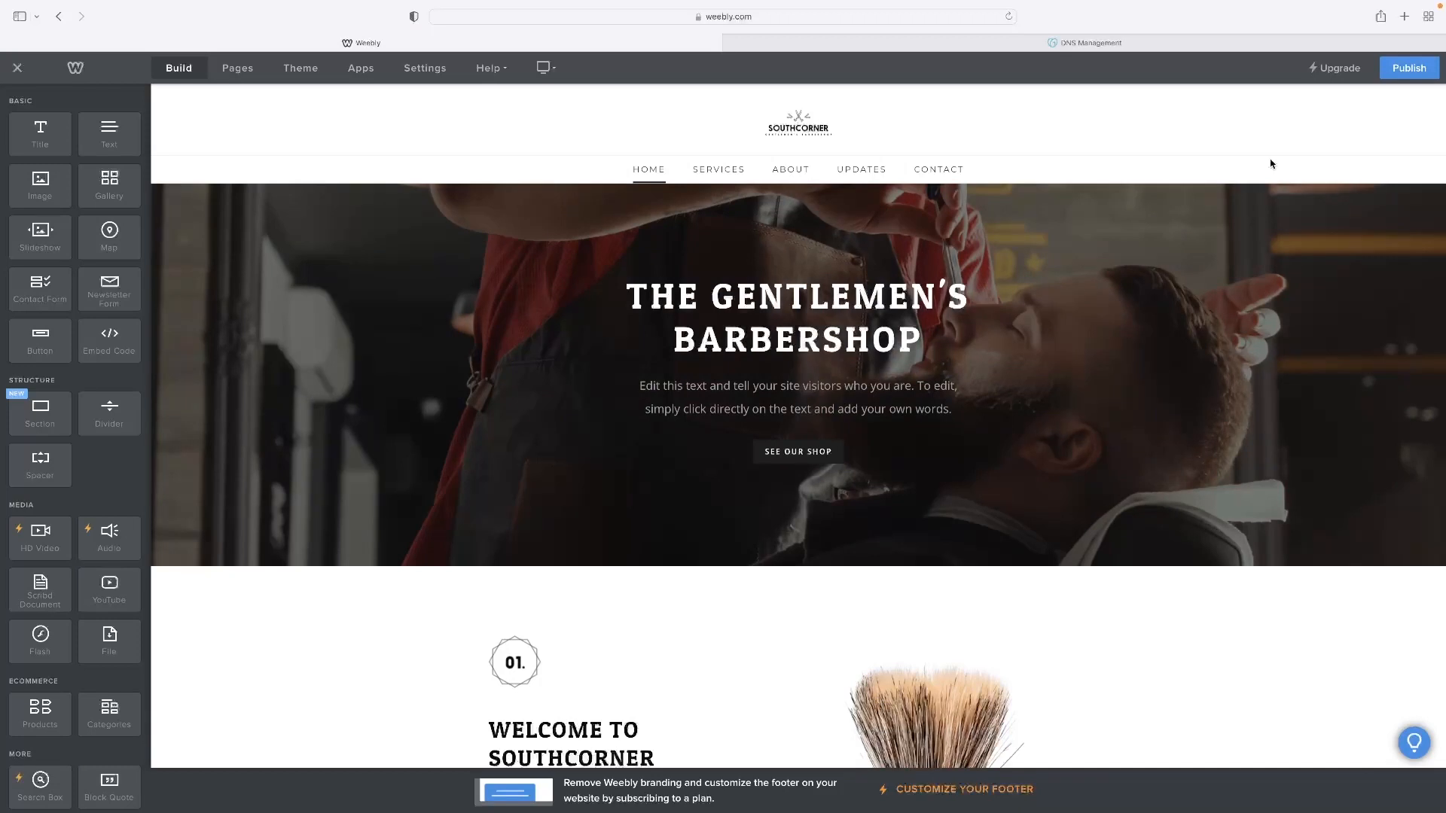